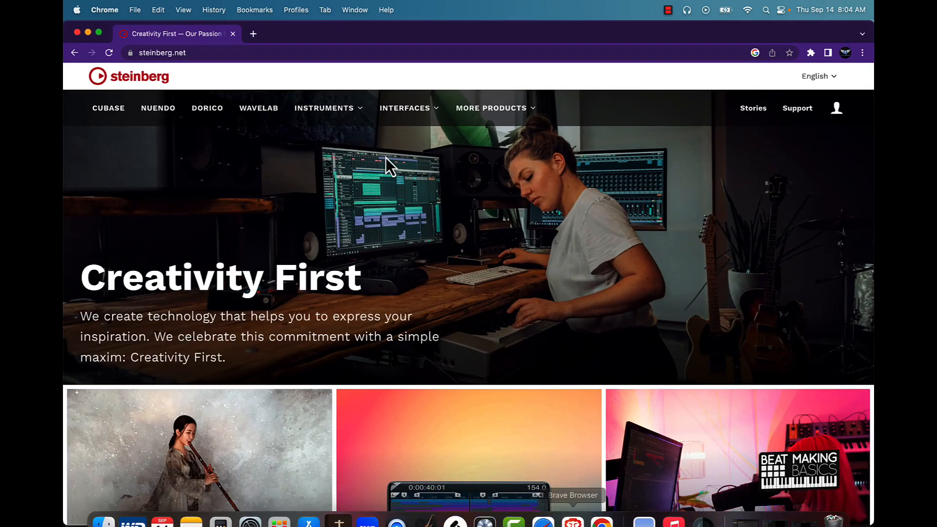
{"action": "mouse_move", "coordinate": [221, 84]}
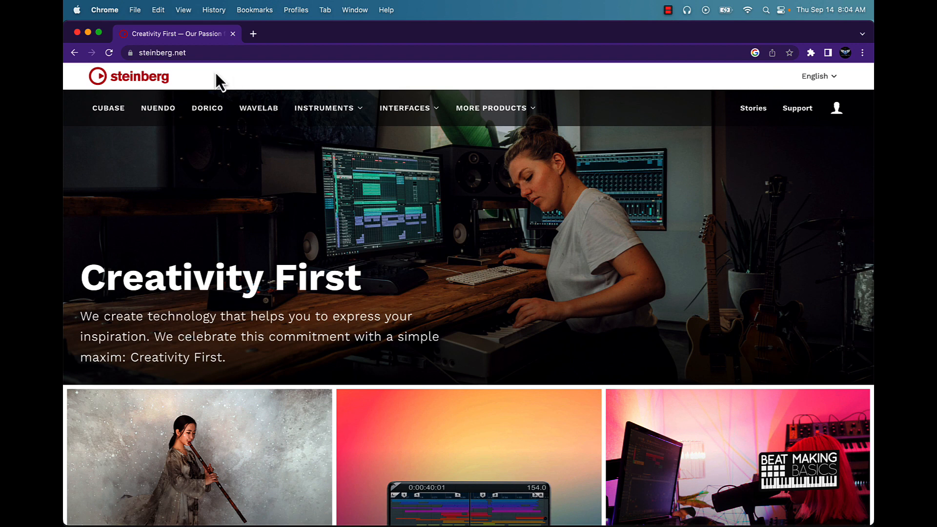
{"action": "mouse_move", "coordinate": [130, 86]}
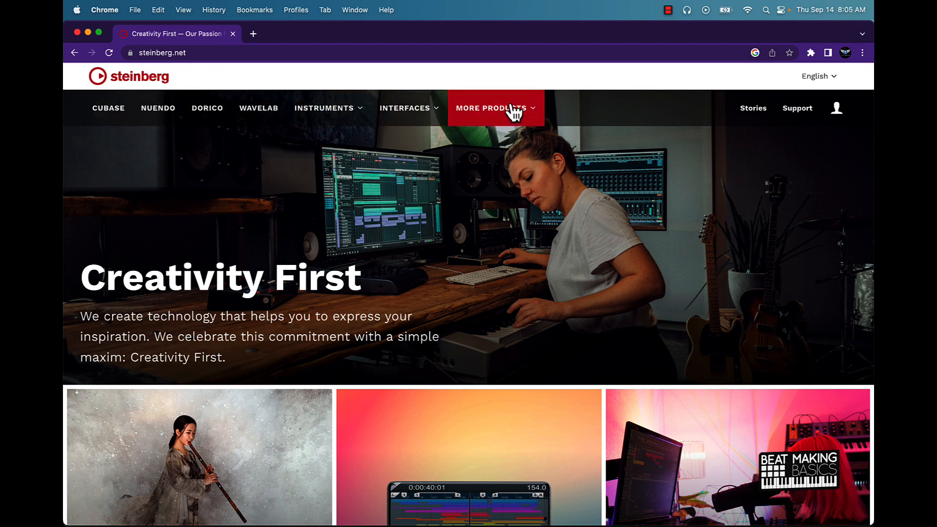
{"action": "mouse_move", "coordinate": [541, 109]}
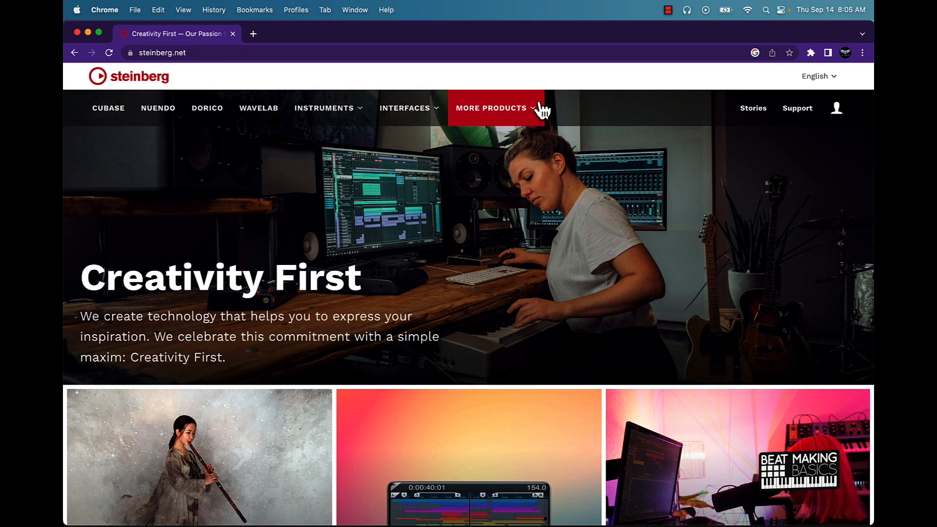
{"action": "mouse_move", "coordinate": [327, 108]}
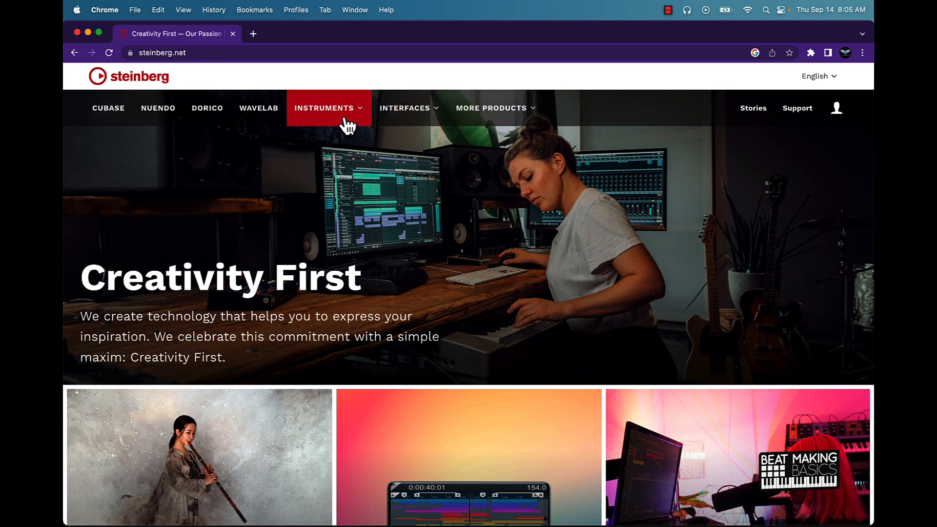
Go from Steinberg's home page to the Instruments catalogue.
{"action": "left_click", "coordinate": [324, 109]}
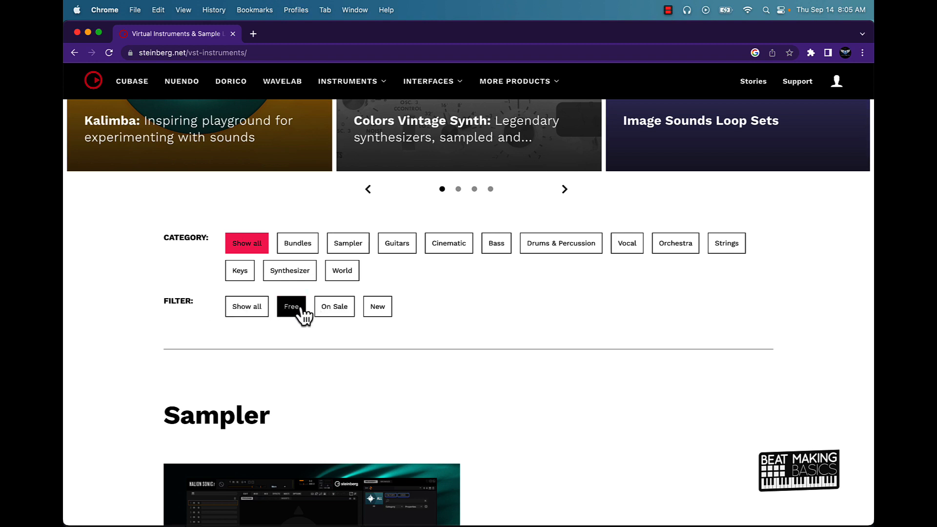
{"action": "left_click", "coordinate": [291, 306]}
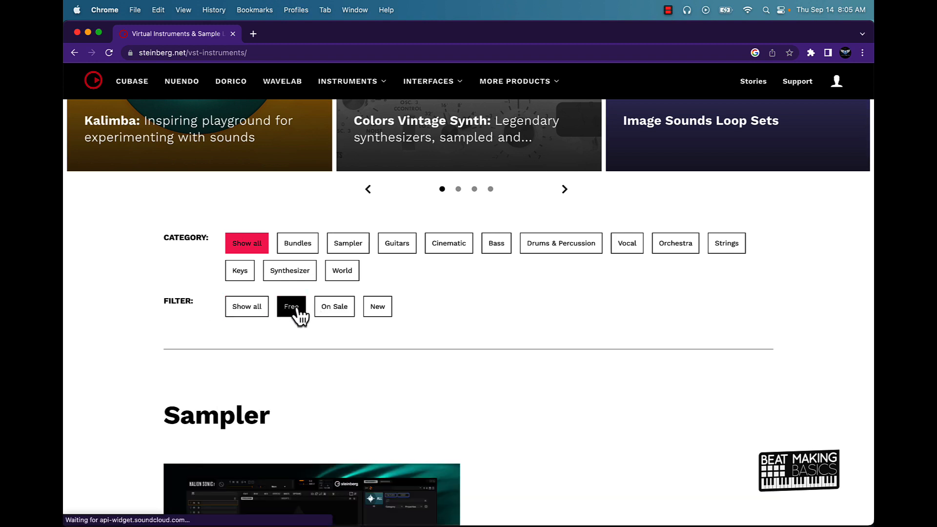
{"action": "scroll", "scroll_direction": "down", "scroll_amount": 3}
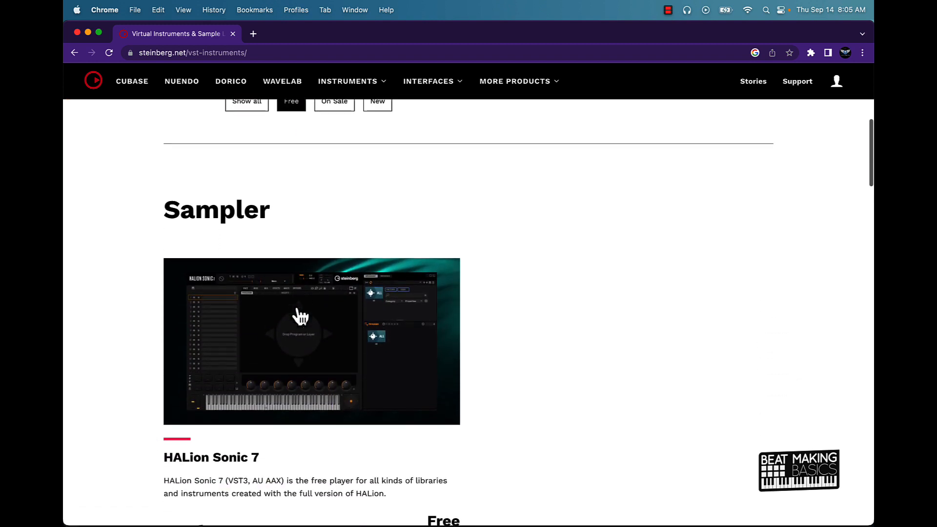
{"action": "scroll", "scroll_direction": "down", "scroll_amount": 3}
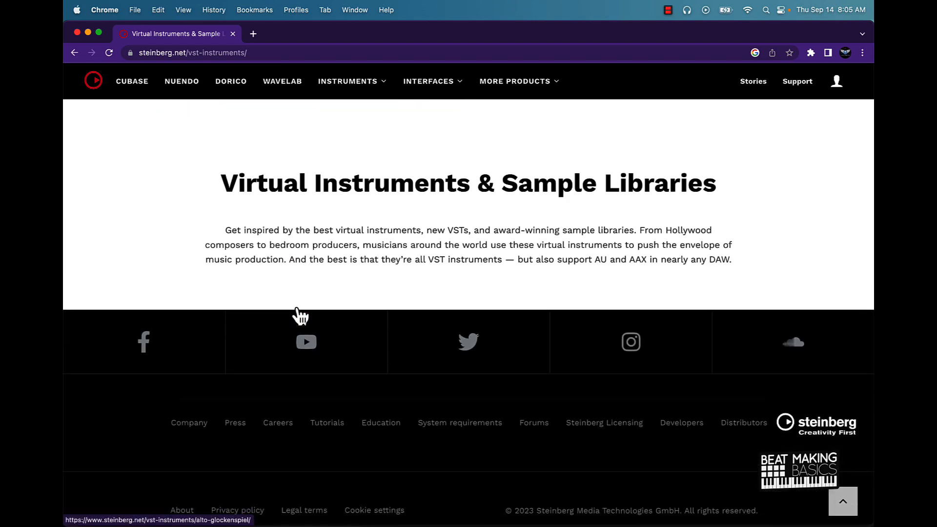
{"action": "scroll", "scroll_direction": "up", "scroll_amount": 3}
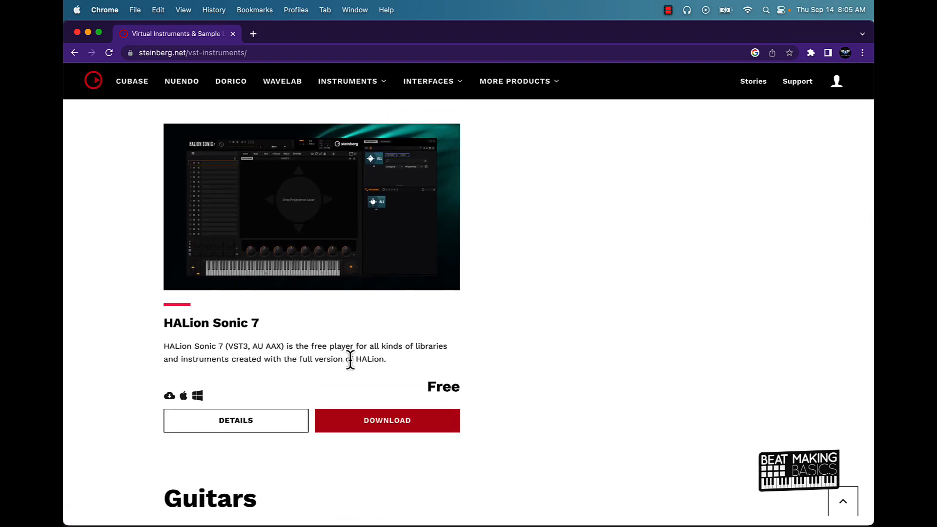
{"action": "mouse_move", "coordinate": [426, 368]}
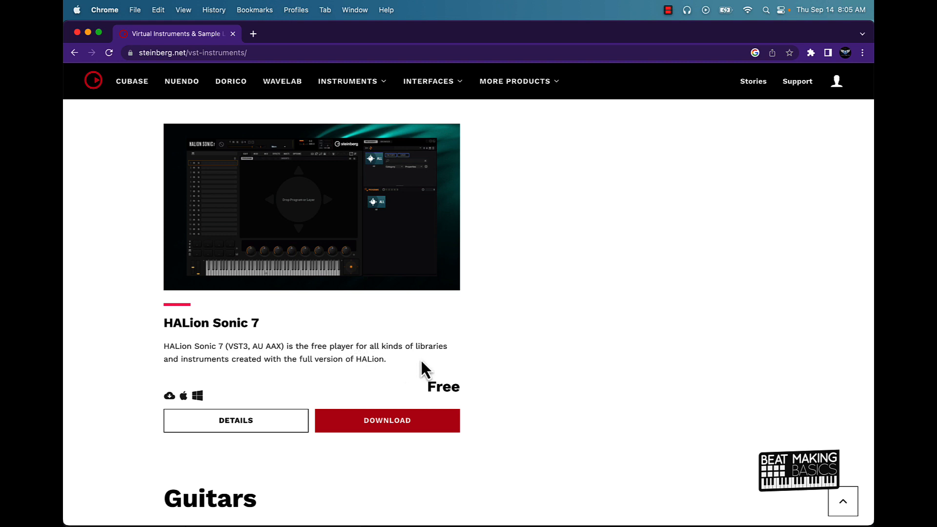
{"action": "mouse_move", "coordinate": [366, 363]}
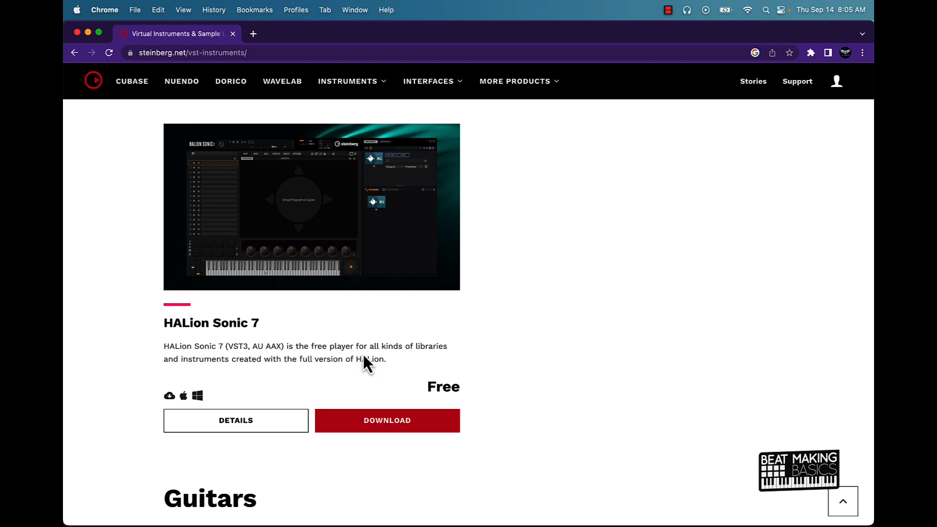
{"action": "mouse_move", "coordinate": [429, 291]}
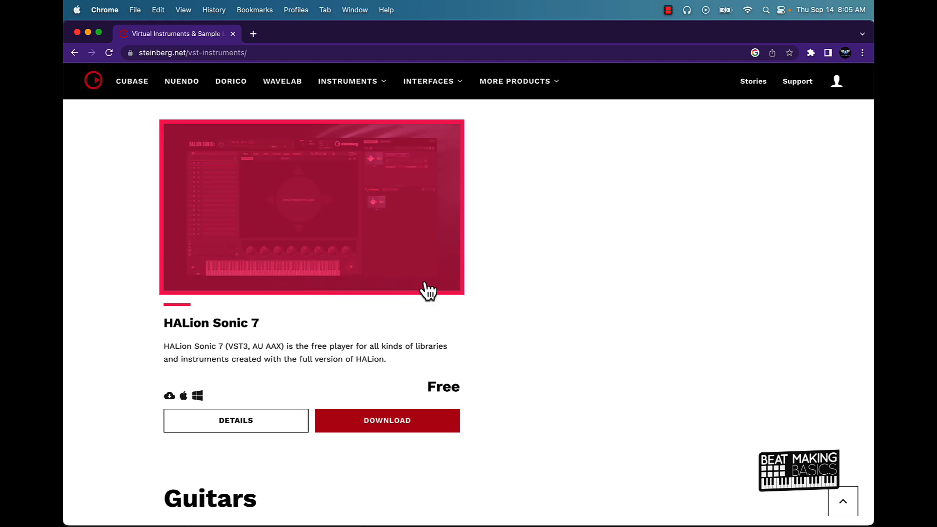
{"action": "scroll", "scroll_direction": "down", "scroll_amount": 3}
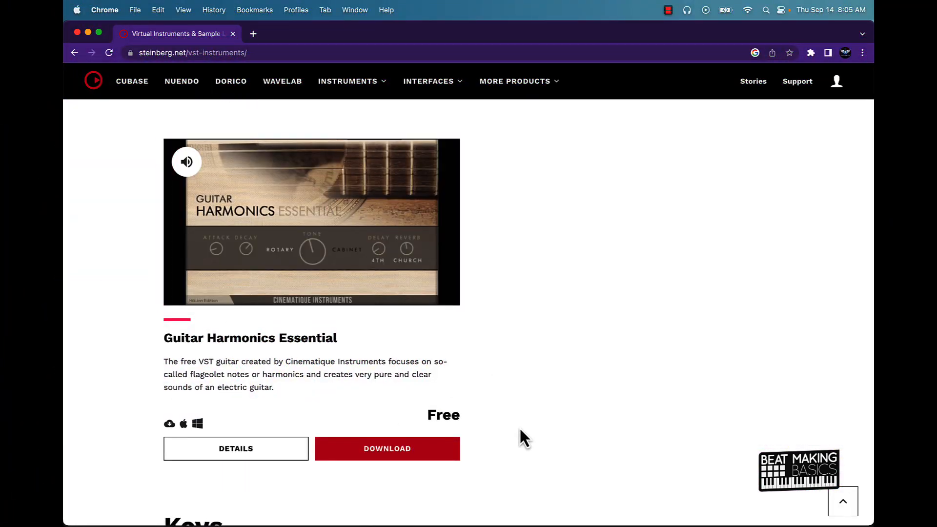
{"action": "scroll", "scroll_direction": "down", "scroll_amount": 3}
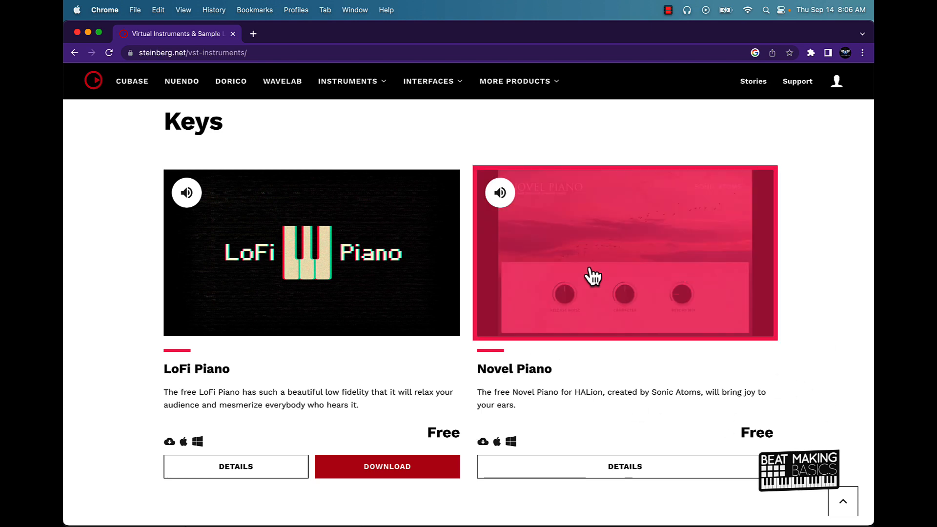
{"action": "scroll", "scroll_direction": "down", "scroll_amount": 3}
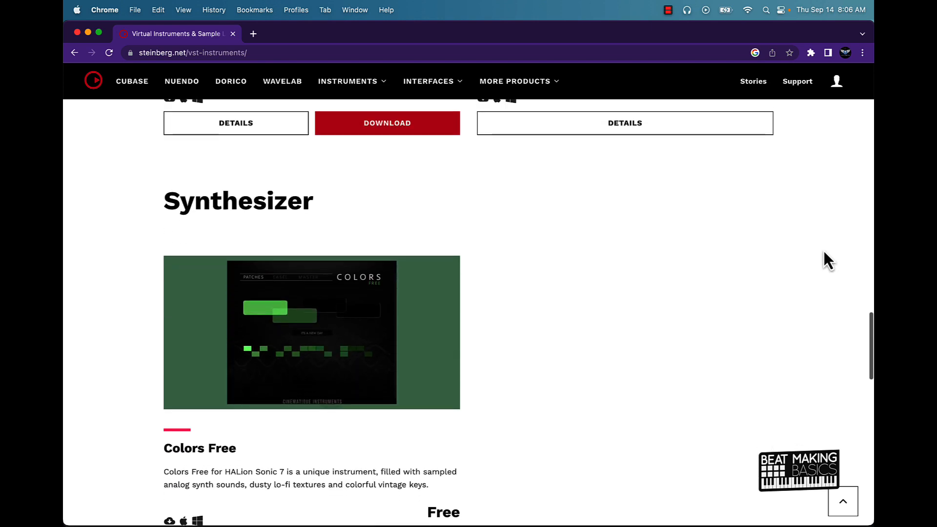
{"action": "scroll", "scroll_direction": "down", "scroll_amount": 3}
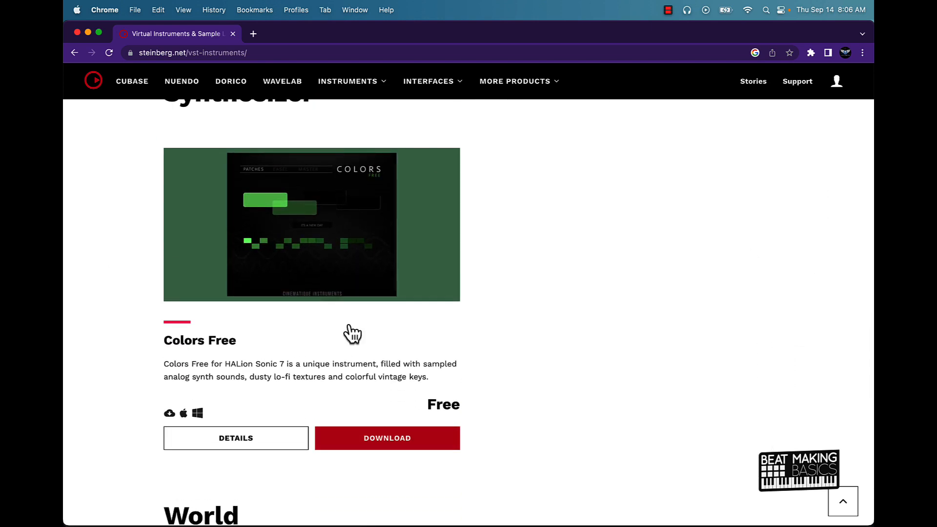
{"action": "scroll", "scroll_direction": "up", "scroll_amount": 3}
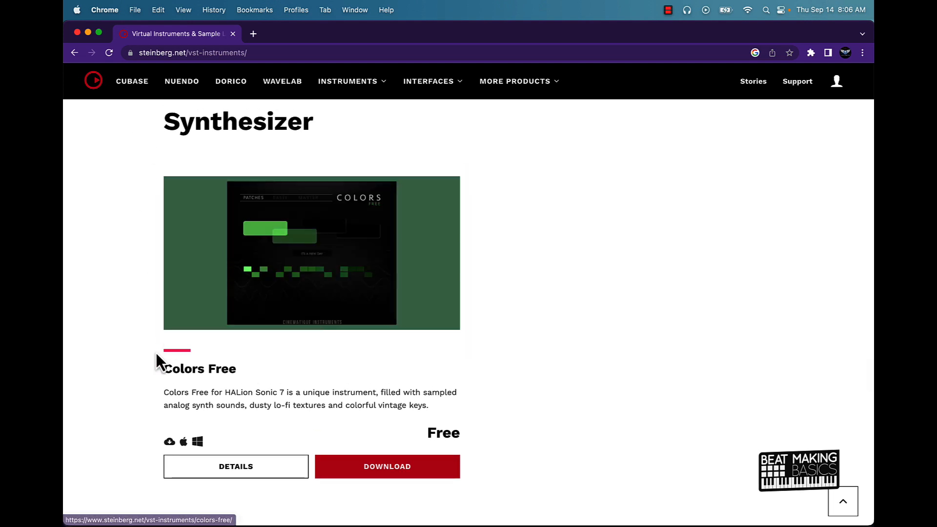
{"action": "mouse_move", "coordinate": [281, 411]}
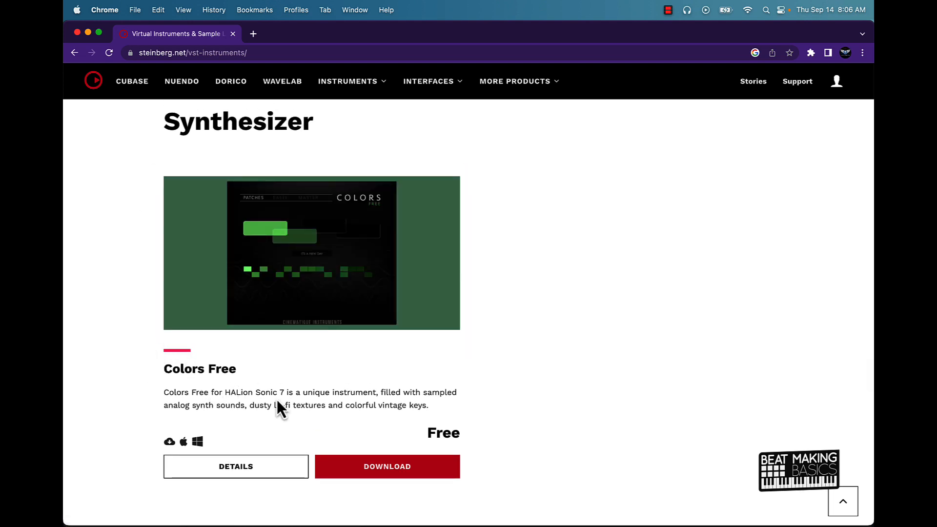
{"action": "mouse_move", "coordinate": [191, 394]}
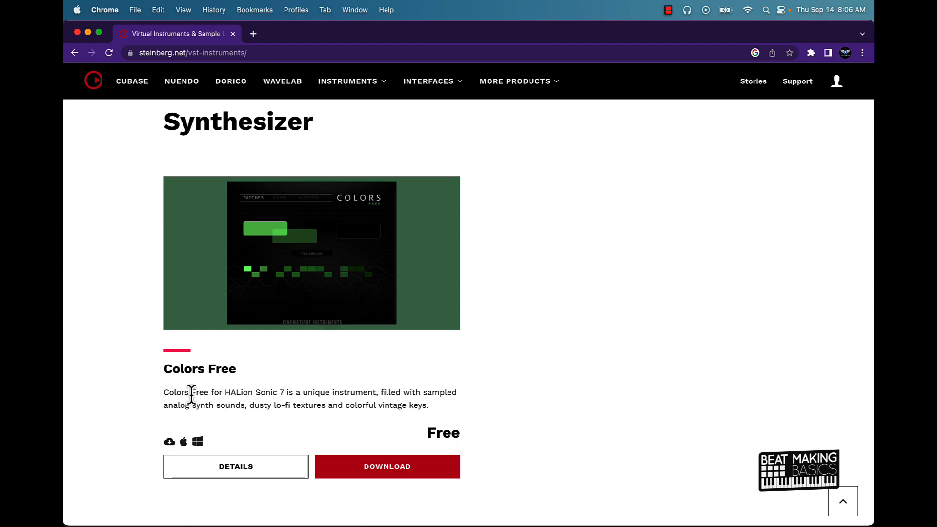
{"action": "scroll", "scroll_direction": "down", "scroll_amount": 3}
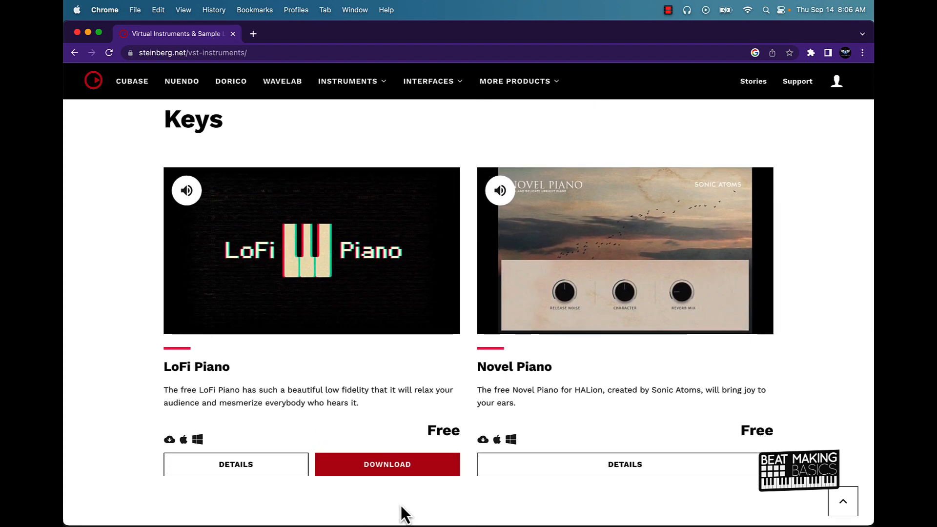
{"action": "mouse_move", "coordinate": [387, 464]}
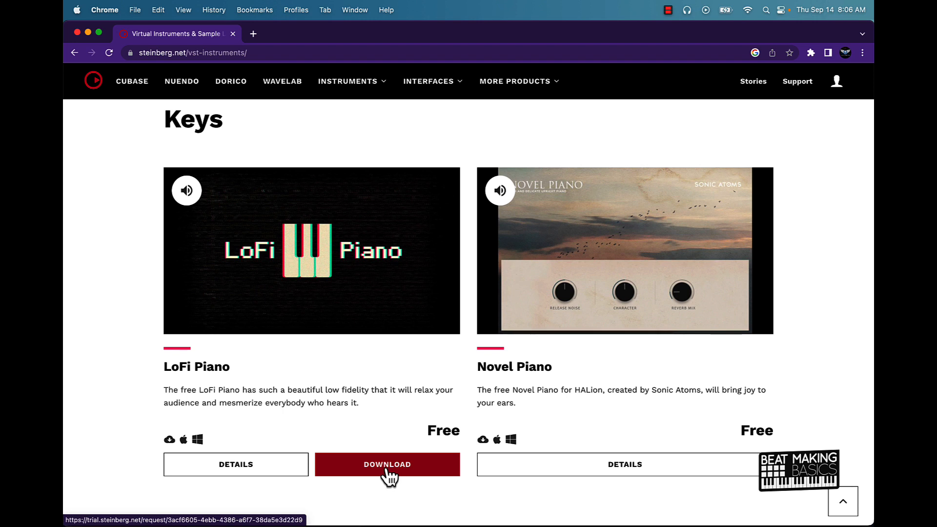
Request the LoFi Piano download and choose to create a new Steinberg account.
{"action": "left_click", "coordinate": [386, 465]}
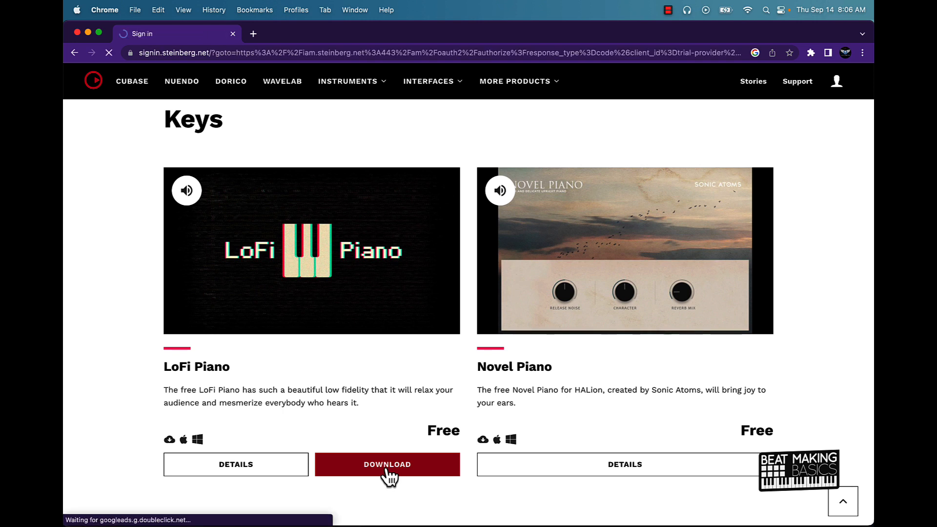
{"action": "left_click", "coordinate": [387, 465]}
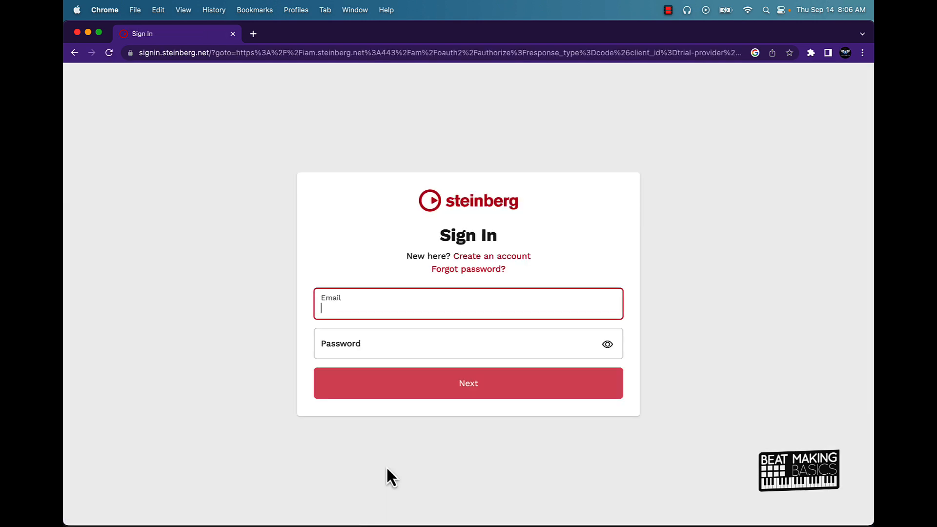
{"action": "mouse_move", "coordinate": [470, 299]}
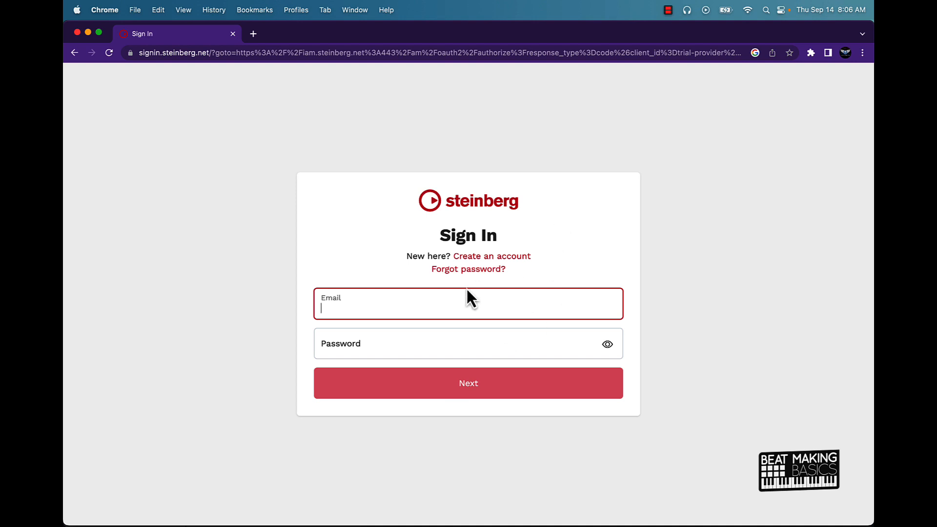
{"action": "left_click", "coordinate": [491, 256]}
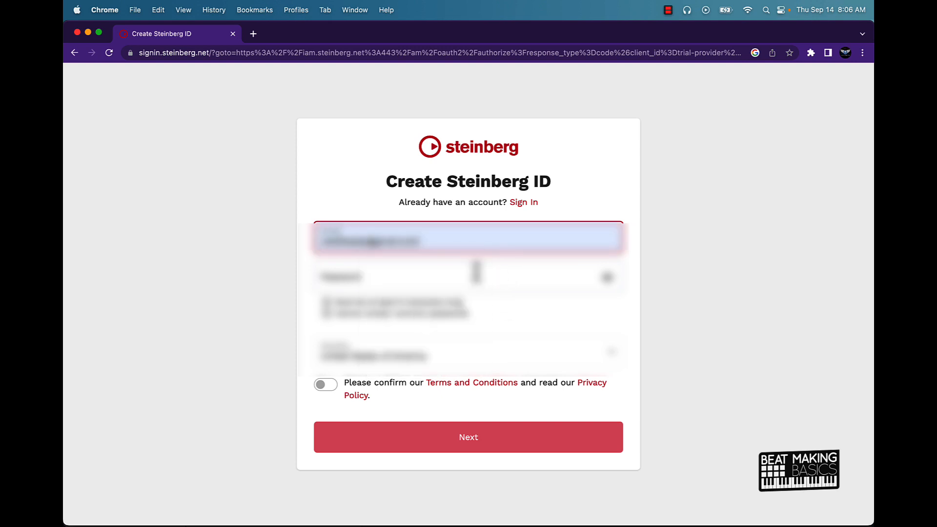
Enter the account password and accept the terms and conditions for the Steinberg ID.
{"action": "left_click", "coordinate": [467, 276]}
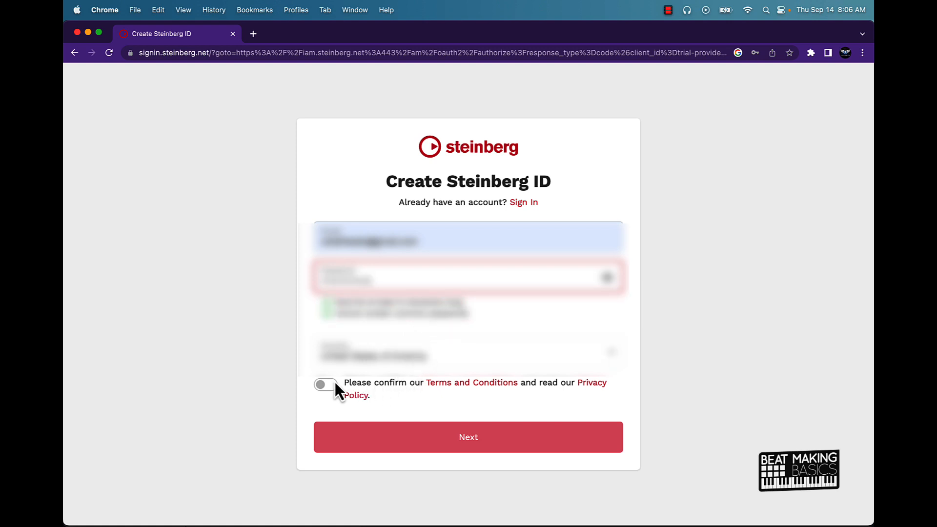
{"action": "left_click", "coordinate": [467, 437]}
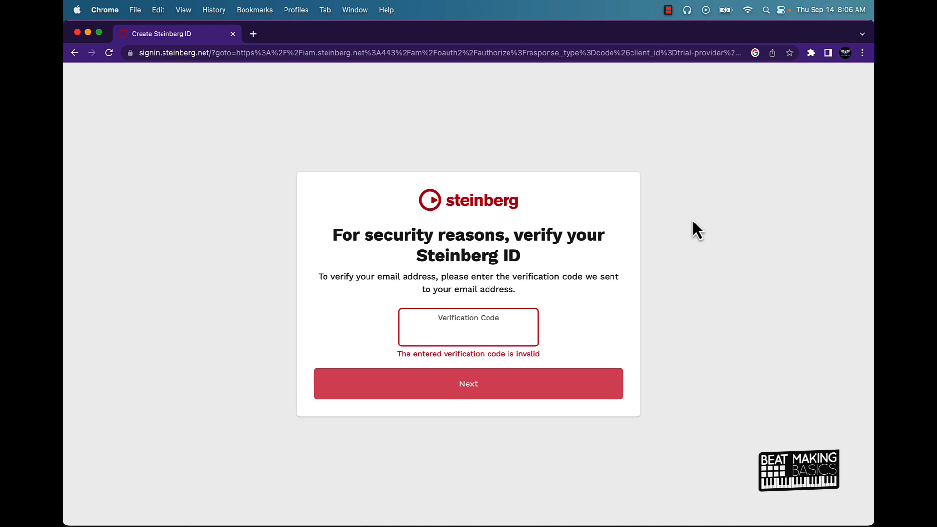
{"action": "mouse_move", "coordinate": [253, 33]}
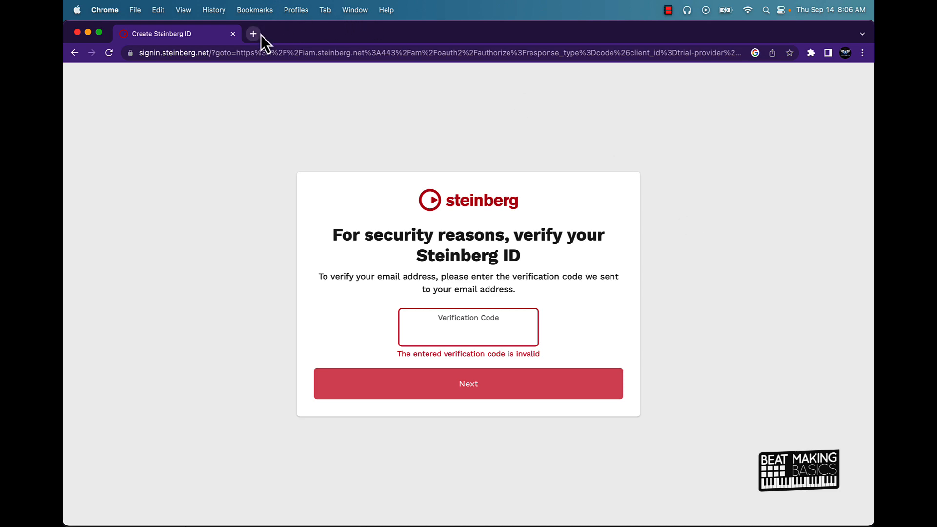
Submit the email verification code and confirm the Steinberg newsletter subscription.
{"action": "left_click", "coordinate": [253, 33]}
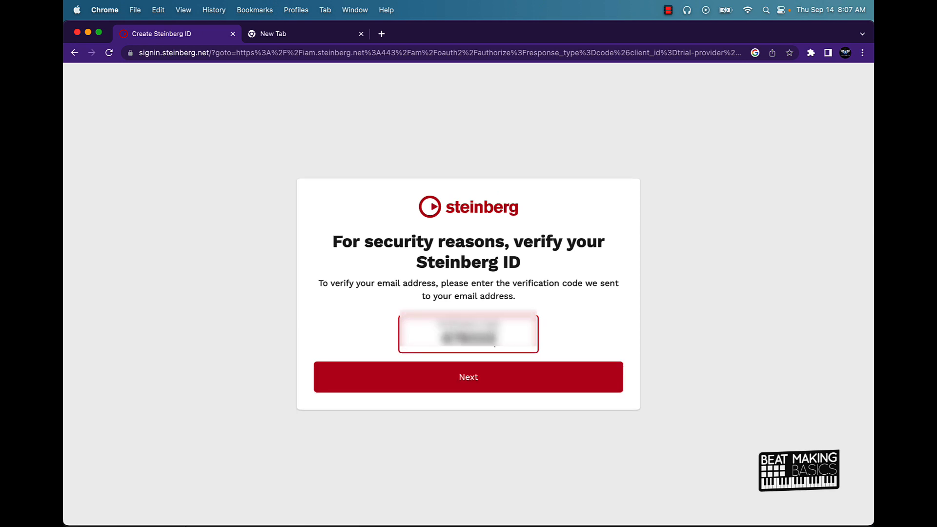
{"action": "left_click", "coordinate": [467, 376]}
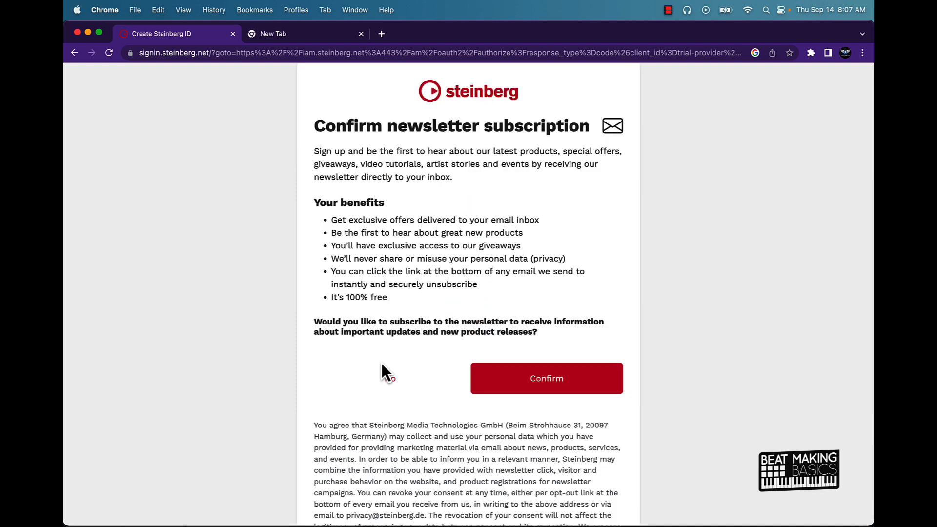
{"action": "left_click", "coordinate": [544, 379]}
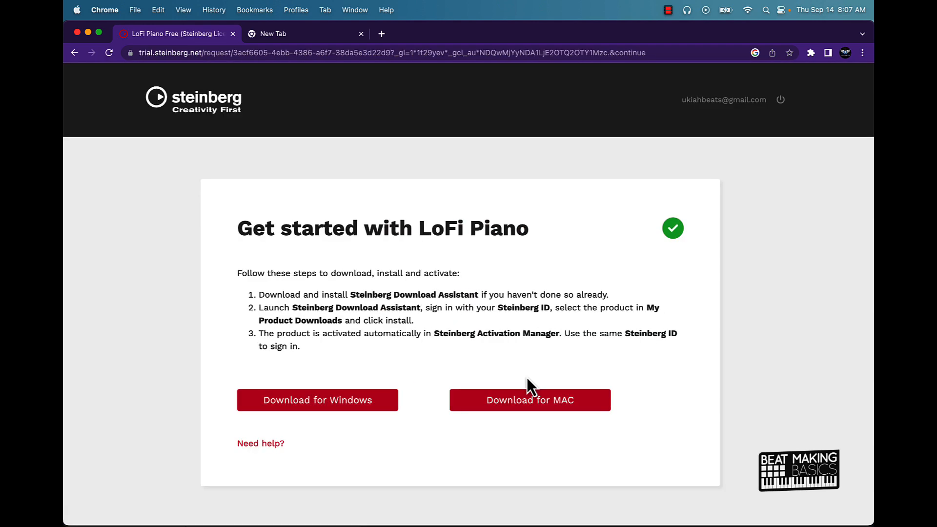
{"action": "mouse_move", "coordinate": [456, 238]}
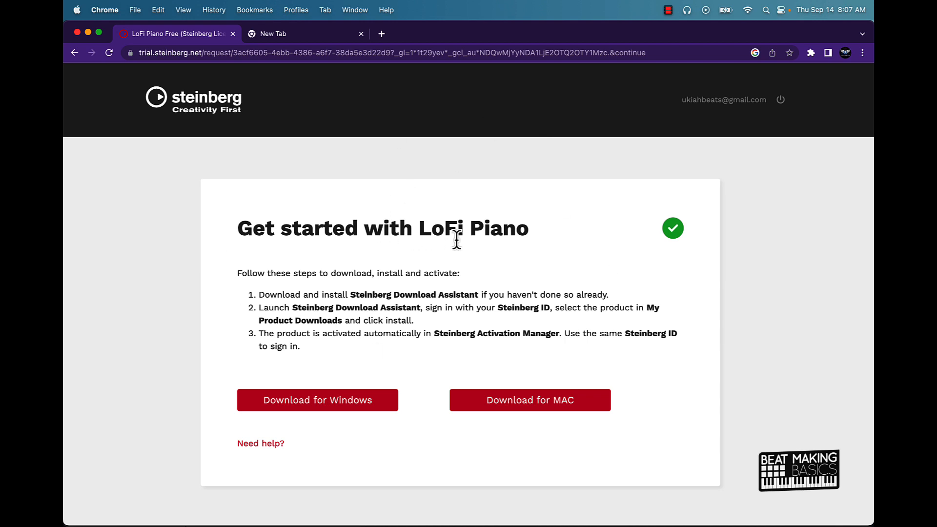
{"action": "mouse_move", "coordinate": [546, 427]}
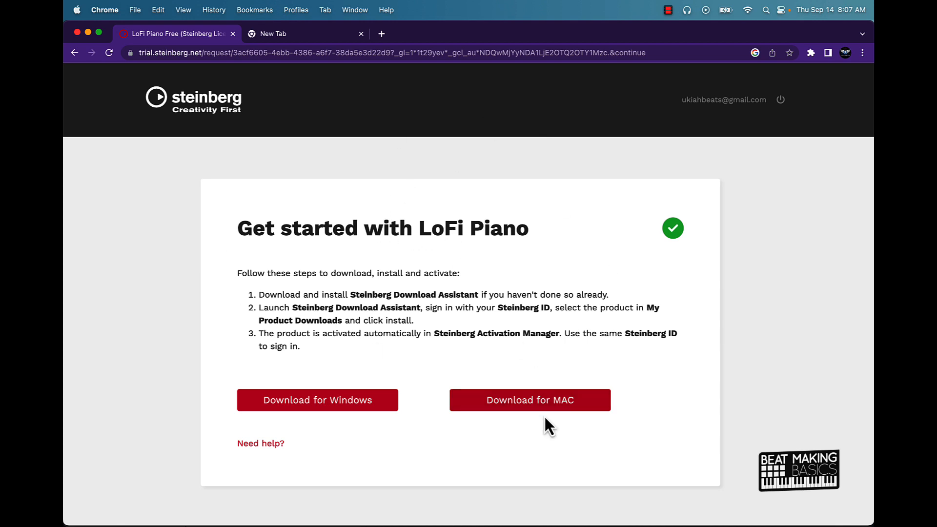
Download the Mac version of the Steinberg Download Assistant installer.
{"action": "left_click", "coordinate": [528, 400]}
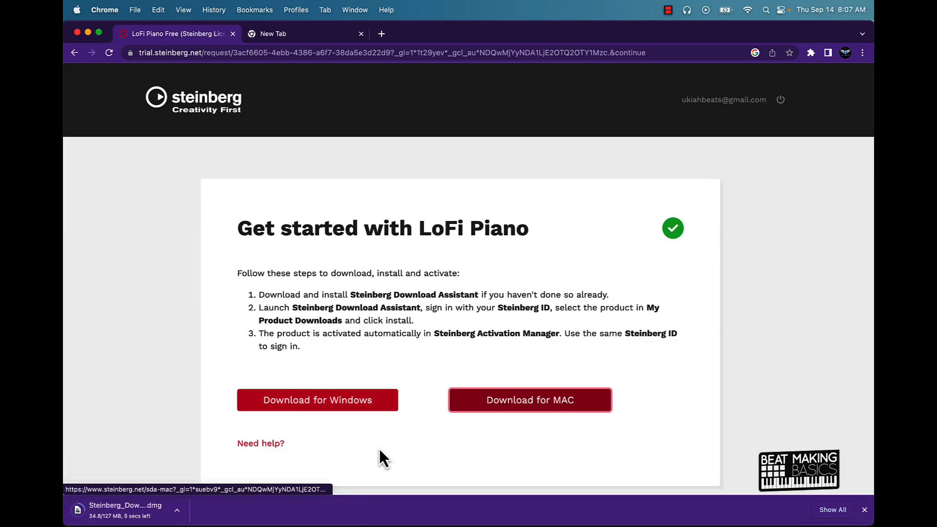
{"action": "mouse_move", "coordinate": [257, 323]}
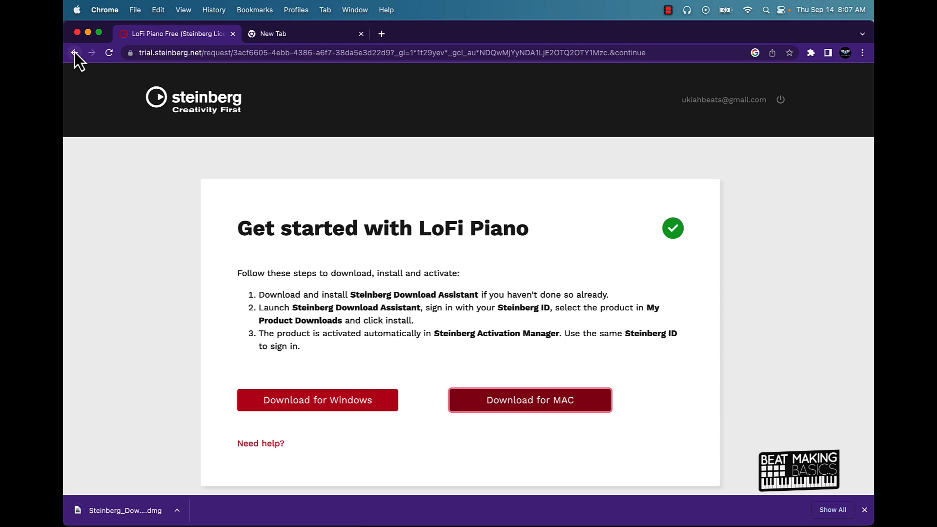
{"action": "mouse_move", "coordinate": [140, 507]}
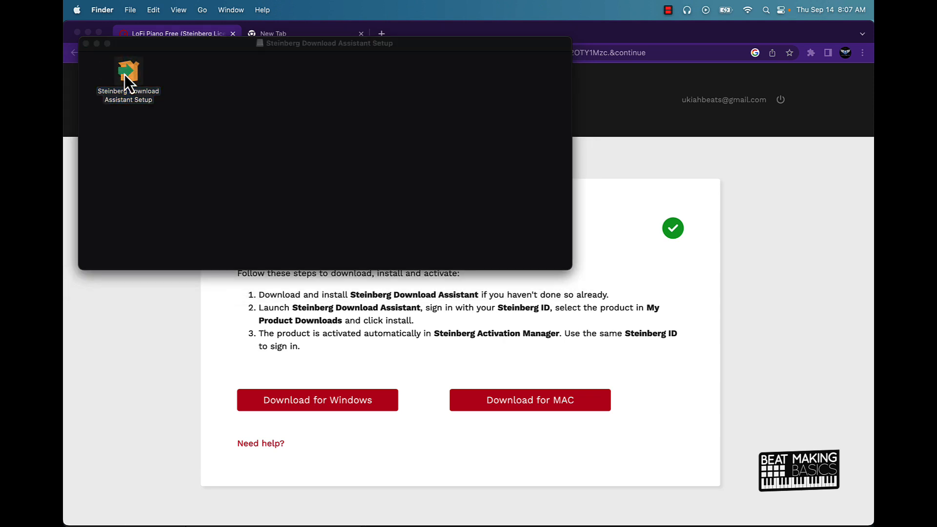
Install Steinberg Download Assistant, accepting its license, and launch it when finished.
{"action": "left_click", "coordinate": [128, 71]}
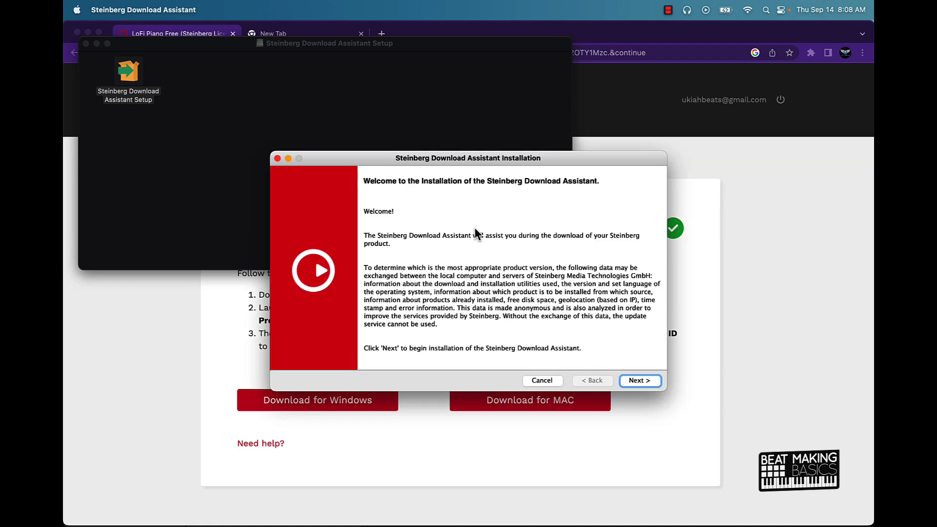
{"action": "left_click", "coordinate": [638, 381]}
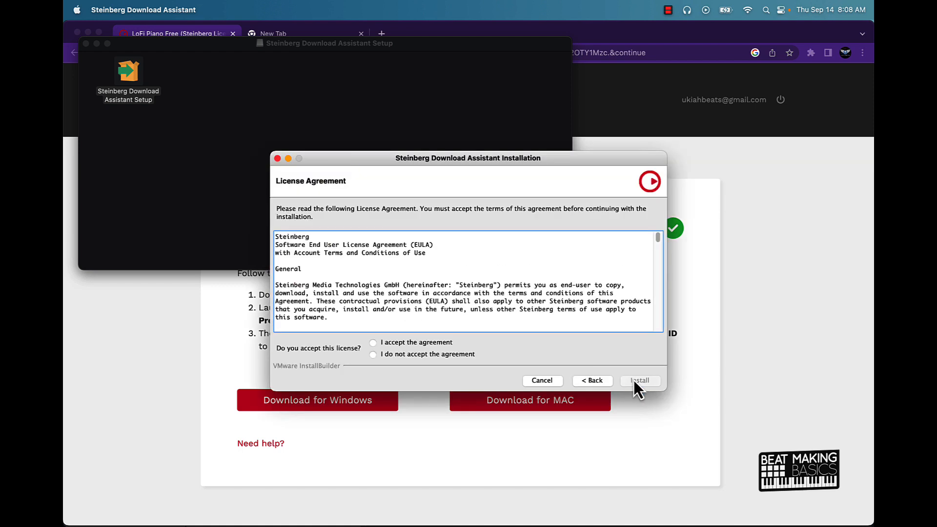
{"action": "left_click", "coordinate": [373, 342]}
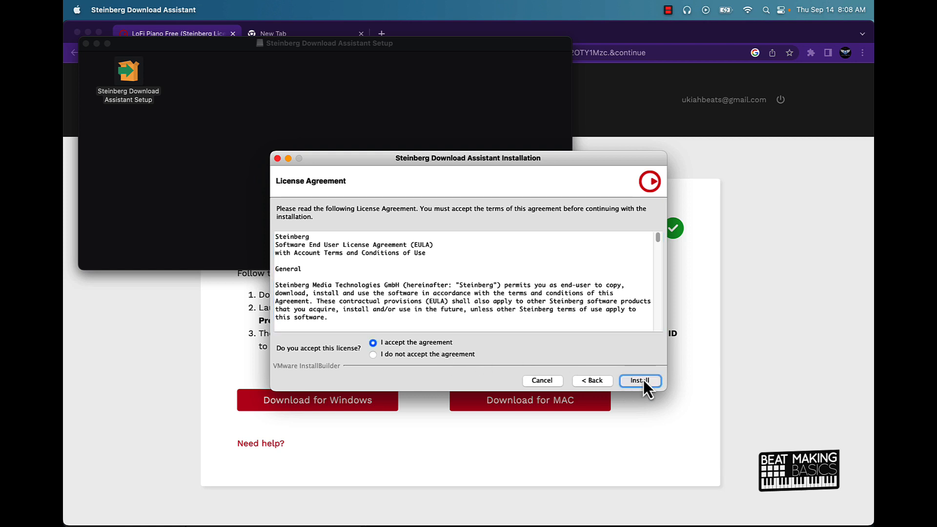
{"action": "left_click", "coordinate": [638, 381]}
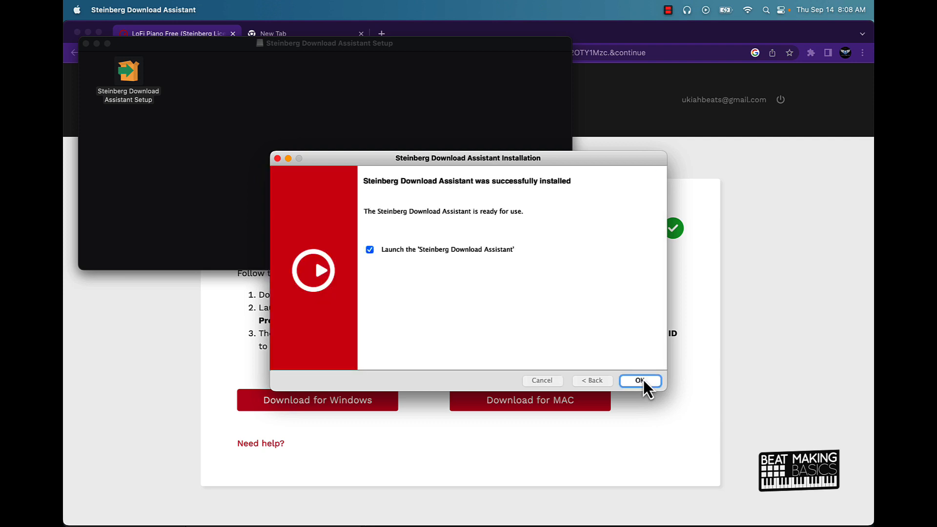
{"action": "left_click", "coordinate": [639, 380]}
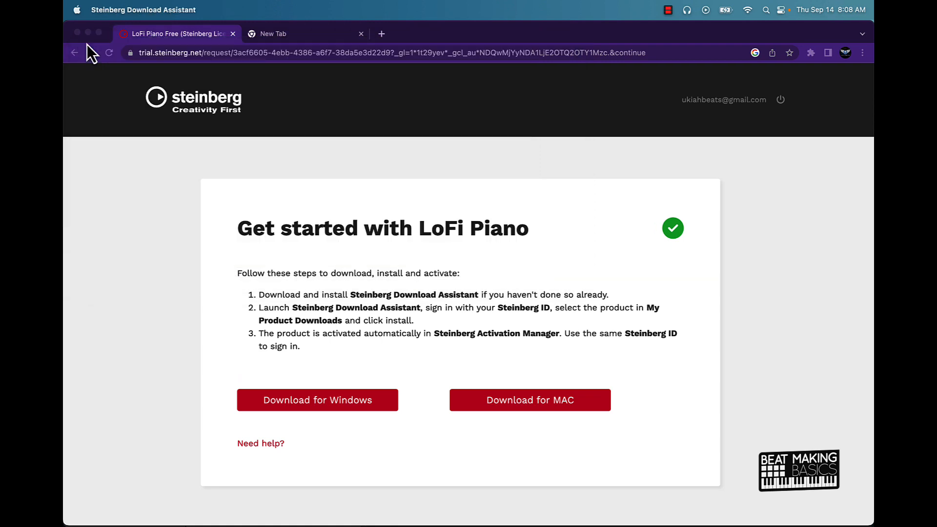
{"action": "mouse_move", "coordinate": [203, 107]}
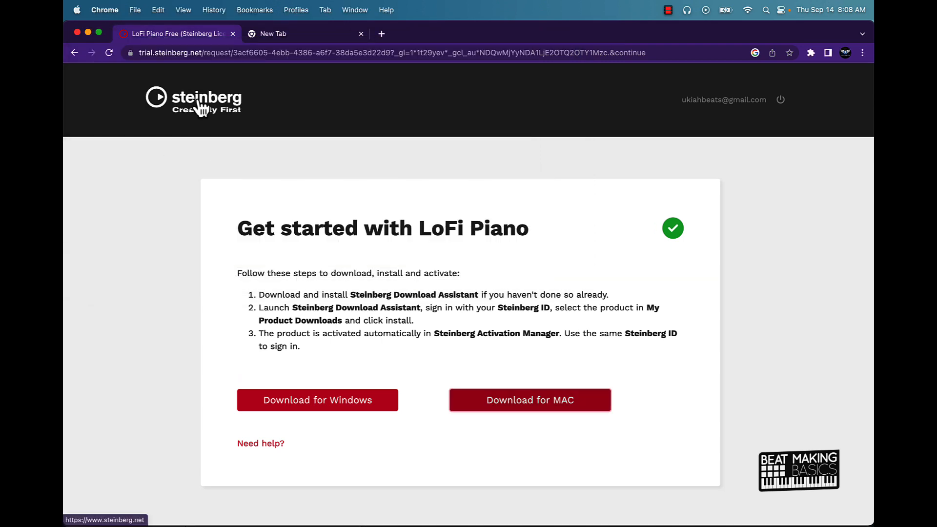
Return to the Steinberg homepage and show the full All Instruments list.
{"action": "left_click", "coordinate": [191, 99]}
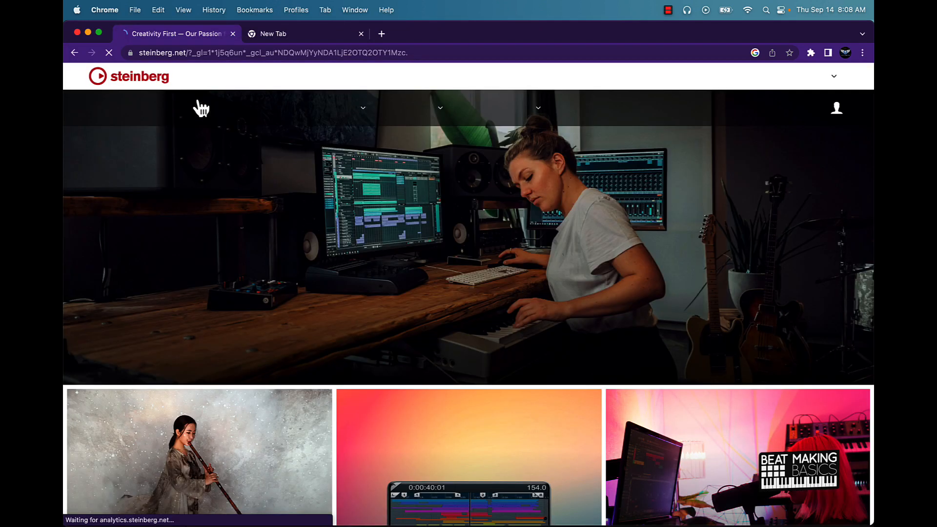
{"action": "left_click", "coordinate": [324, 108]}
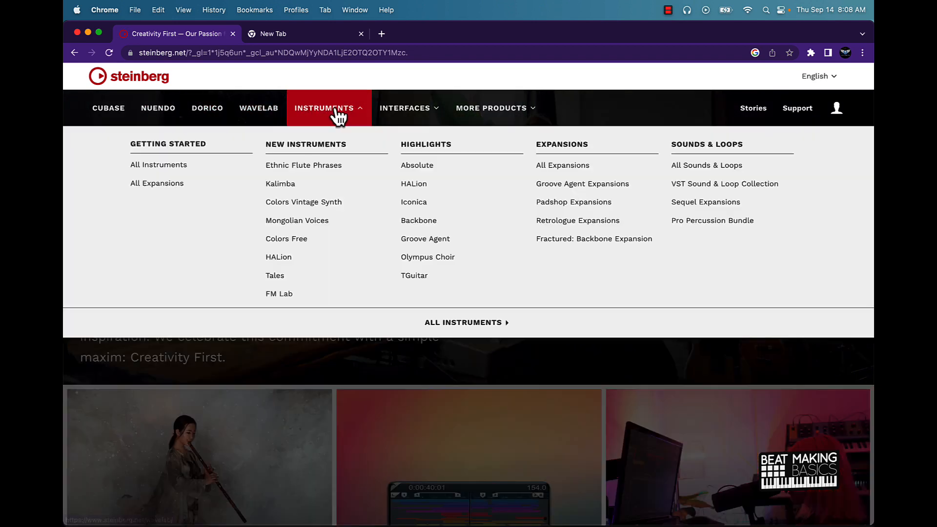
{"action": "mouse_move", "coordinate": [465, 322]}
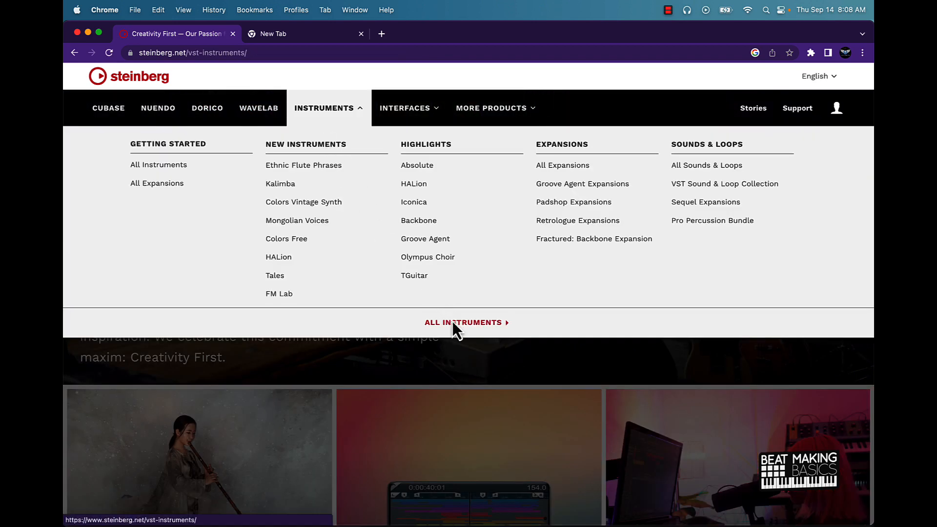
{"action": "left_click", "coordinate": [465, 322]}
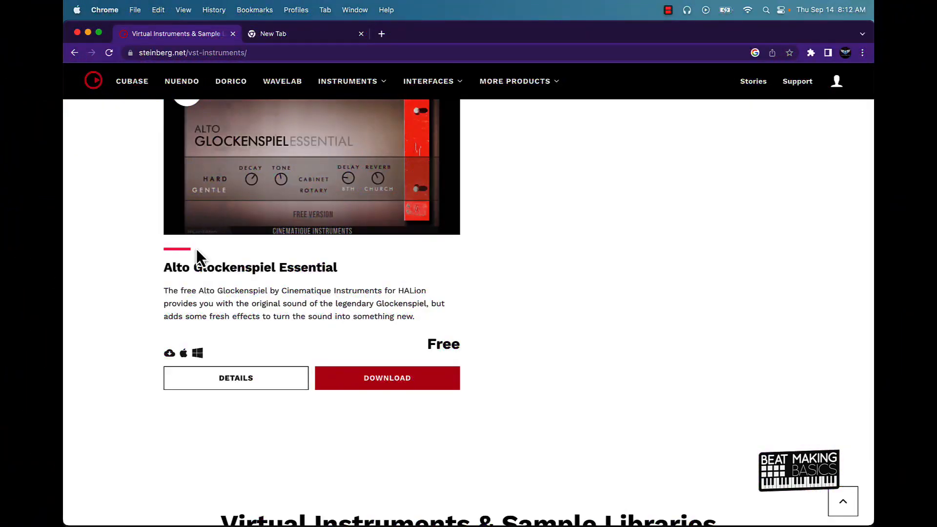
{"action": "mouse_move", "coordinate": [352, 304]}
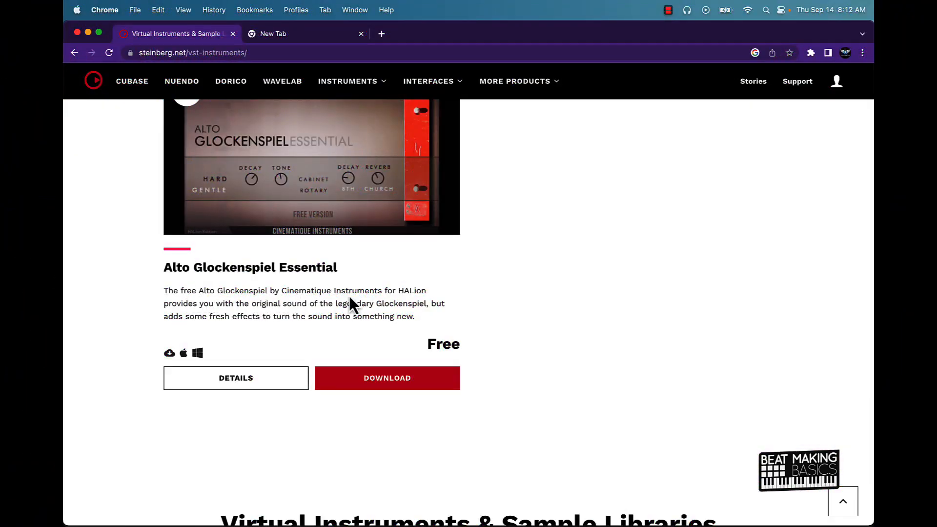
{"action": "mouse_move", "coordinate": [422, 334]}
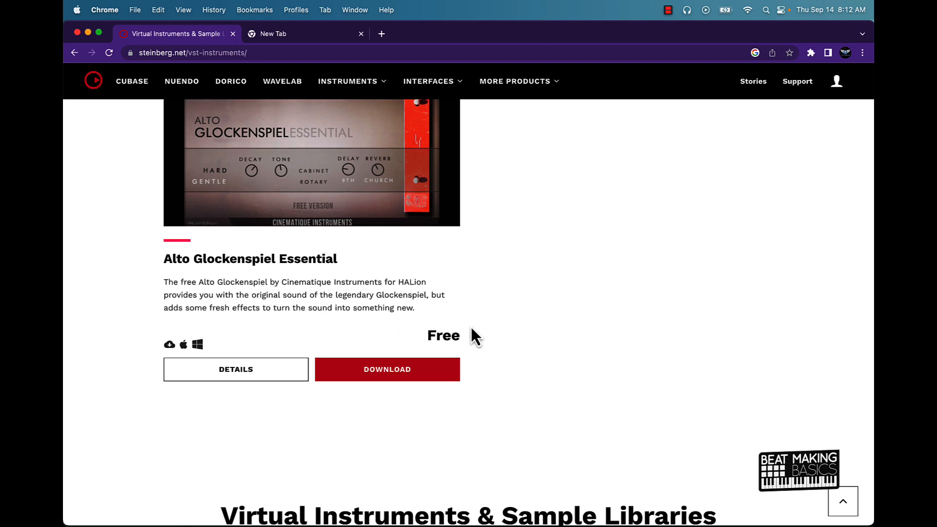
Locate HALion Sonic 7 in the catalogue and request its free download.
{"action": "scroll", "scroll_direction": "down", "scroll_amount": 3}
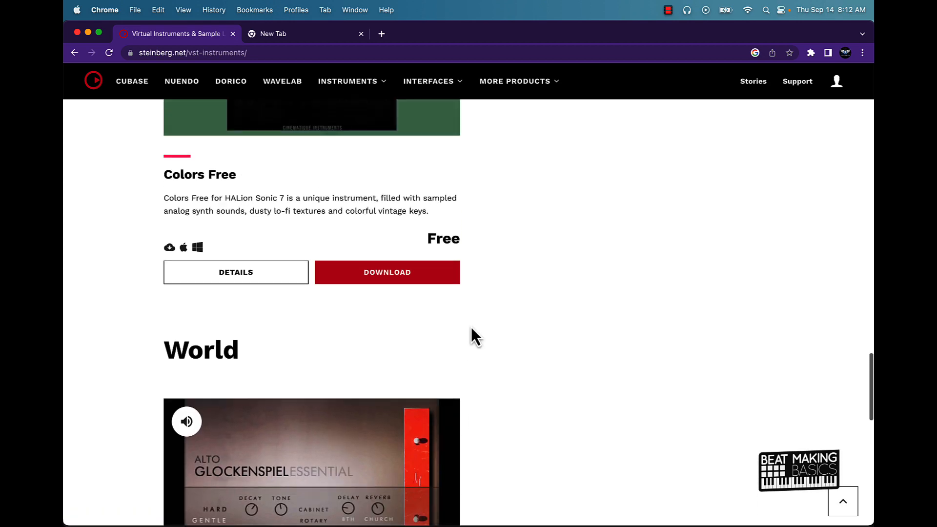
{"action": "scroll", "scroll_direction": "up", "scroll_amount": 3}
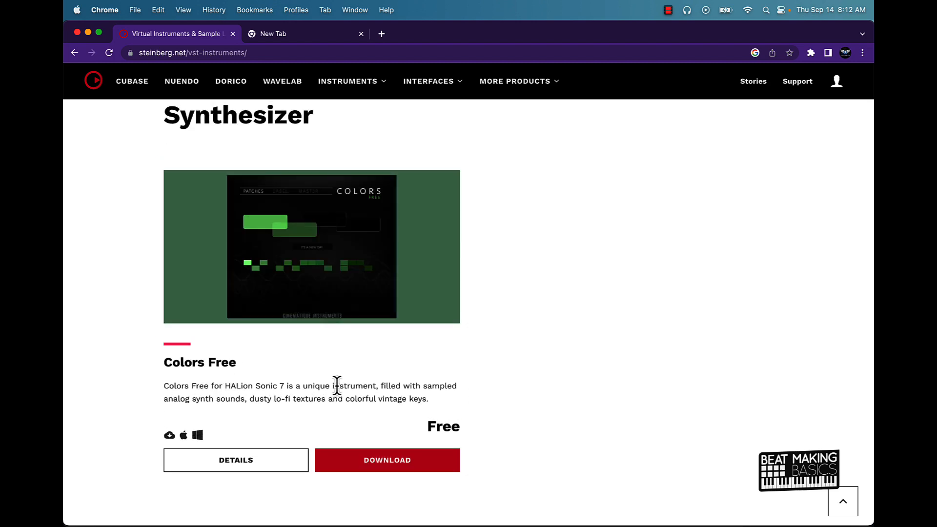
{"action": "scroll", "scroll_direction": "down", "scroll_amount": 3}
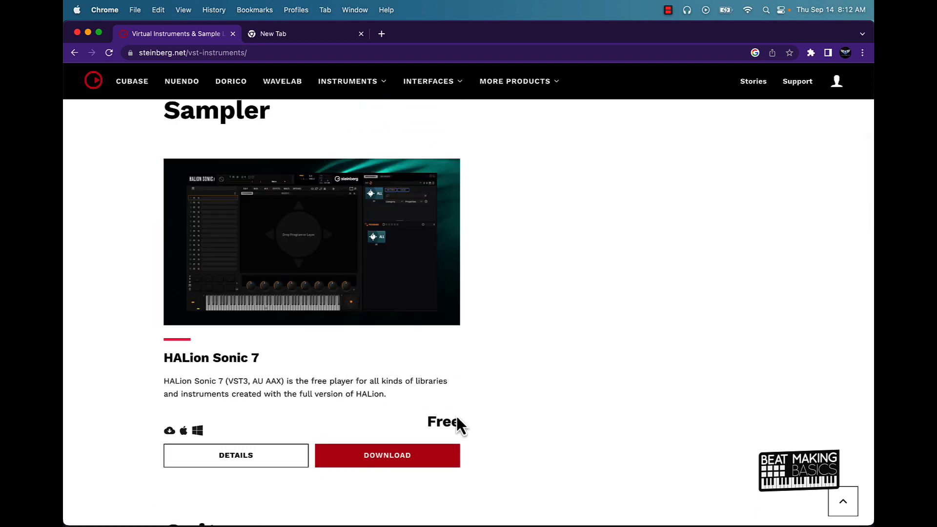
{"action": "left_click", "coordinate": [388, 454]}
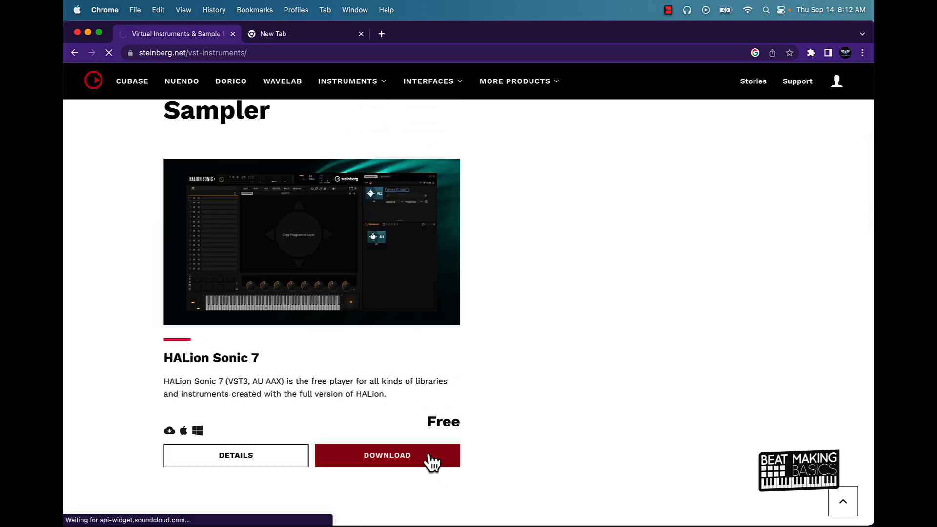
Download the Mac Download Assistant installer from the HALion Sonic 7 page and reach its .dmg options.
{"action": "left_click", "coordinate": [386, 455]}
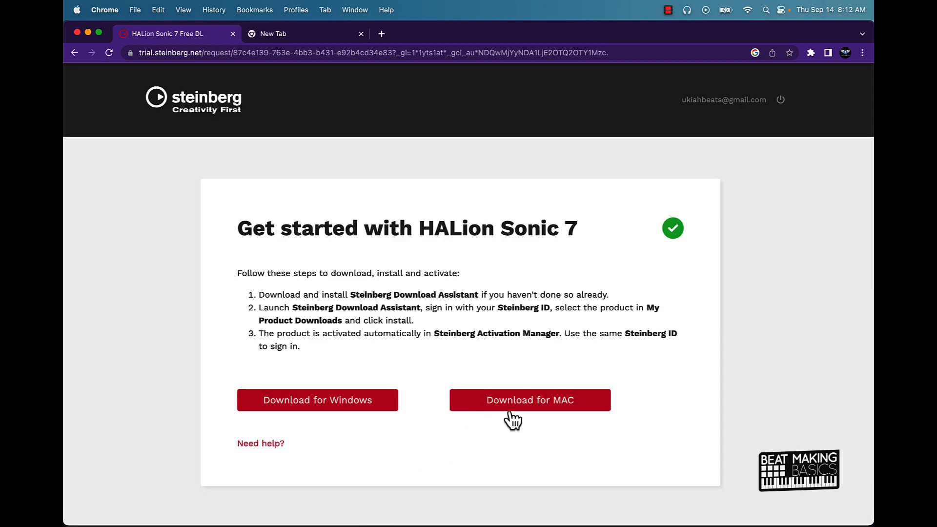
{"action": "left_click", "coordinate": [529, 400]}
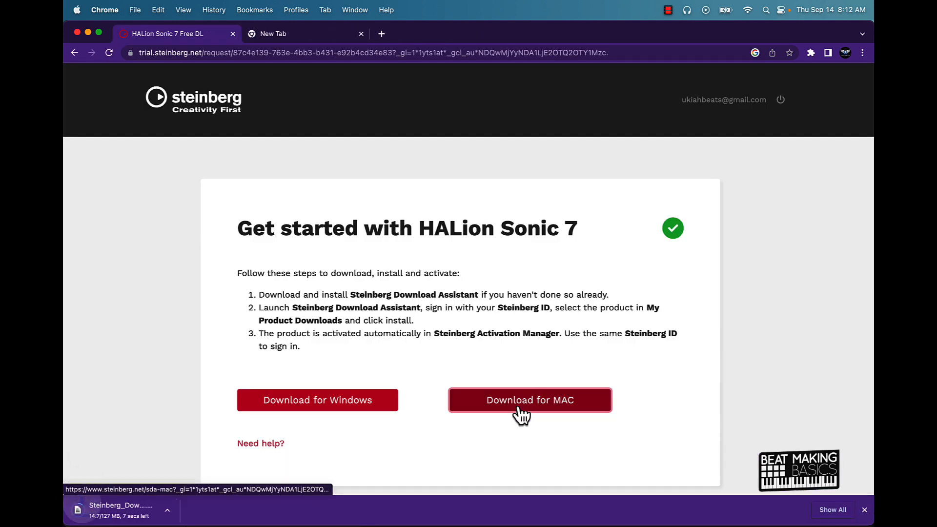
{"action": "mouse_move", "coordinate": [704, 506]}
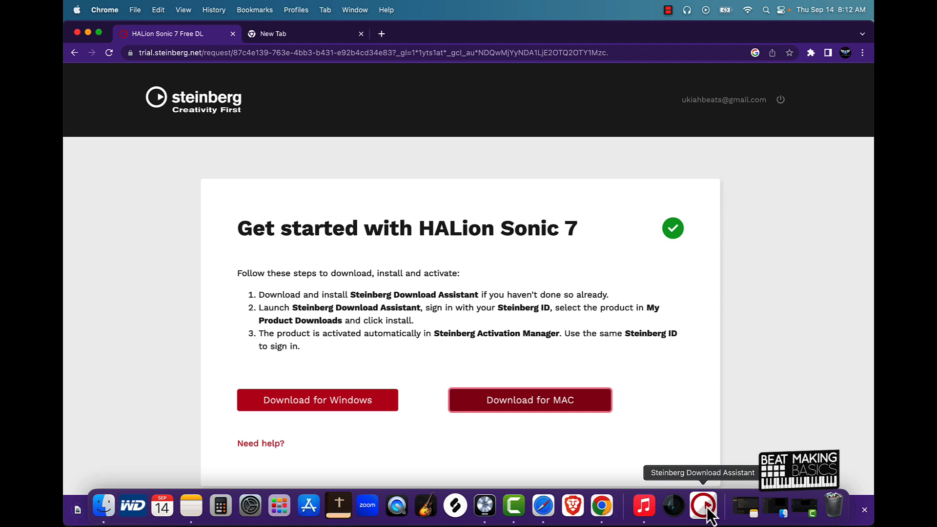
{"action": "right_click", "coordinate": [703, 506]}
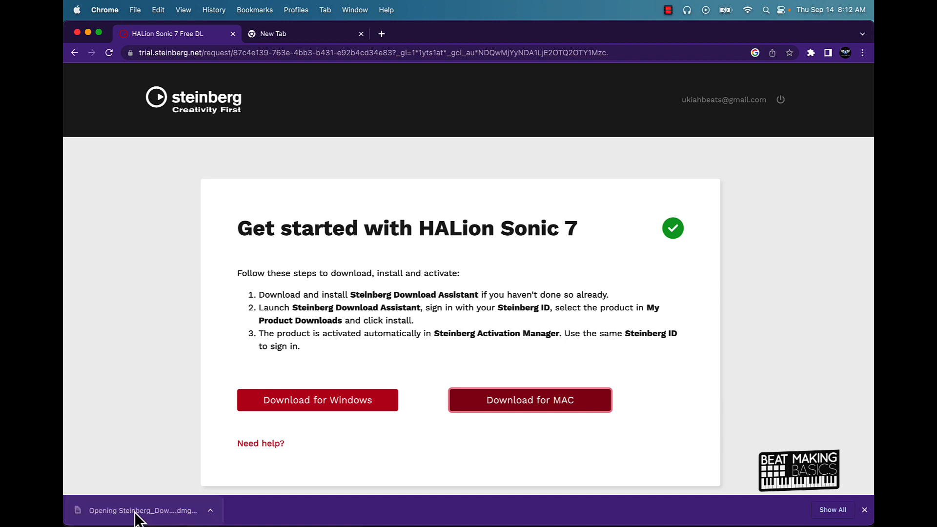
Mount the installer disk image and launch Steinberg Download Assistant Setup, allowing it to run.
{"action": "left_click", "coordinate": [141, 510]}
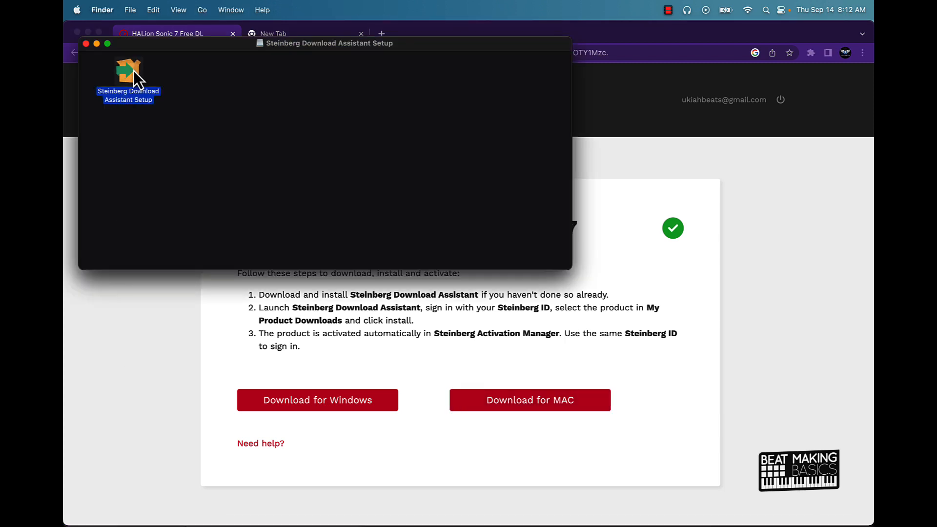
{"action": "double_click", "coordinate": [127, 67]}
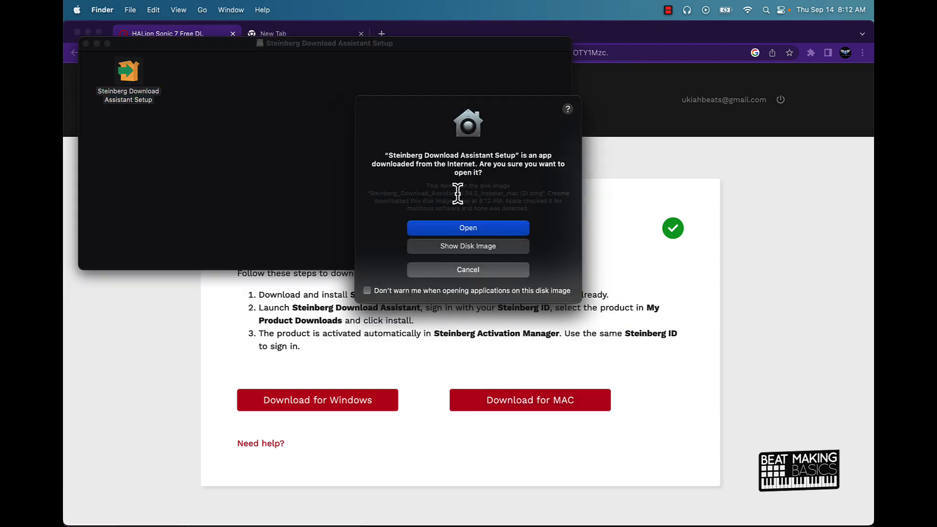
{"action": "left_click", "coordinate": [467, 227]}
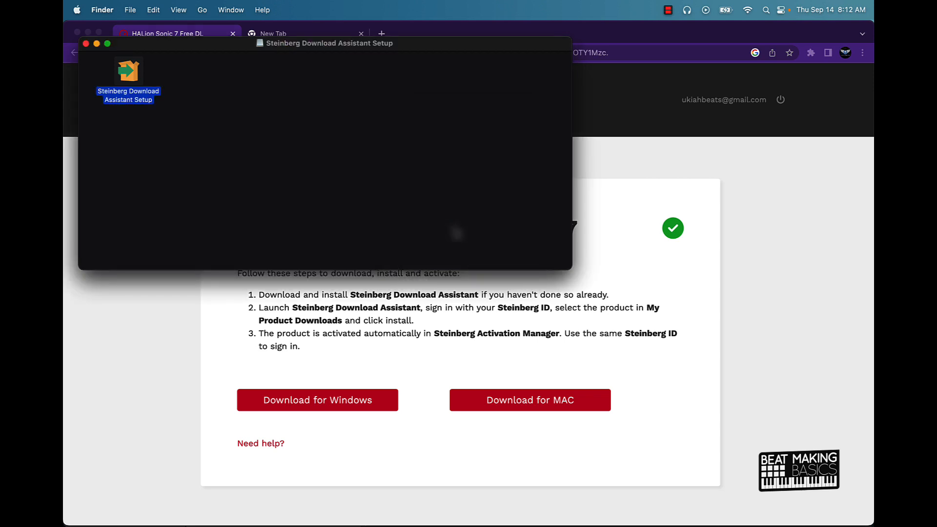
{"action": "mouse_move", "coordinate": [456, 233]}
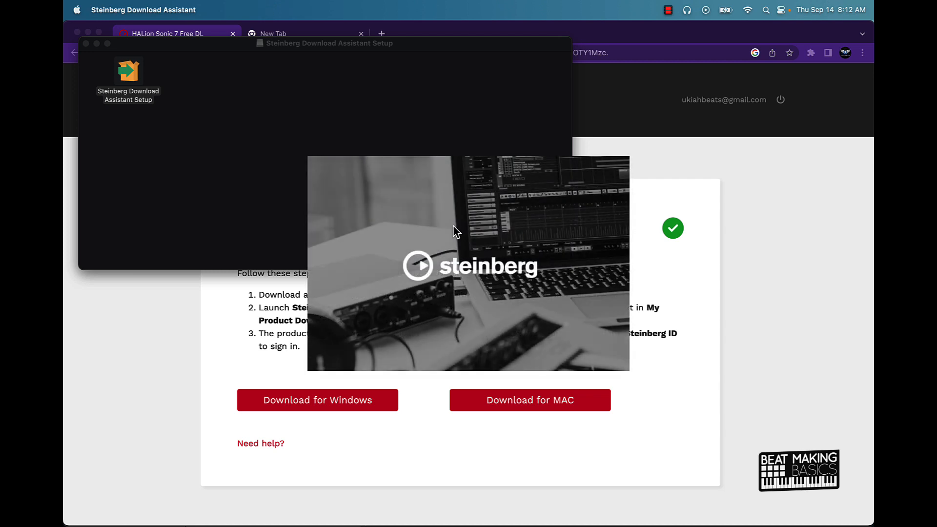
{"action": "double_click", "coordinate": [127, 70]}
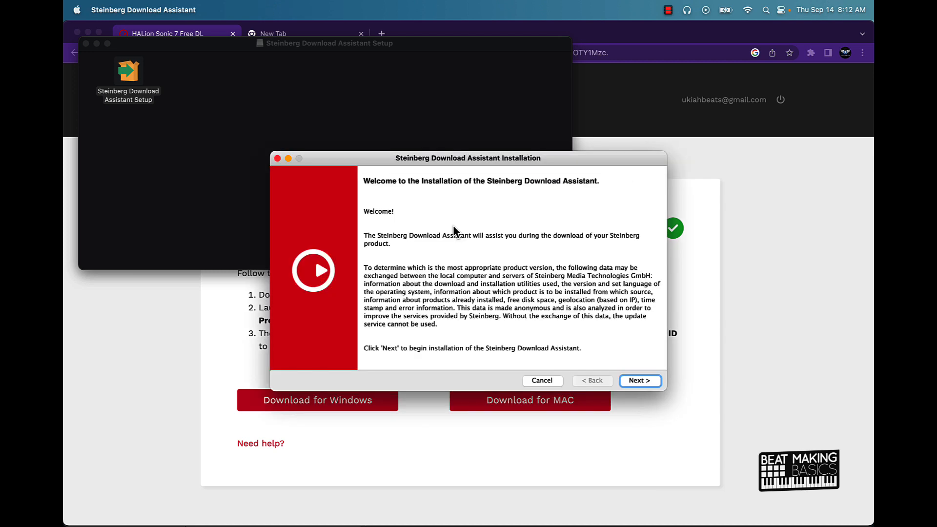
Complete the Download Assistant installation, accepting the license and launching it afterwards.
{"action": "left_click", "coordinate": [638, 380]}
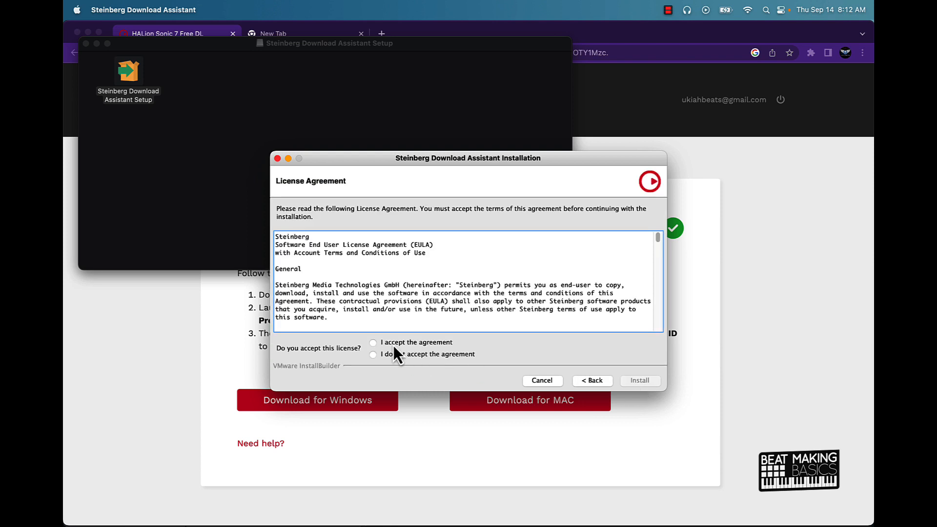
{"action": "left_click", "coordinate": [638, 381]}
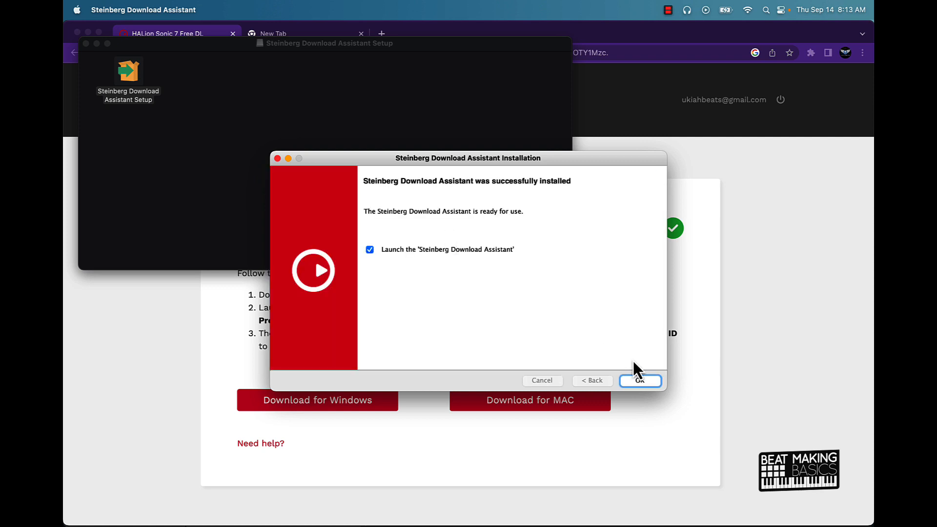
{"action": "left_click", "coordinate": [638, 380]}
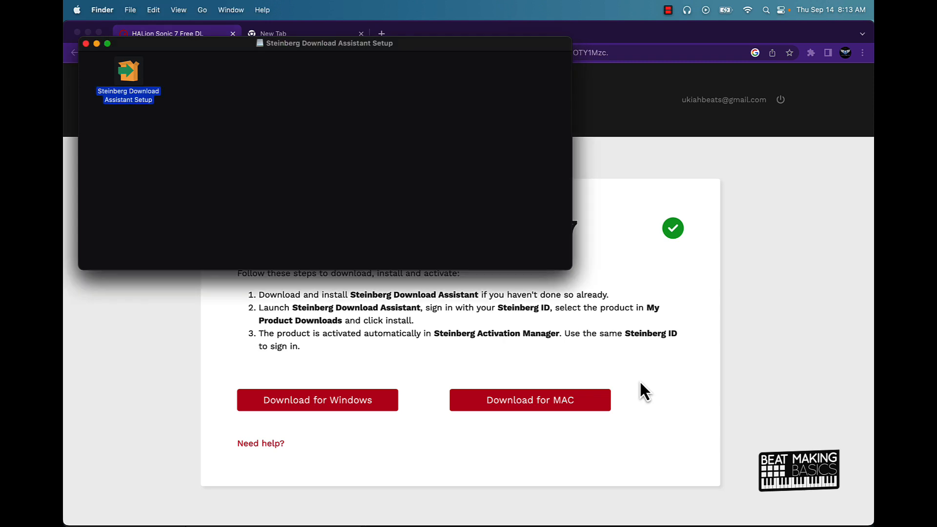
Start the newly installed Steinberg Download Assistant so its sign-in window appears.
{"action": "double_click", "coordinate": [128, 71]}
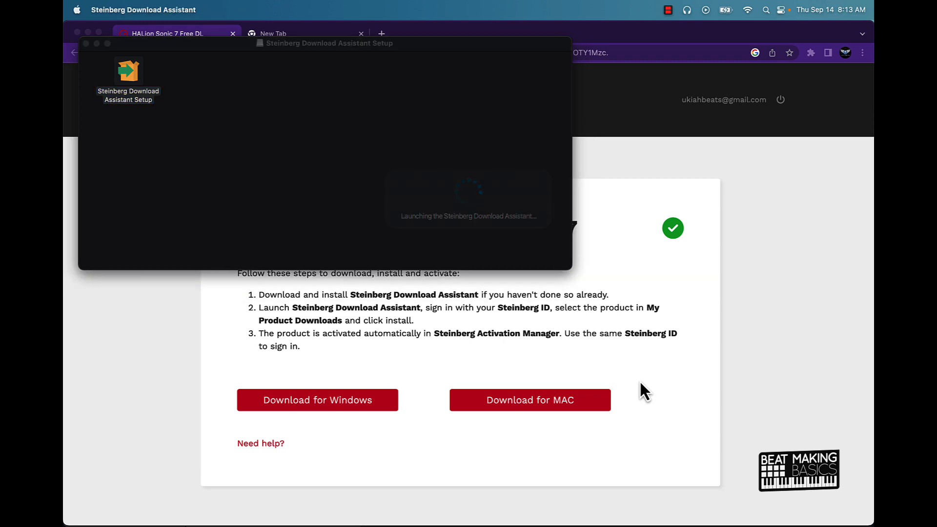
{"action": "mouse_move", "coordinate": [641, 388]}
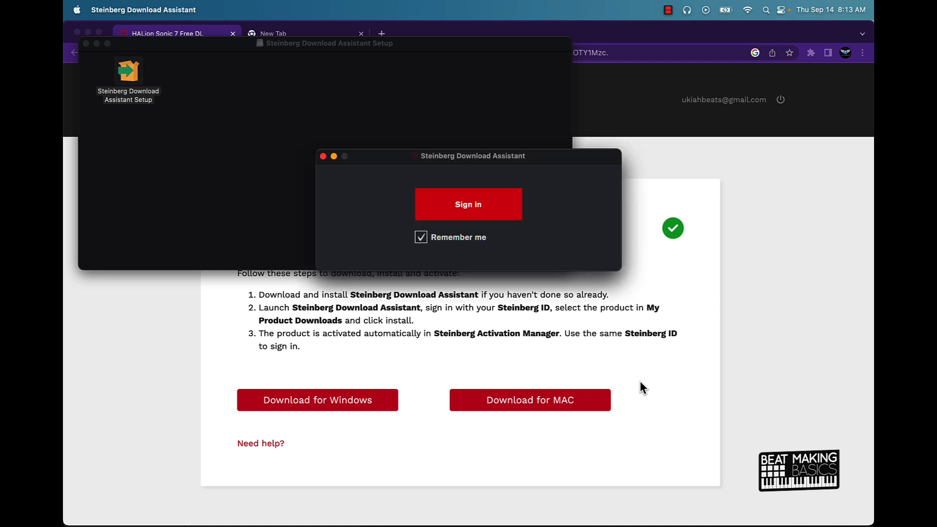
{"action": "mouse_move", "coordinate": [383, 155]}
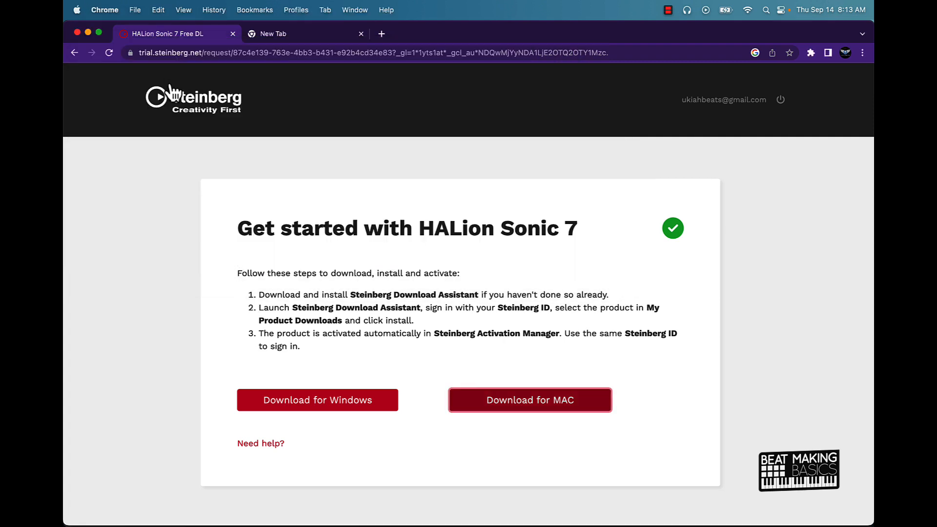
Return to Steinberg's home page and browse the virtual instruments section to Colors Free.
{"action": "left_click", "coordinate": [192, 98]}
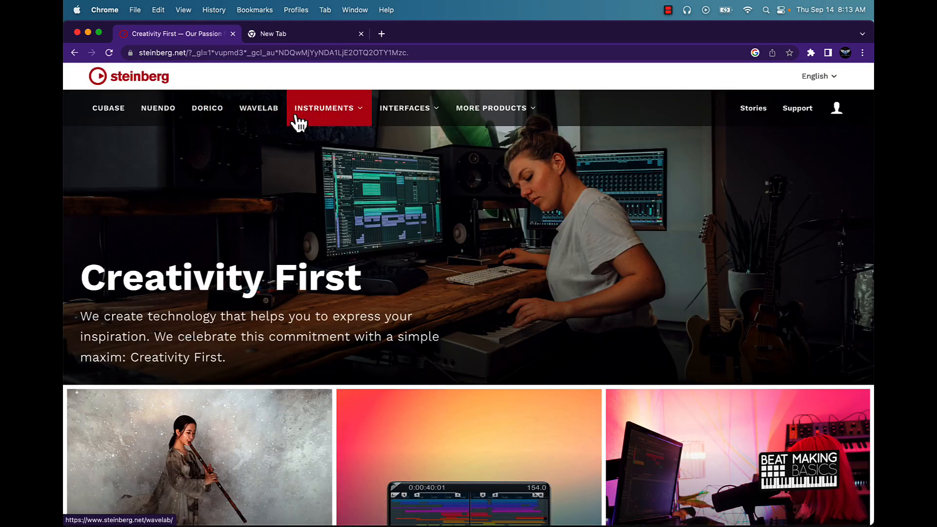
{"action": "left_click", "coordinate": [324, 109]}
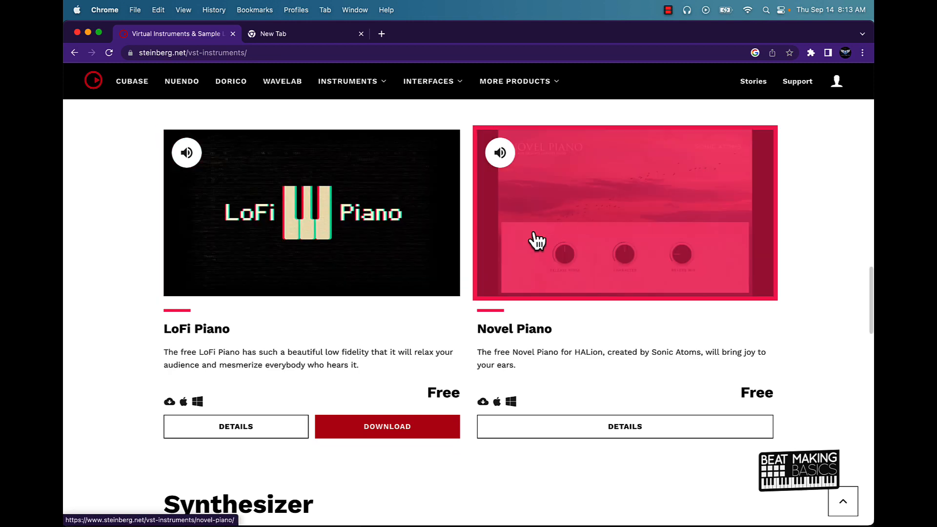
{"action": "scroll", "scroll_direction": "down", "scroll_amount": 3}
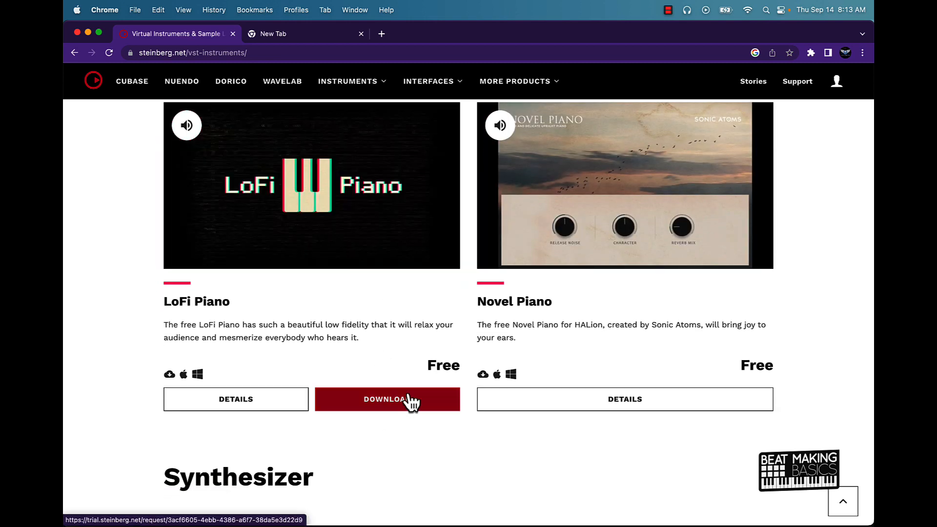
{"action": "scroll", "scroll_direction": "up", "scroll_amount": 3}
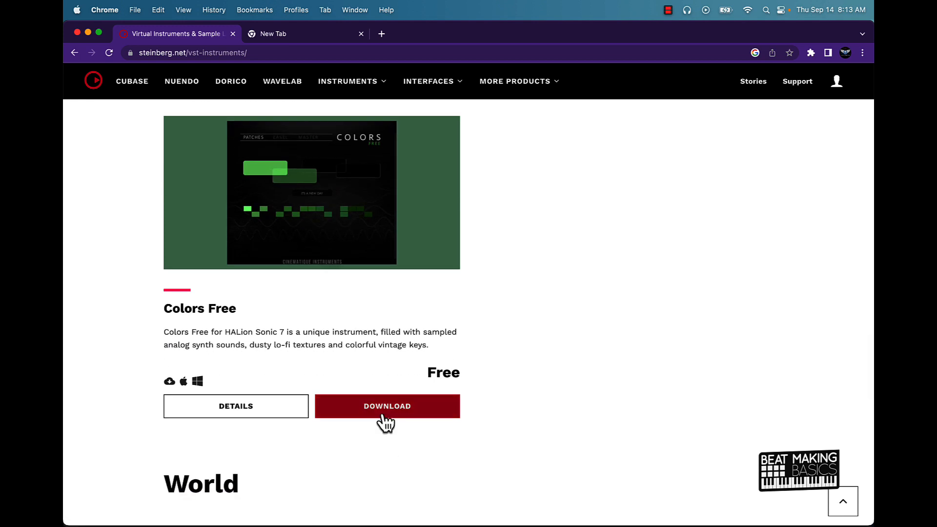
Request the free Colors Free instrument download.
{"action": "left_click", "coordinate": [387, 406]}
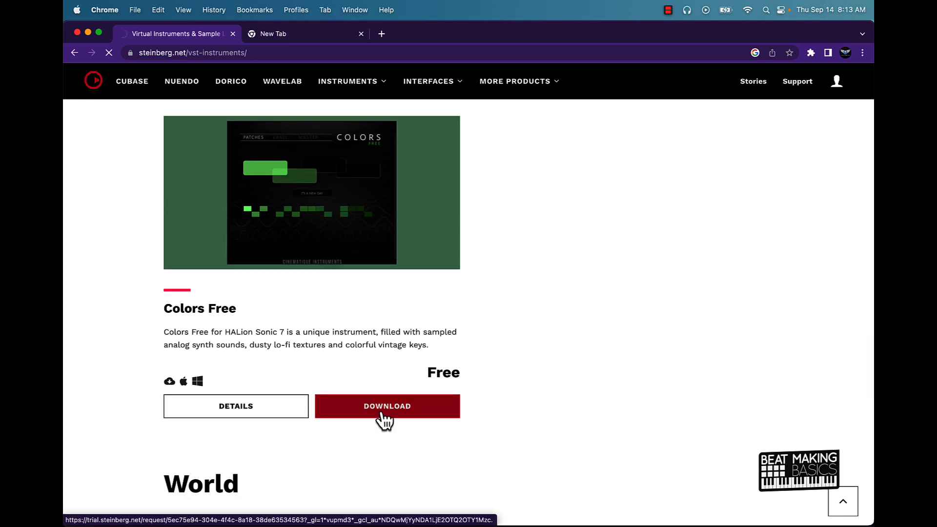
{"action": "left_click", "coordinate": [387, 406]}
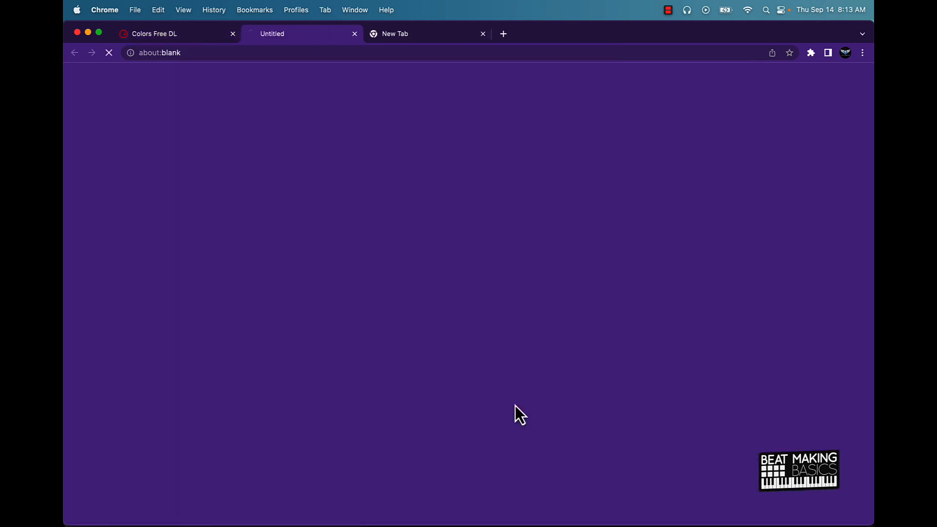
Download the Mac Download Assistant installer and open its finished .dmg from the download bar.
{"action": "left_click", "coordinate": [528, 400]}
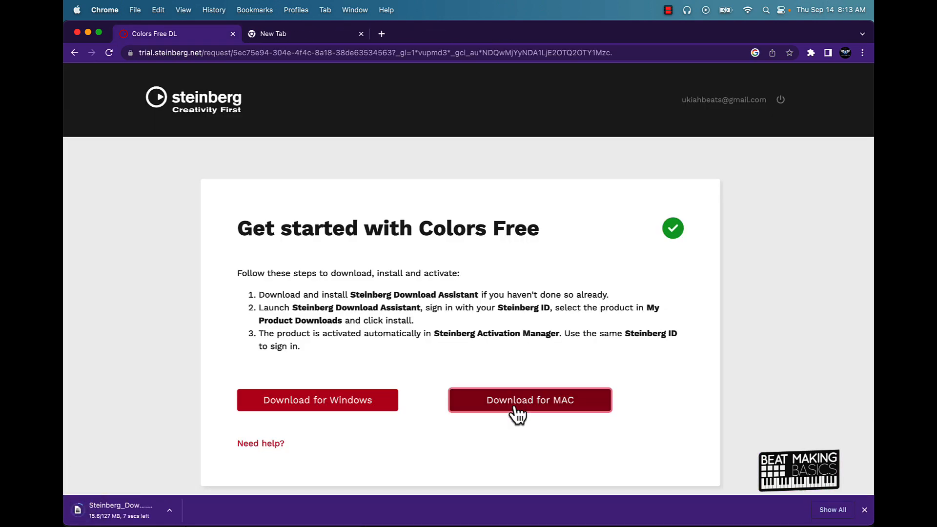
{"action": "mouse_move", "coordinate": [149, 517]}
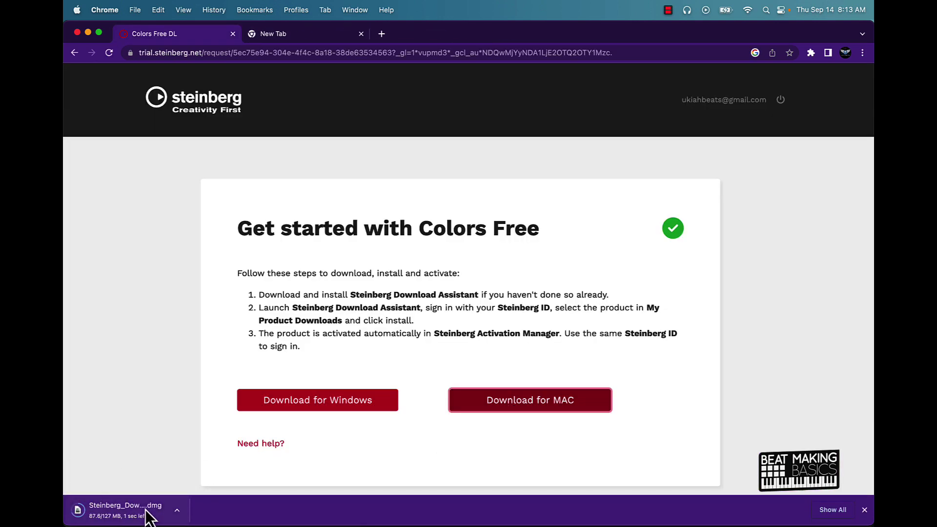
{"action": "mouse_move", "coordinate": [124, 510]}
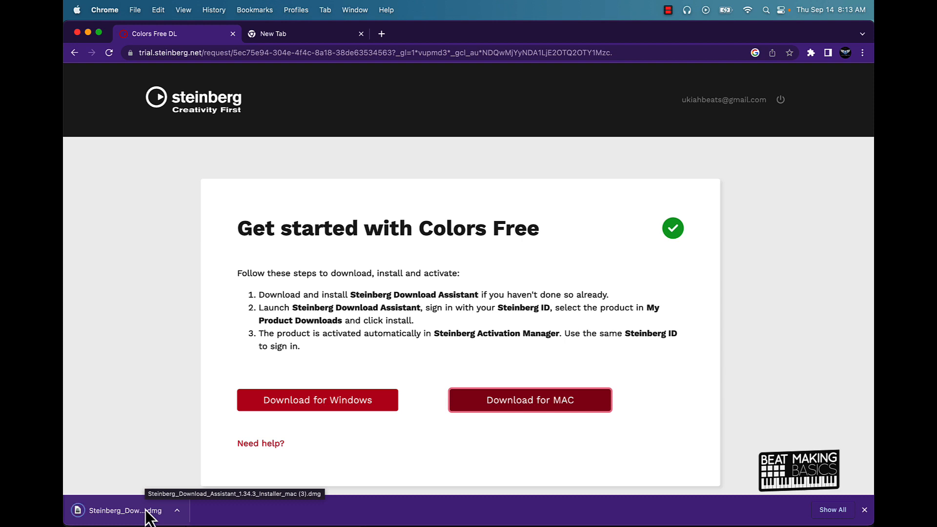
{"action": "left_click", "coordinate": [119, 510]}
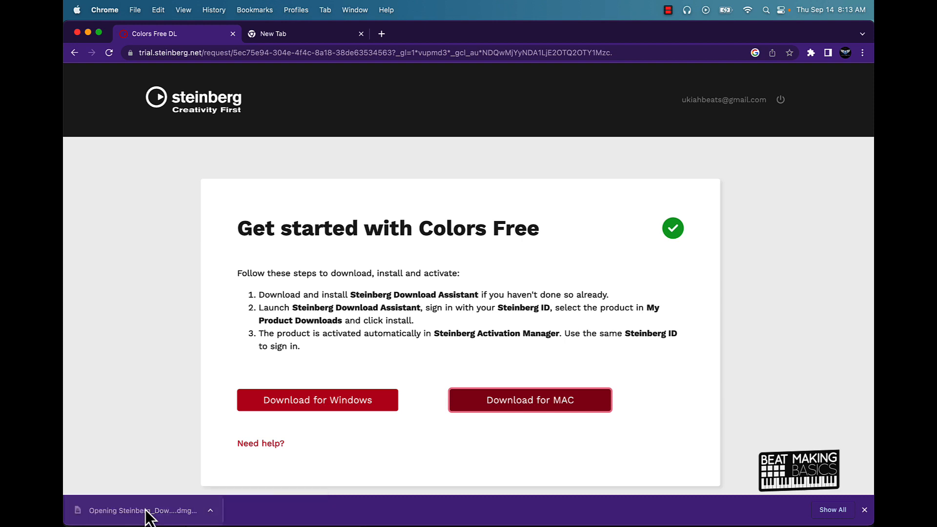
{"action": "left_click", "coordinate": [156, 510]}
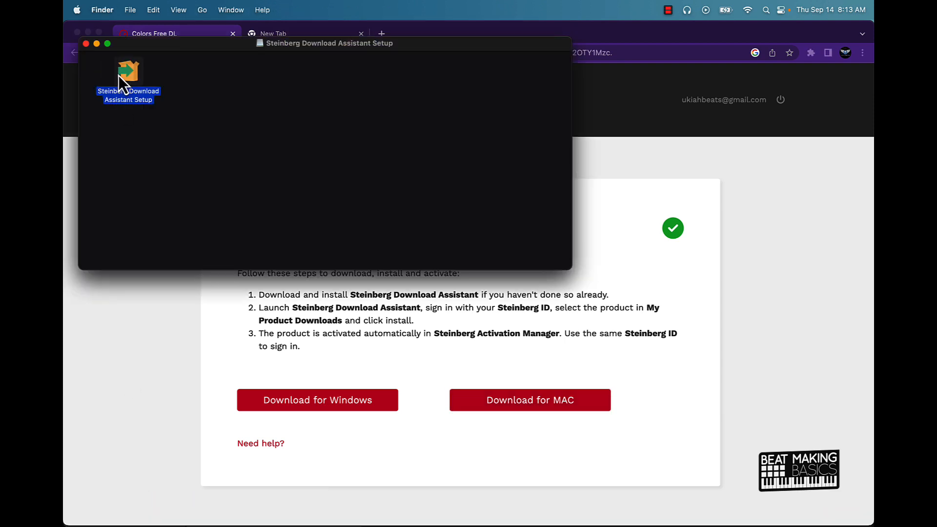
Launch Steinberg Download Assistant Setup, approve it with the admin password and accept the license.
{"action": "double_click", "coordinate": [128, 71]}
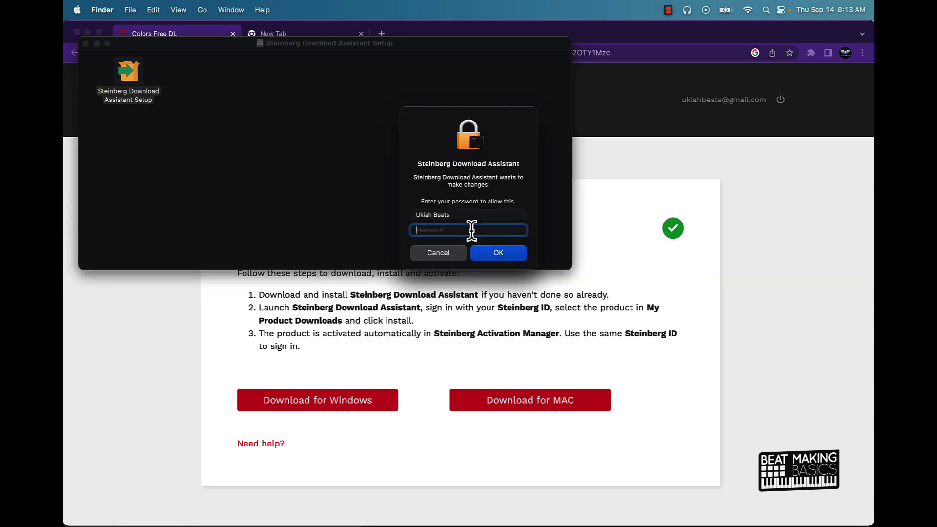
{"action": "mouse_move", "coordinate": [503, 209]}
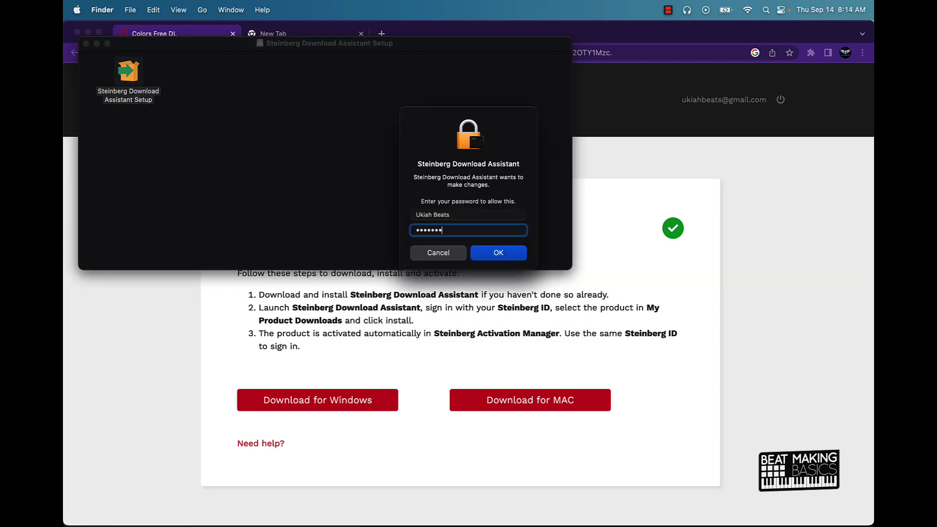
{"action": "left_click", "coordinate": [498, 252]}
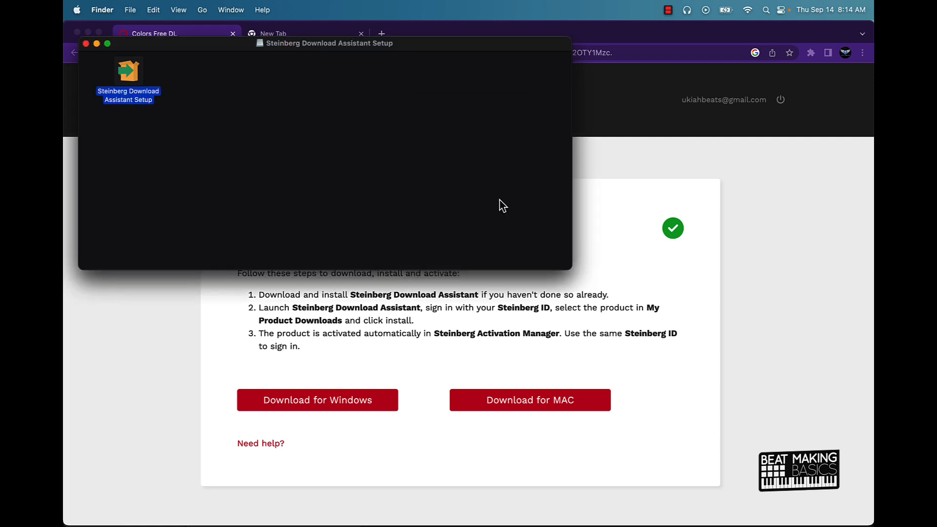
{"action": "mouse_move", "coordinate": [92, 101]}
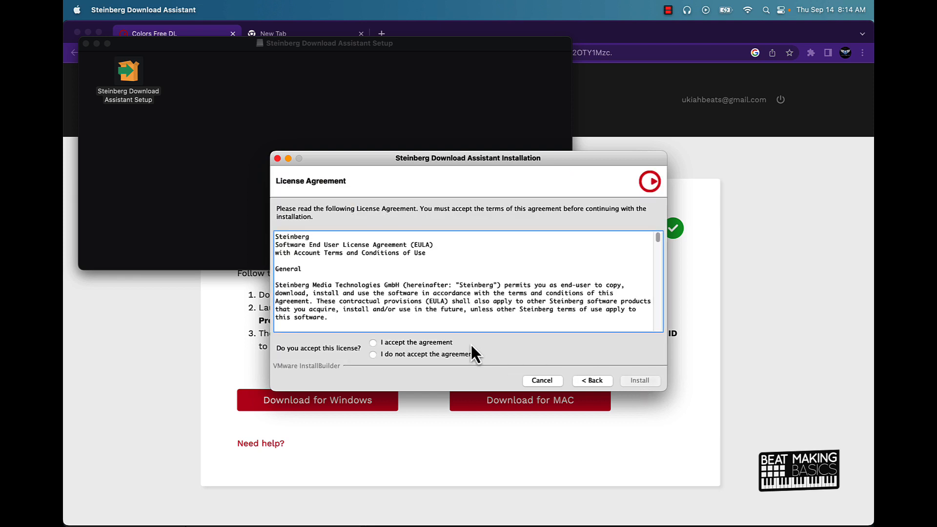
{"action": "left_click", "coordinate": [638, 379]}
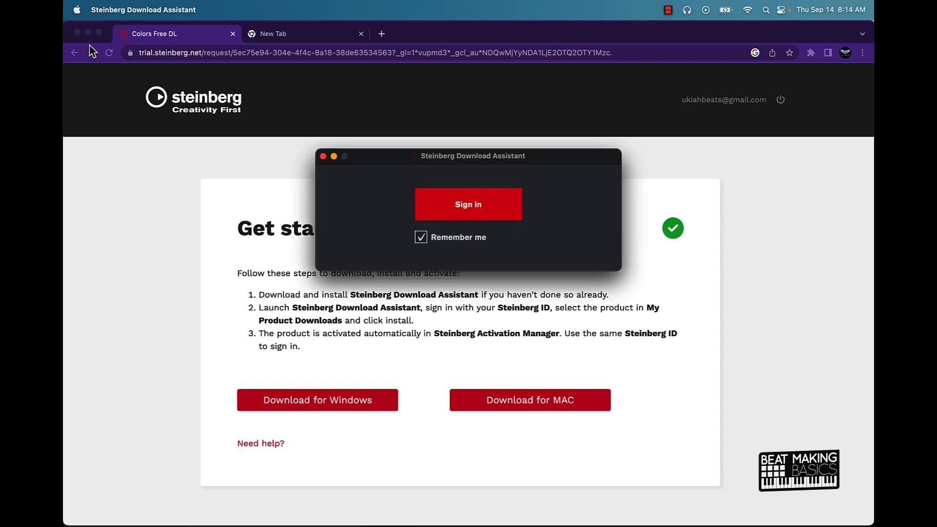
{"action": "mouse_move", "coordinate": [467, 203]}
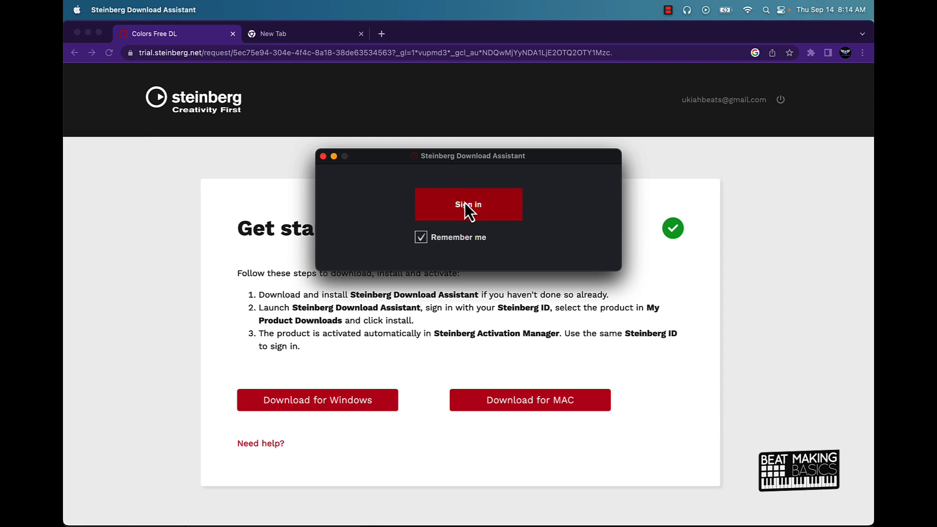
Sign in via flow.steinberg.net, grant osascript admin privileges and return to the Download Assistant.
{"action": "left_click", "coordinate": [467, 204]}
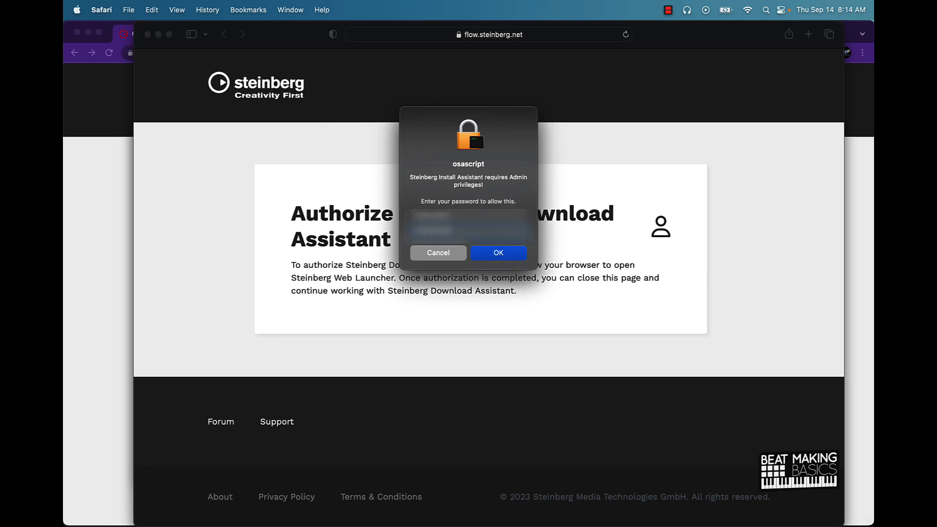
{"action": "left_click", "coordinate": [498, 253]}
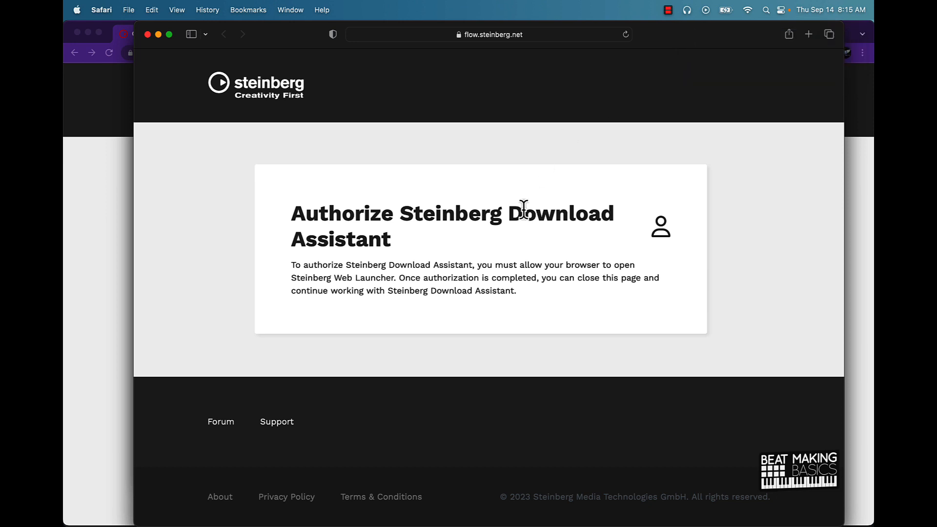
{"action": "mouse_move", "coordinate": [674, 506]}
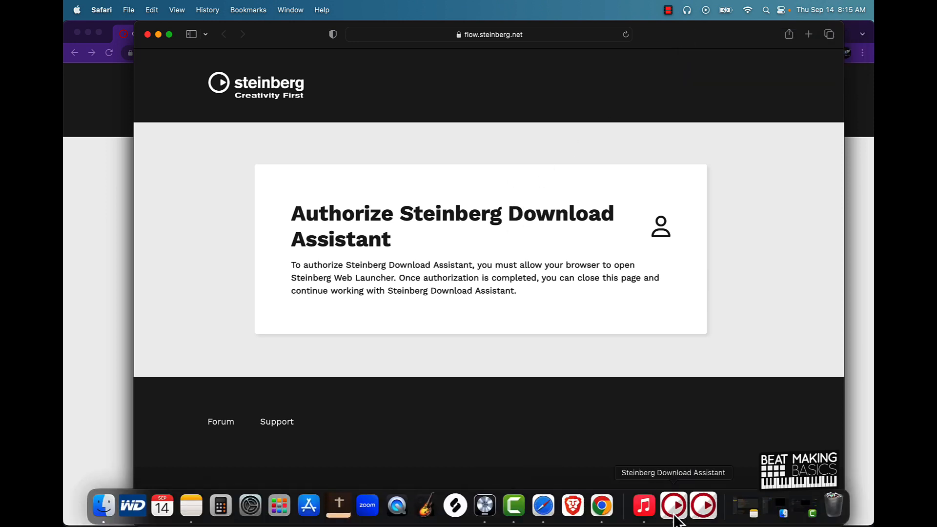
{"action": "left_click", "coordinate": [674, 506]}
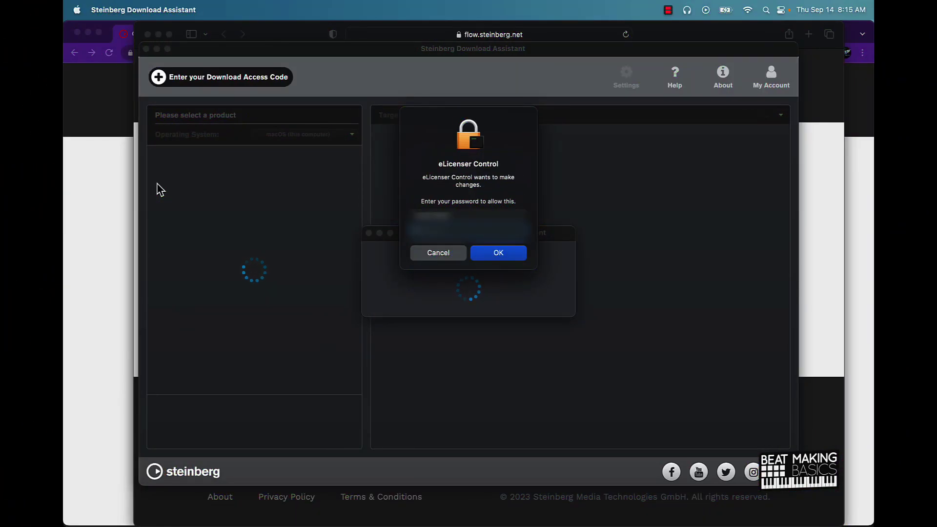
{"action": "mouse_move", "coordinate": [177, 181]}
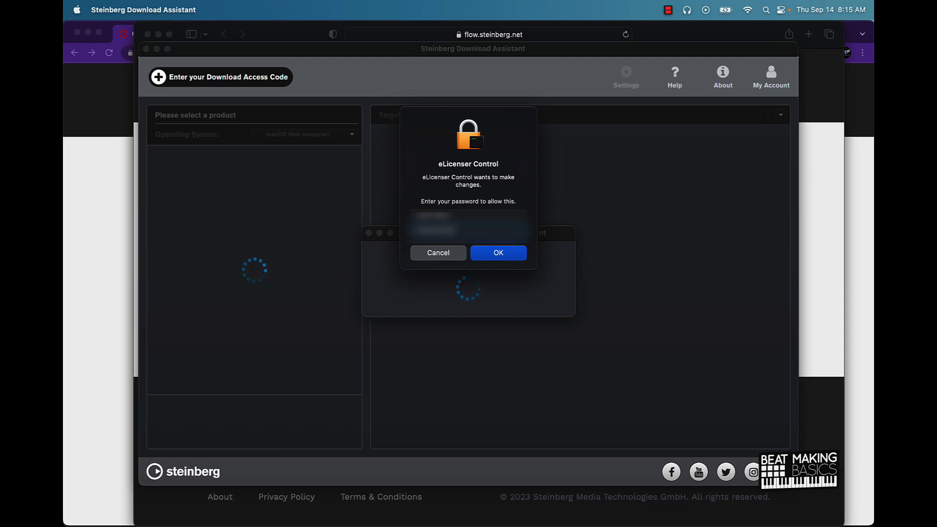
Approve eLicenser Control's password request so the 42 MB update can proceed.
{"action": "left_click", "coordinate": [497, 253]}
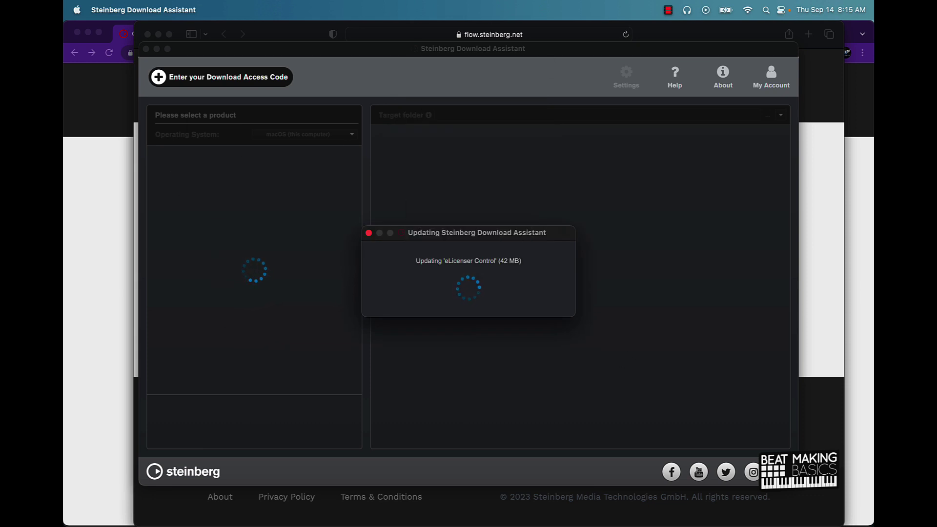
{"action": "mouse_move", "coordinate": [674, 124]}
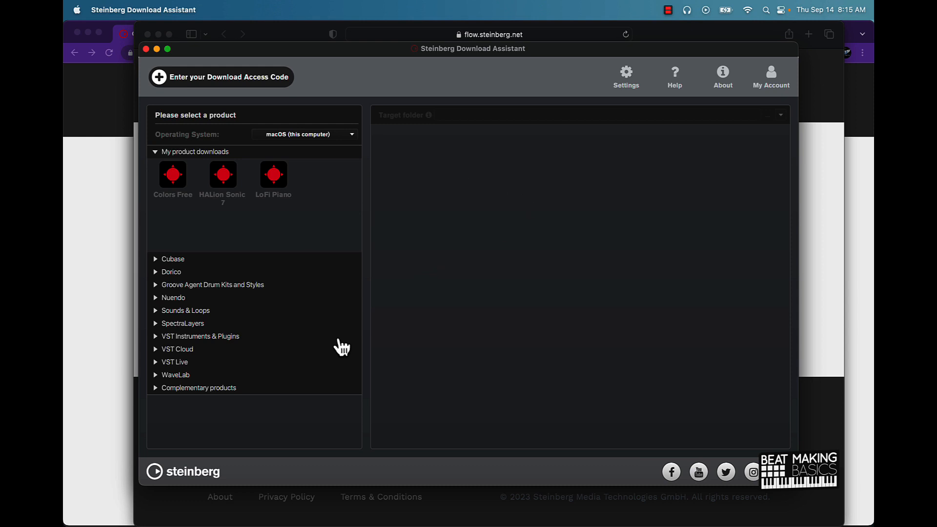
{"action": "mouse_move", "coordinate": [290, 177]}
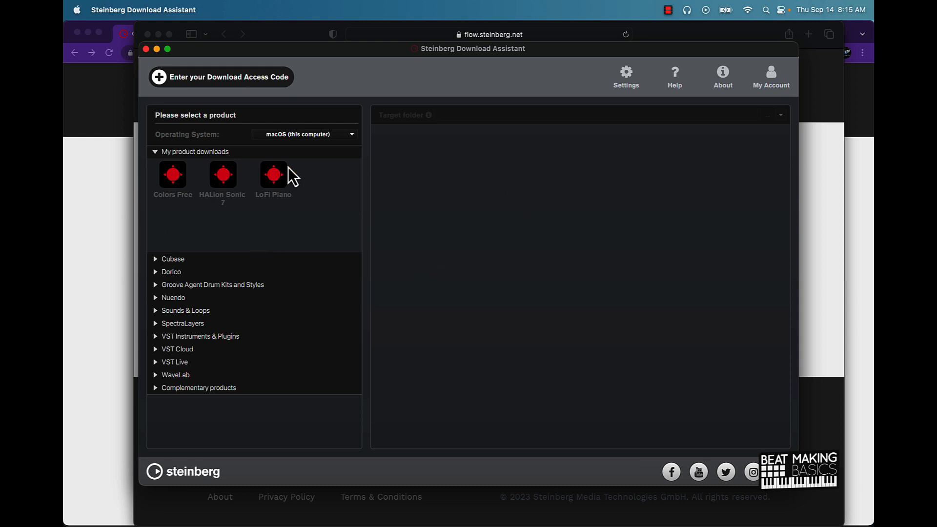
Install HALion Sonic 7.0.10 from the HALion Sonic 7 downloads.
{"action": "left_click", "coordinate": [173, 174]}
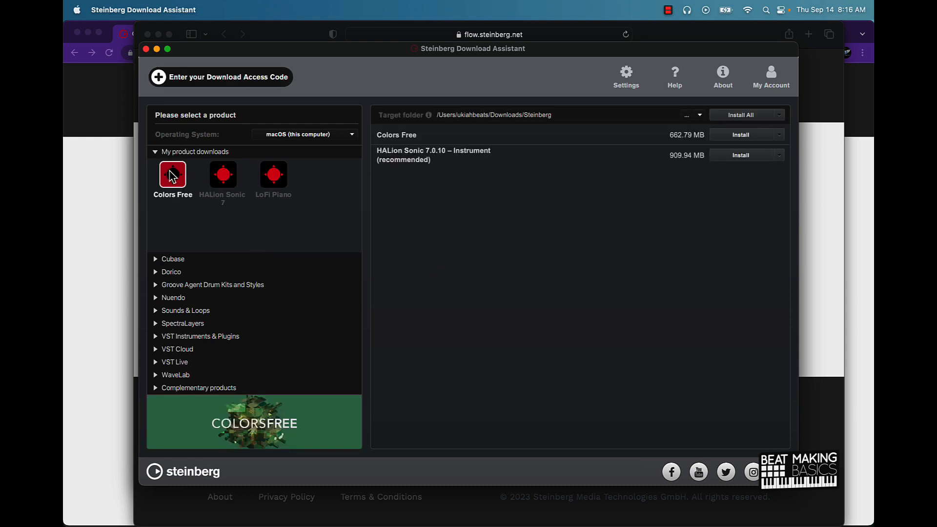
{"action": "mouse_move", "coordinate": [321, 182]}
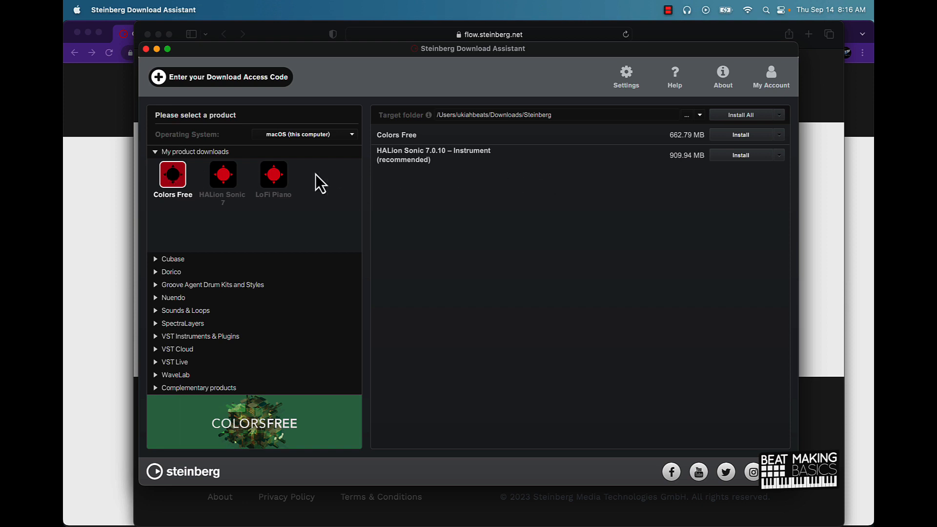
{"action": "left_click", "coordinate": [222, 175]}
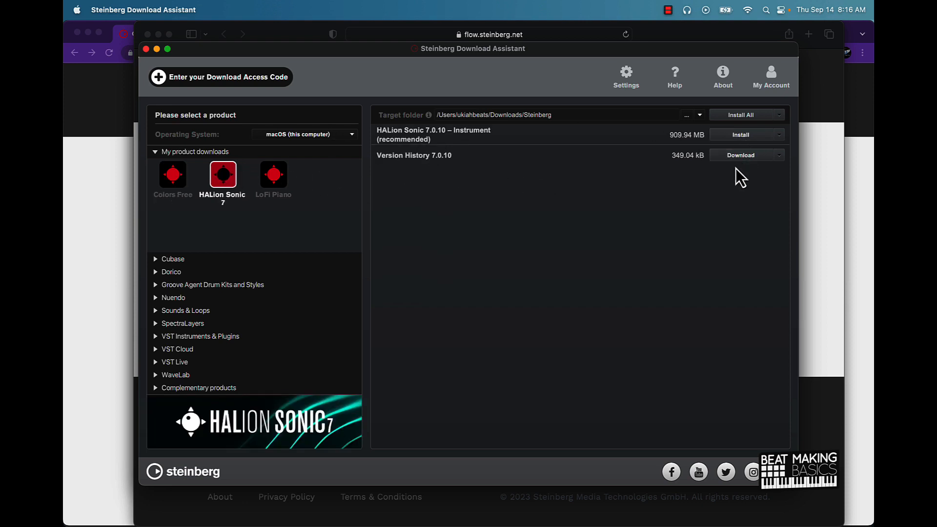
{"action": "mouse_move", "coordinate": [740, 134]}
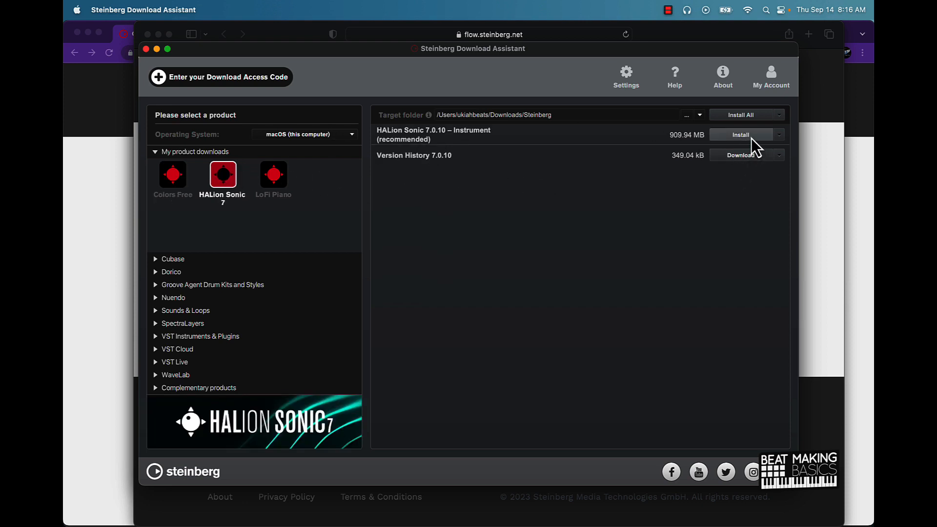
{"action": "left_click", "coordinate": [740, 135]}
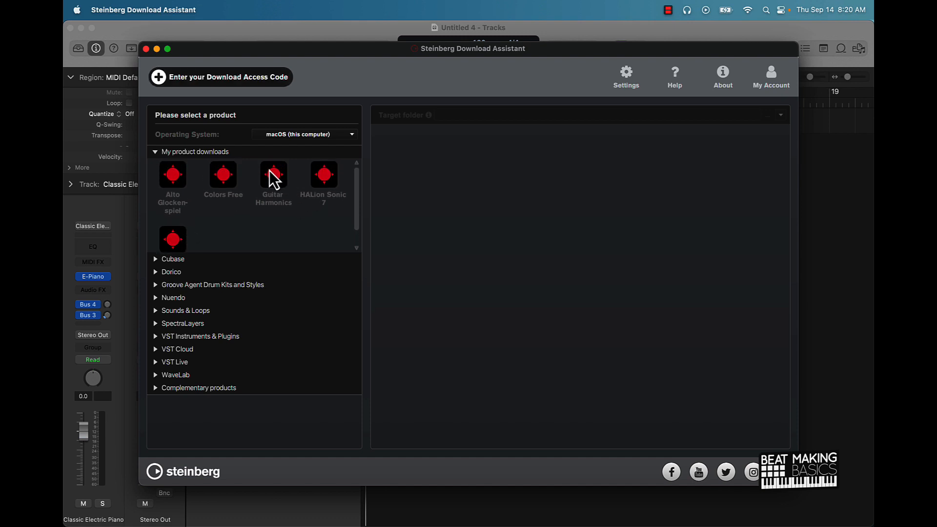
Install the Alto Glockenspiel library after checking Guitar Harmonics, then collapse the Nuendo category.
{"action": "left_click", "coordinate": [273, 175]}
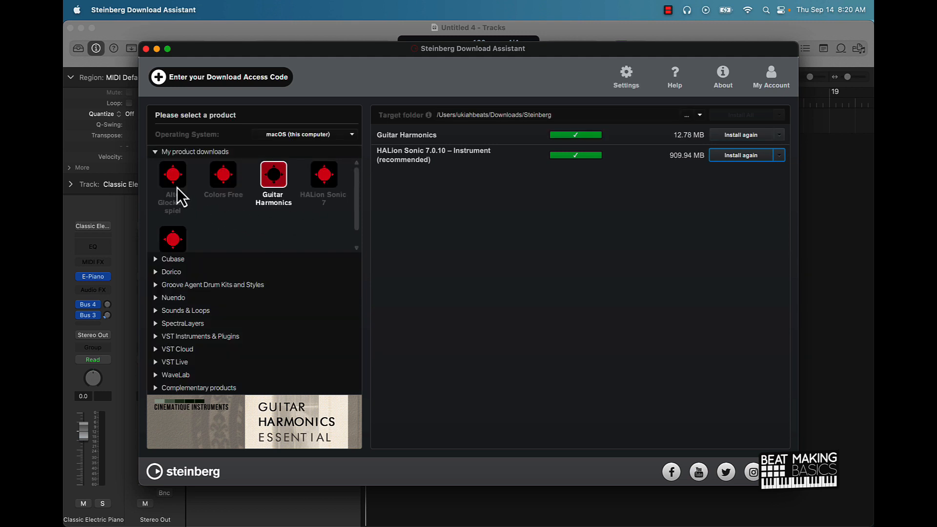
{"action": "left_click", "coordinate": [172, 175]}
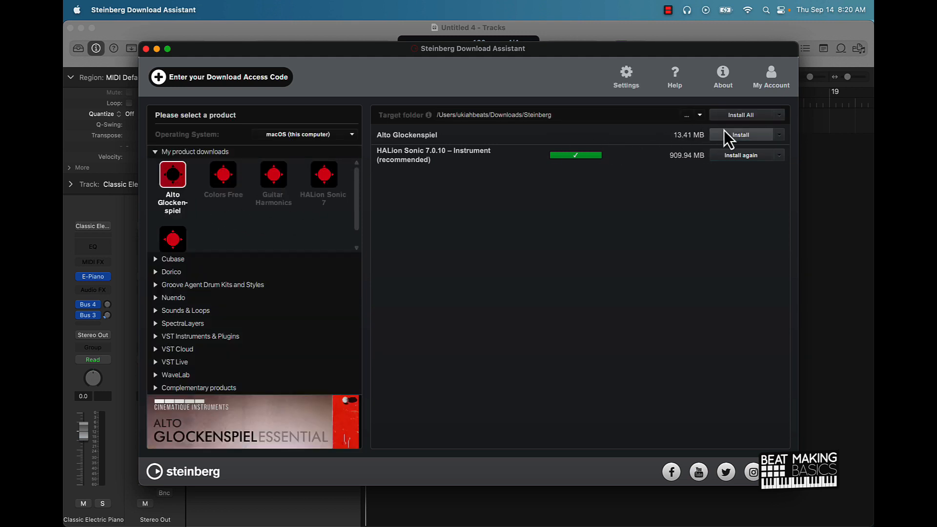
{"action": "left_click", "coordinate": [739, 135]}
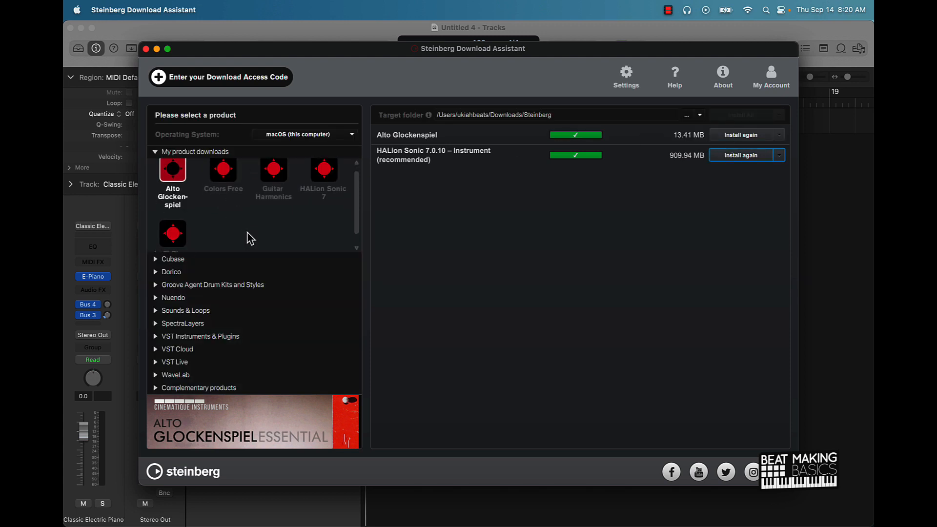
{"action": "scroll", "scroll_direction": "down", "scroll_amount": 3}
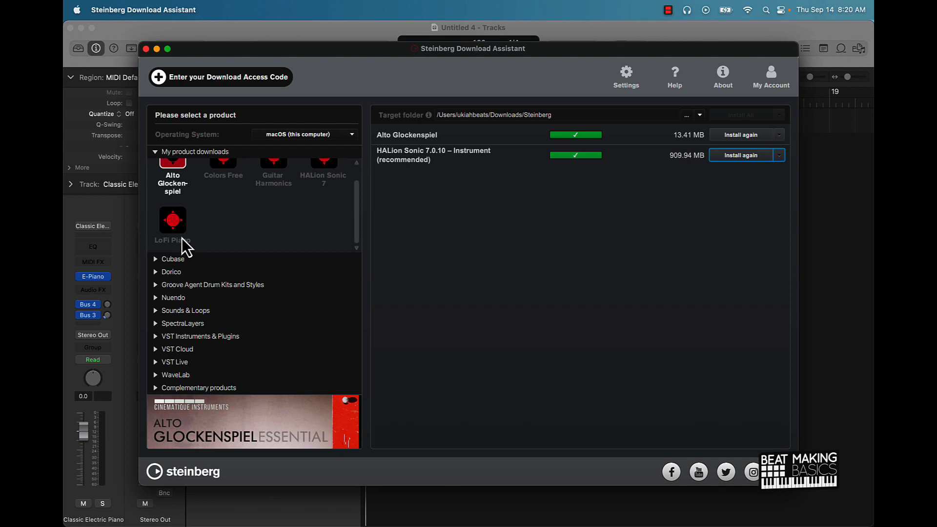
{"action": "mouse_move", "coordinate": [350, 191]}
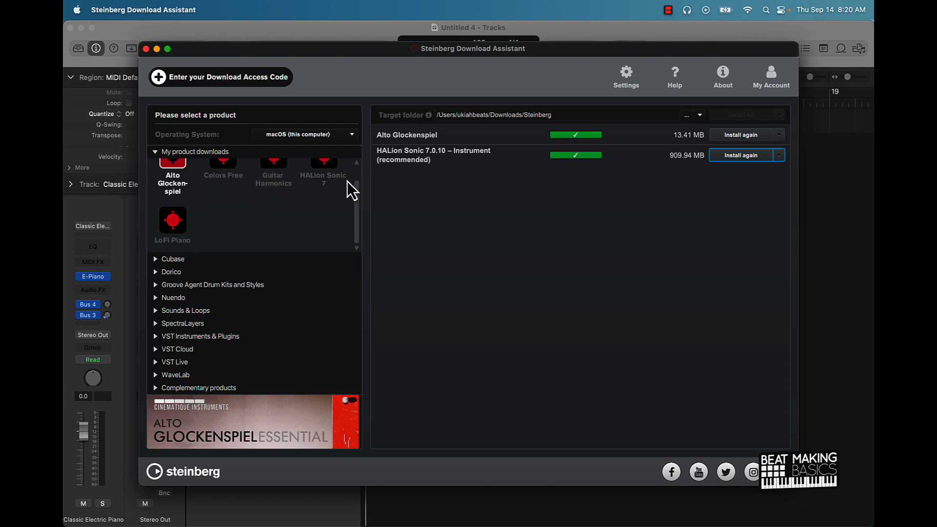
{"action": "mouse_move", "coordinate": [221, 194]}
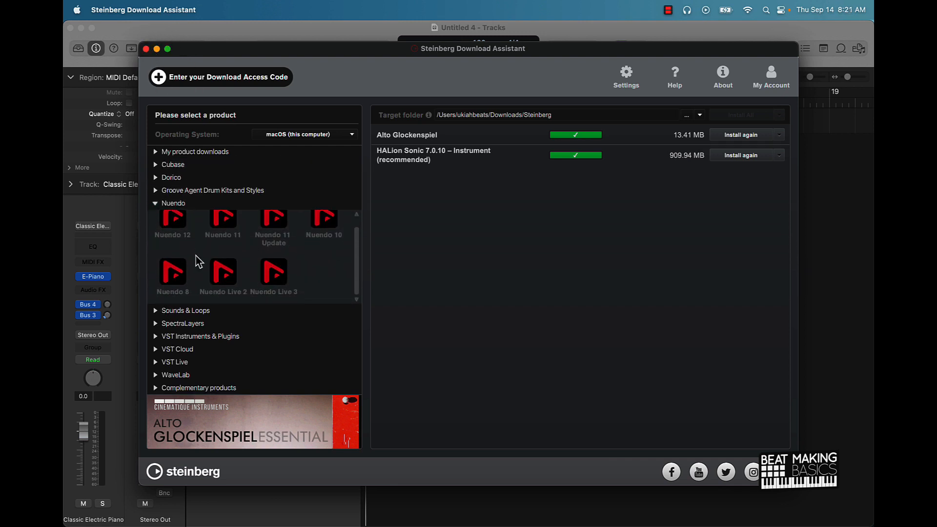
{"action": "left_click", "coordinate": [172, 203]}
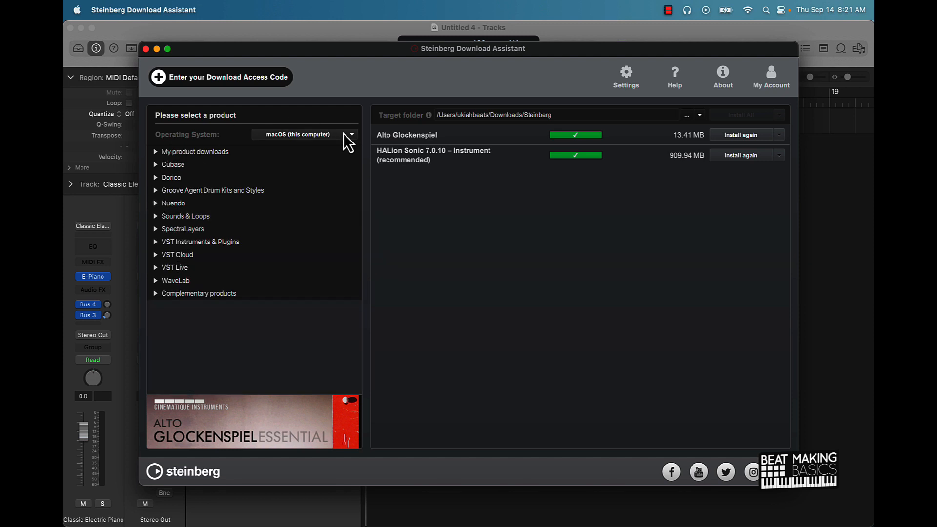
{"action": "mouse_move", "coordinate": [326, 381]}
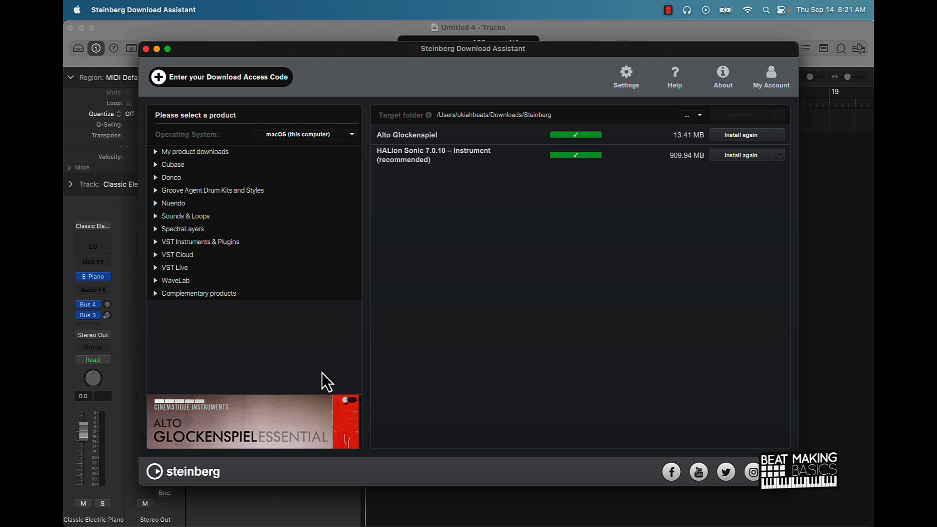
{"action": "mouse_move", "coordinate": [393, 79]}
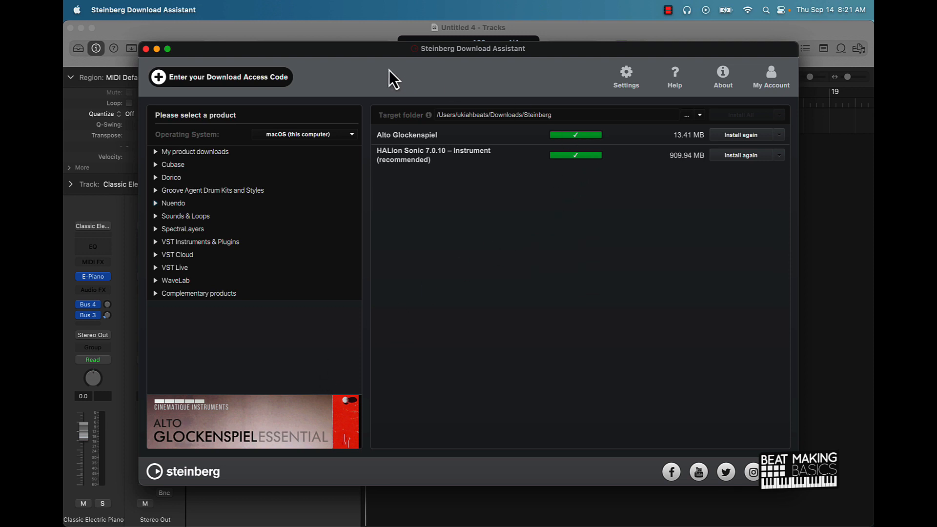
{"action": "mouse_move", "coordinate": [156, 55]}
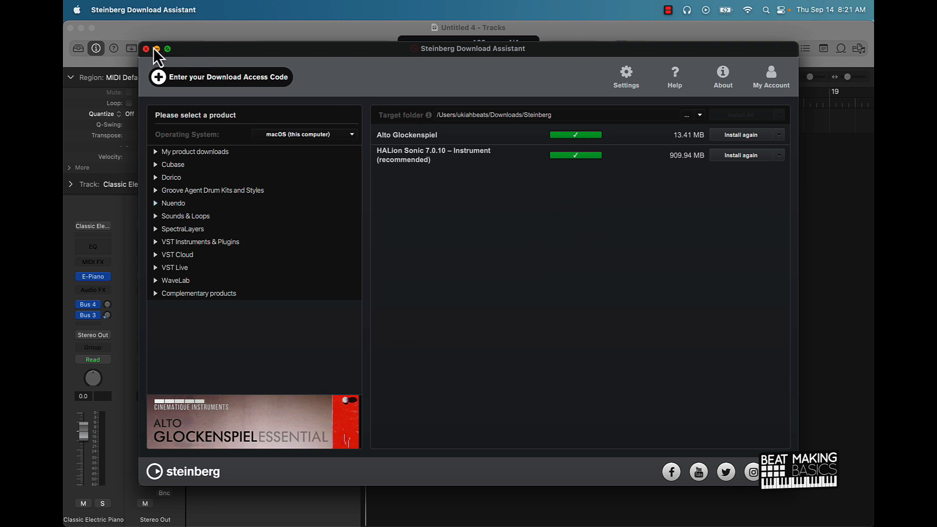
Close Download Assistant, review the four installed libraries in Steinberg Library Manager, then close it.
{"action": "left_click", "coordinate": [147, 49]}
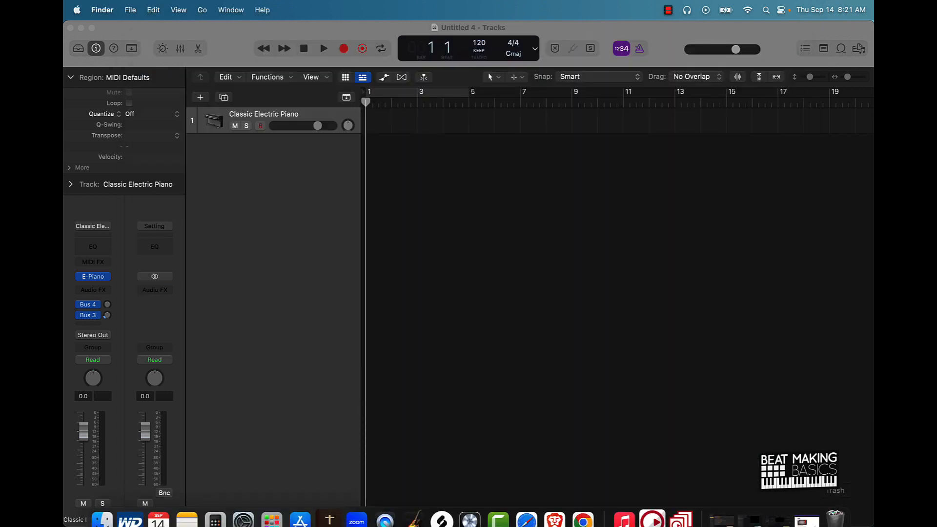
{"action": "left_click", "coordinate": [680, 506]}
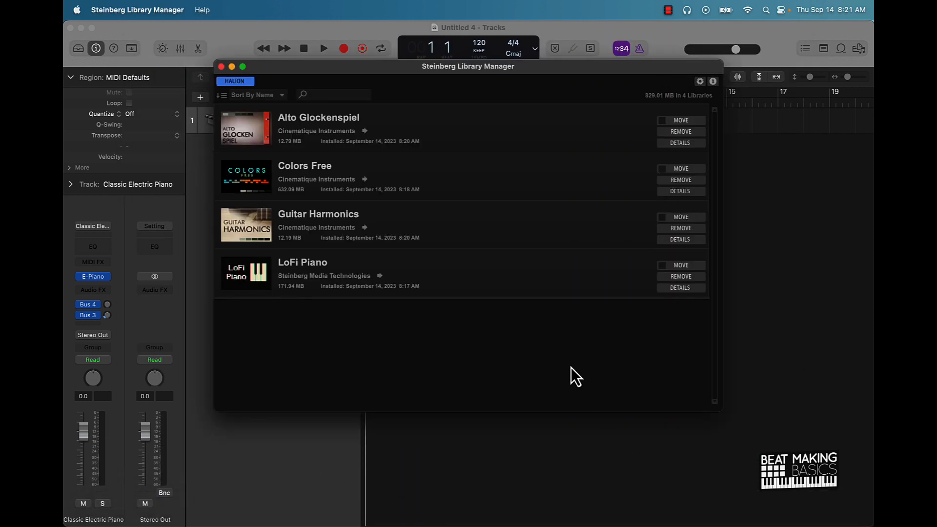
{"action": "mouse_move", "coordinate": [669, 174]}
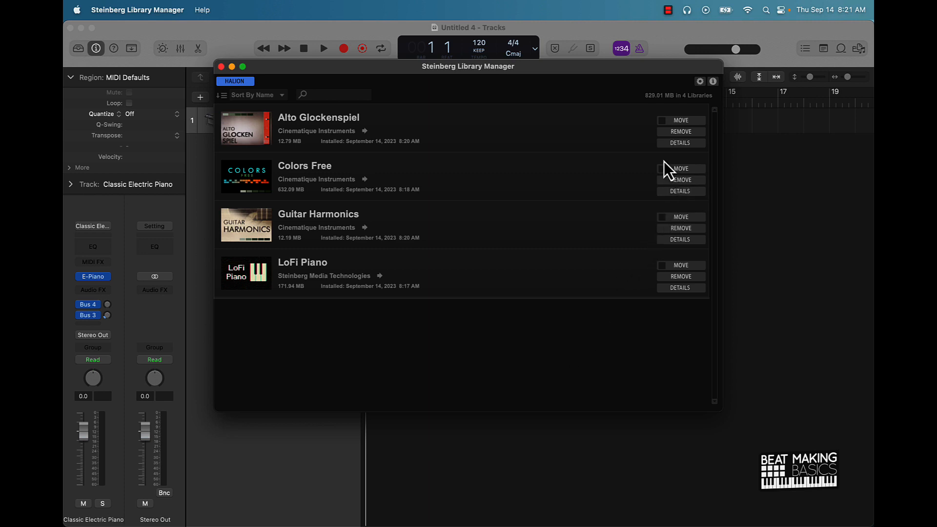
{"action": "mouse_move", "coordinate": [391, 297]}
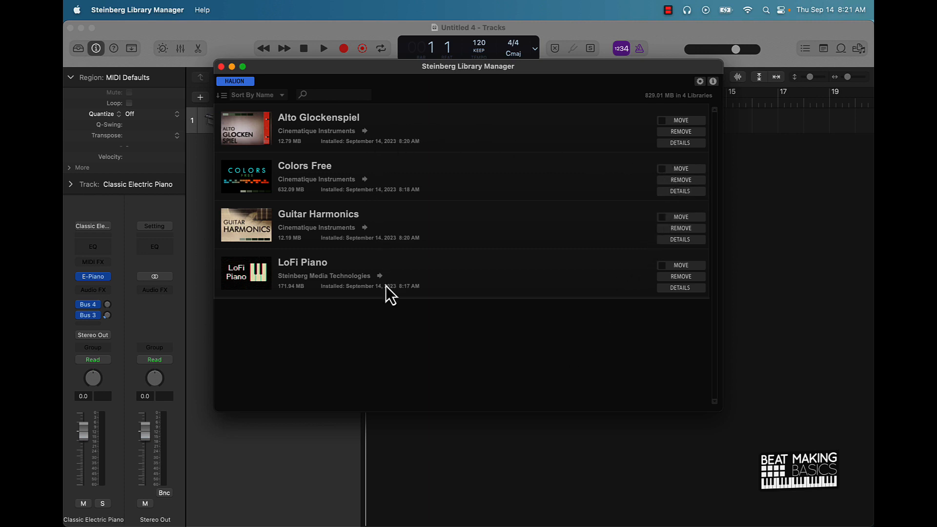
{"action": "mouse_move", "coordinate": [400, 331]}
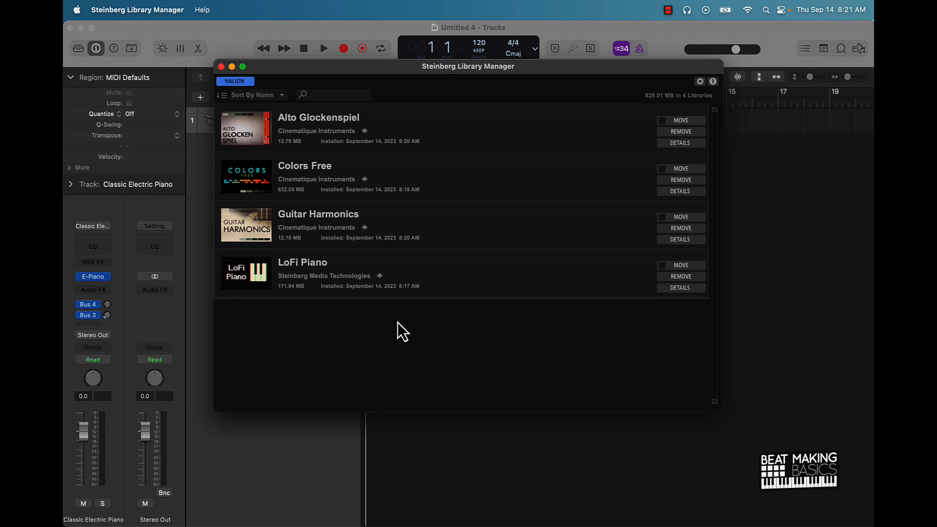
{"action": "left_click", "coordinate": [220, 67]}
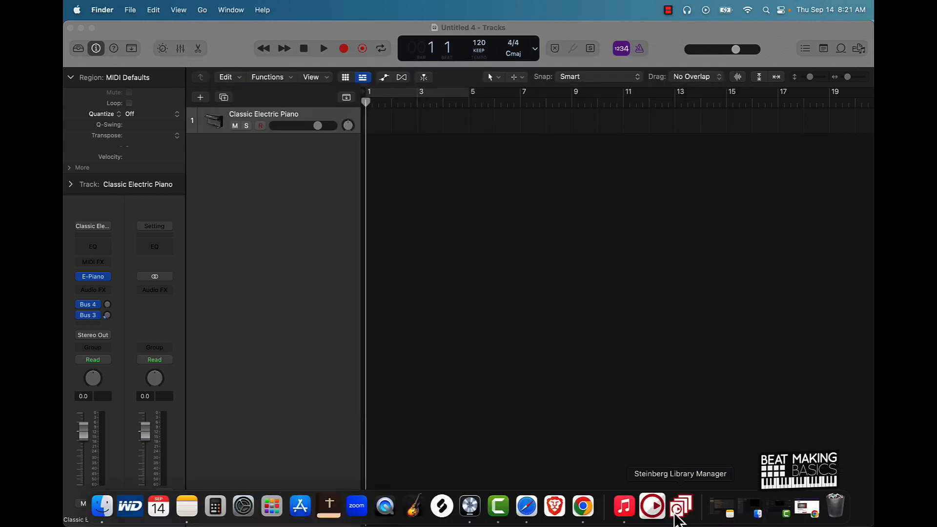
Quit Steinberg Library Manager from the Dock and bring Logic Pro's app menu forward.
{"action": "right_click", "coordinate": [679, 507]}
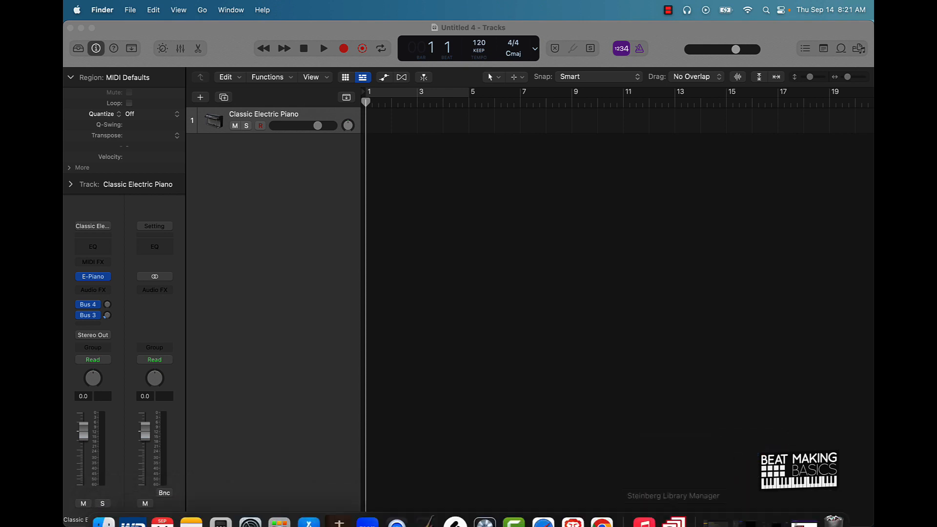
{"action": "right_click", "coordinate": [673, 506]}
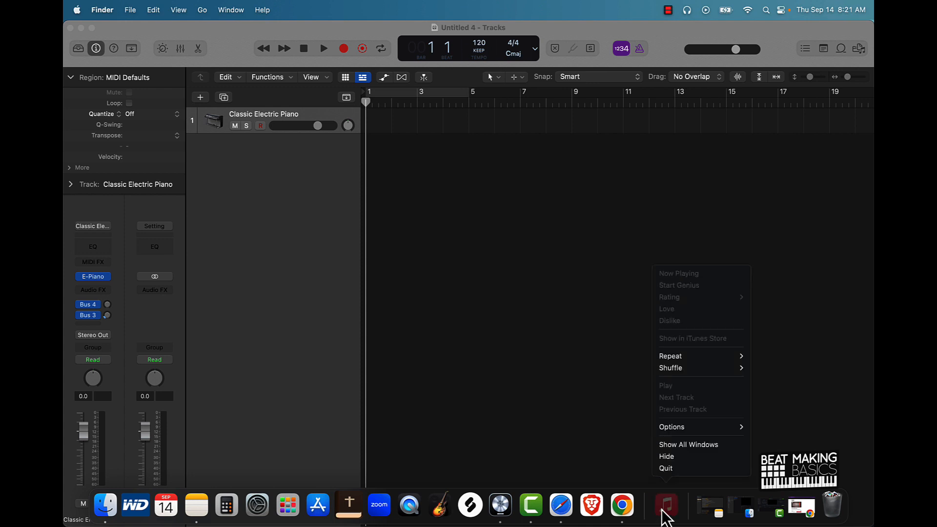
{"action": "mouse_move", "coordinate": [560, 504]}
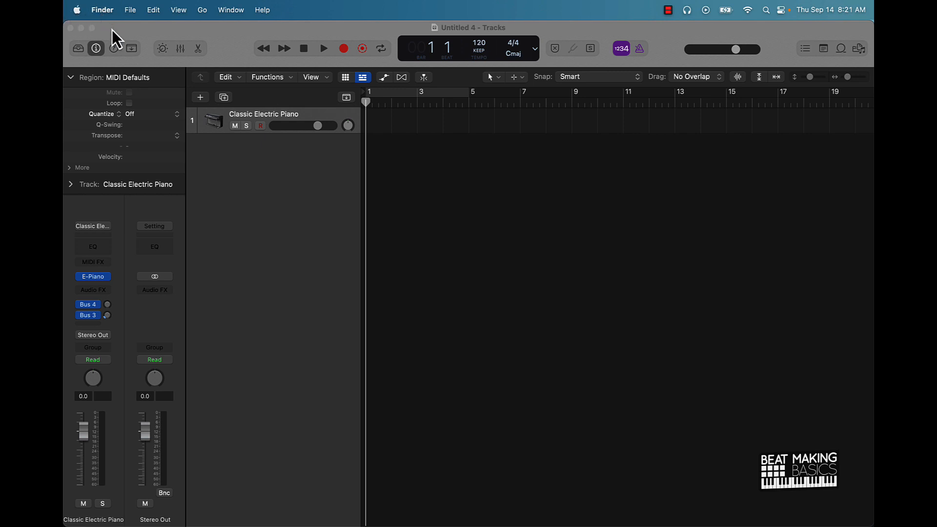
{"action": "left_click", "coordinate": [108, 10]}
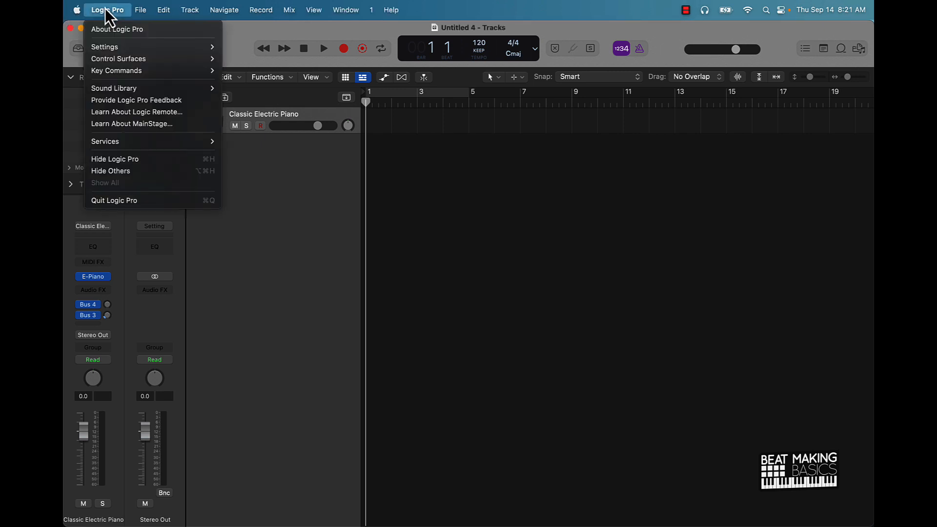
{"action": "mouse_move", "coordinate": [130, 200]}
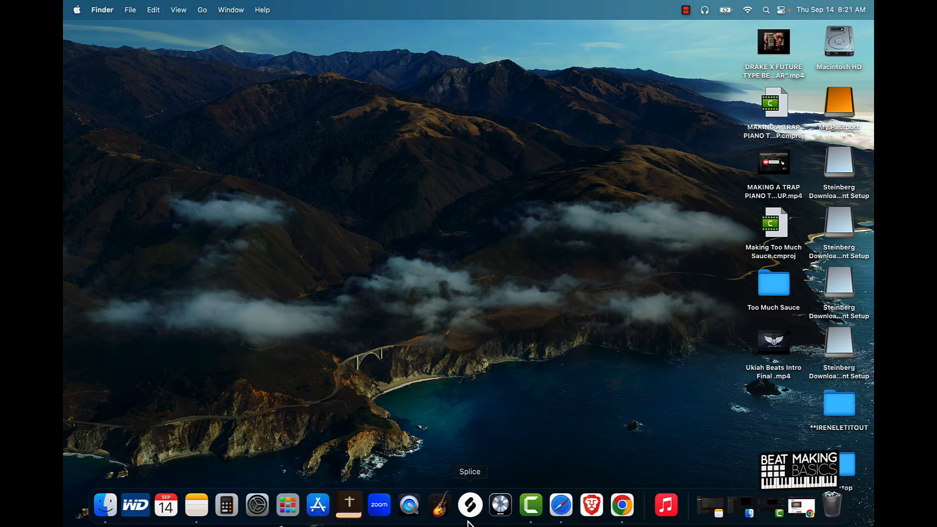
{"action": "mouse_move", "coordinate": [499, 504]}
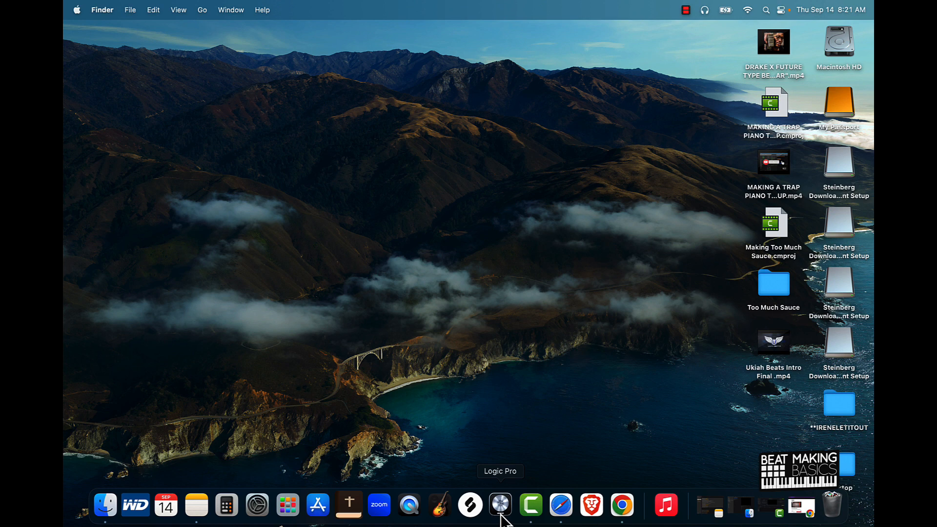
Relaunch Logic Pro and create an Empty Project with a HALion Sonic Stereo software instrument track.
{"action": "left_click", "coordinate": [500, 505]}
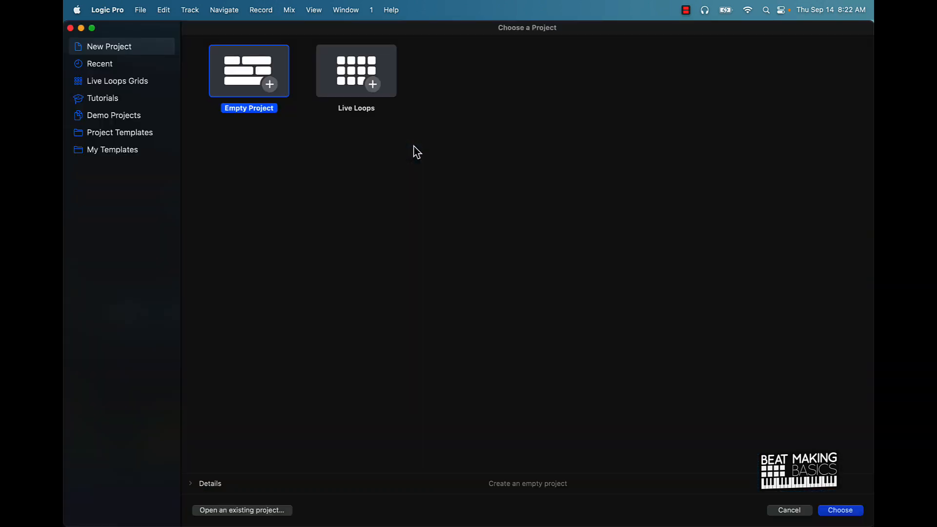
{"action": "left_click", "coordinate": [839, 509]}
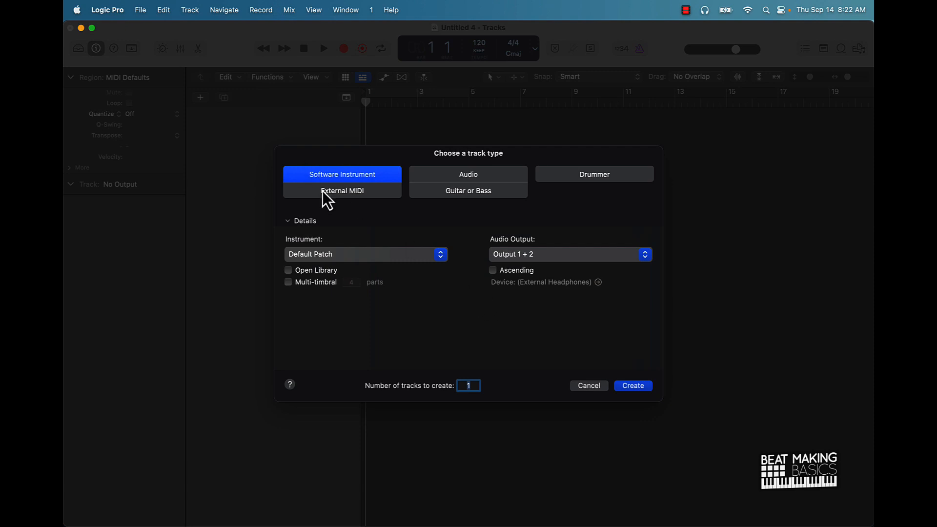
{"action": "mouse_move", "coordinate": [355, 242]}
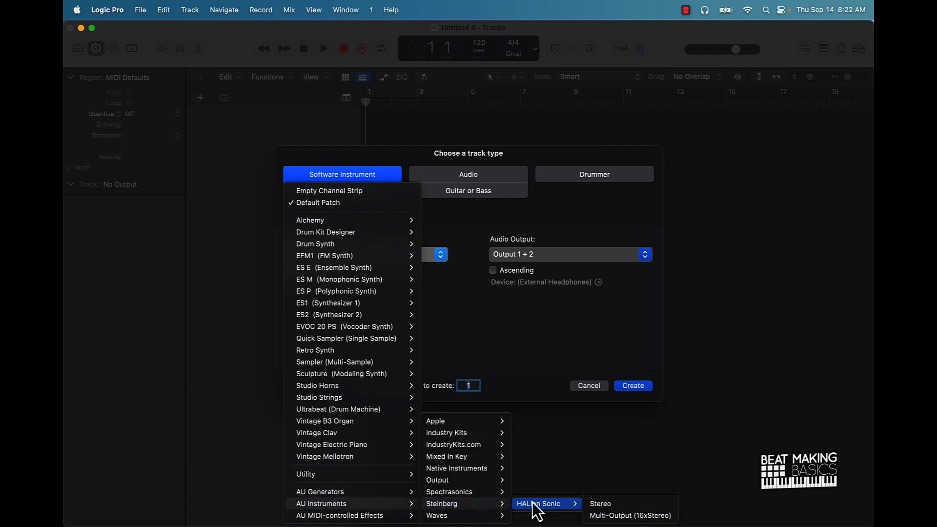
{"action": "mouse_move", "coordinate": [575, 512]}
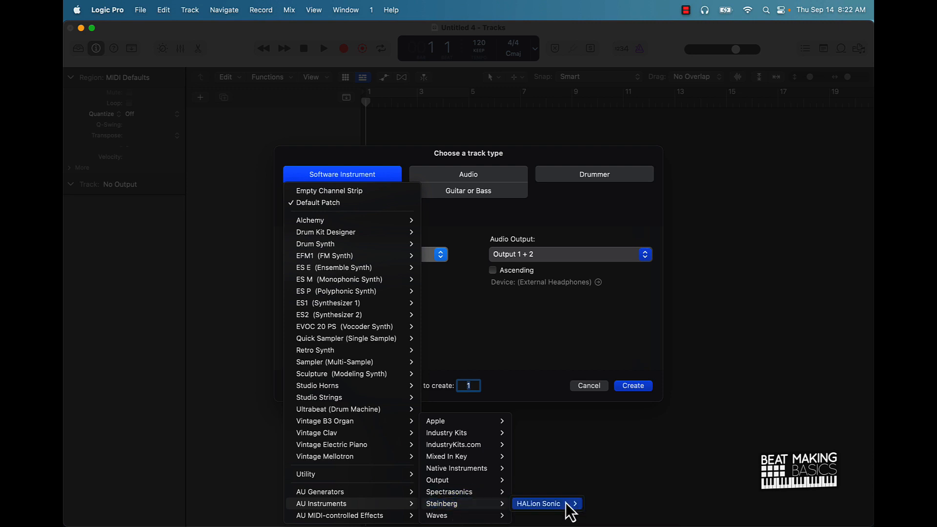
{"action": "left_click", "coordinate": [539, 503]}
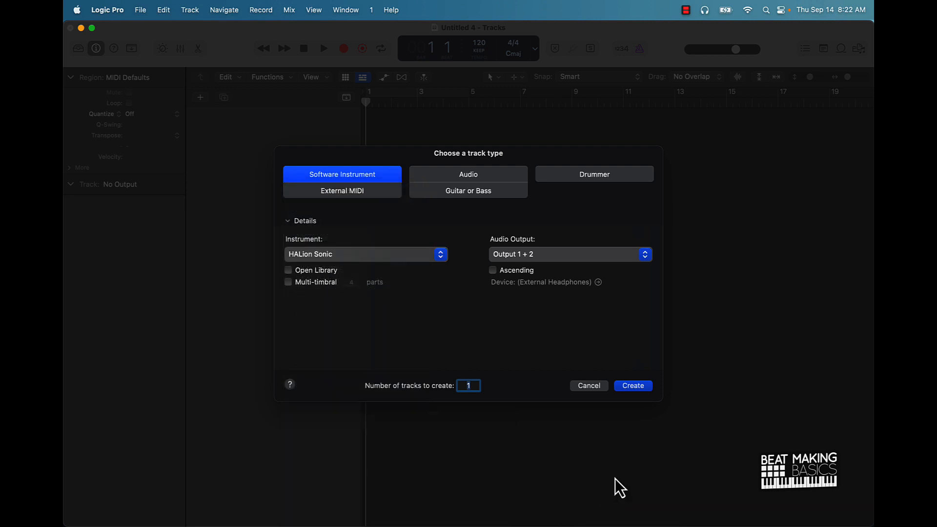
{"action": "left_click", "coordinate": [633, 386]}
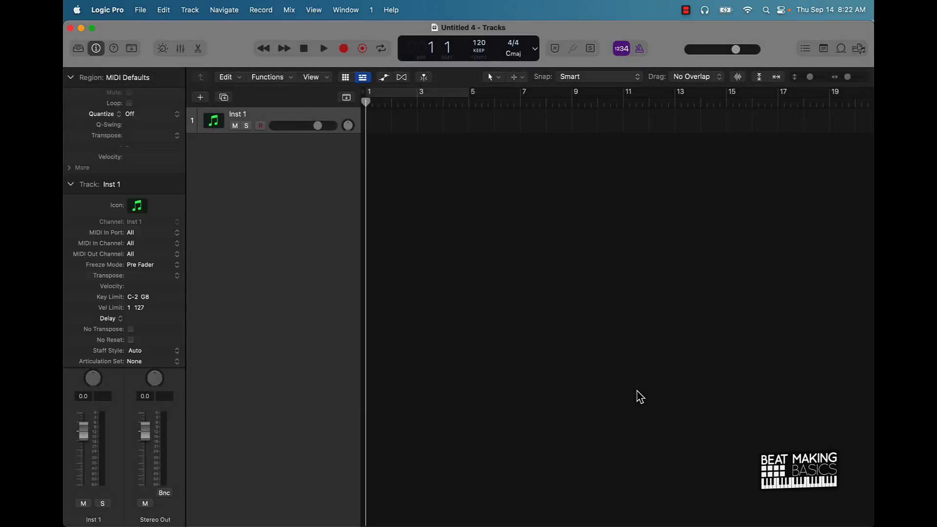
Open HALion Sonic on the track and sign in to Activation Manager through the browser, retrying once.
{"action": "left_click", "coordinate": [93, 293]}
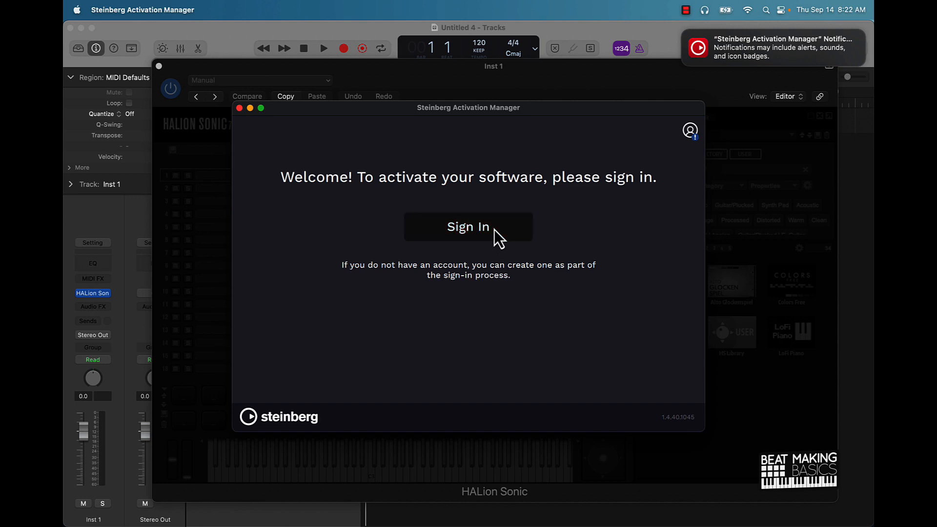
{"action": "left_click", "coordinate": [467, 226]}
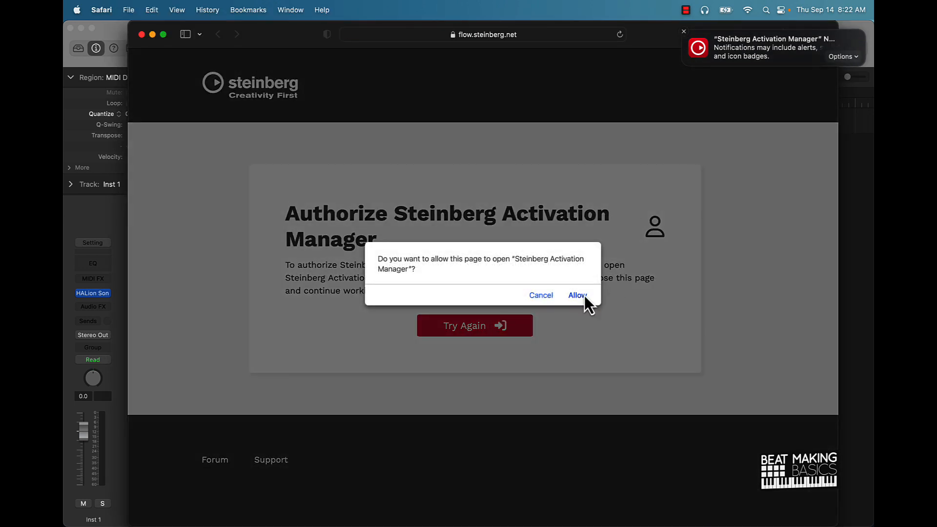
{"action": "left_click", "coordinate": [576, 294]}
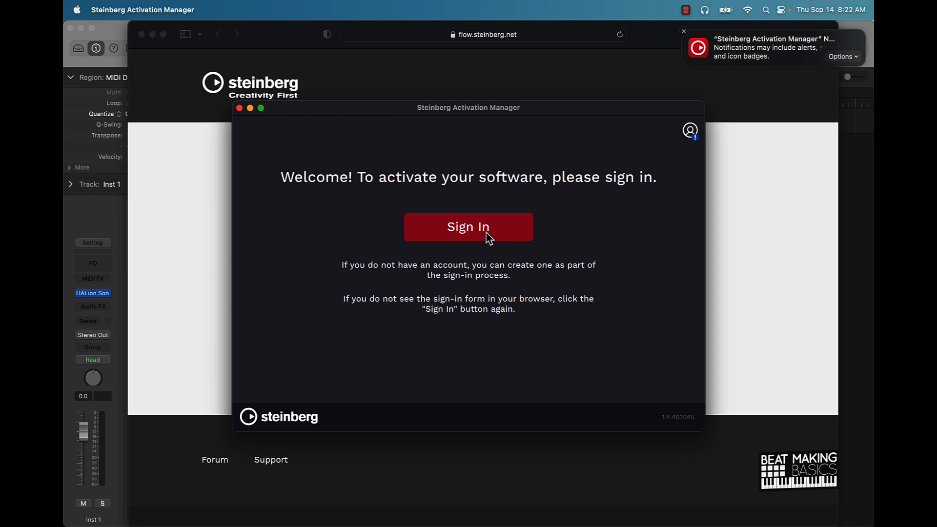
{"action": "left_click", "coordinate": [467, 227]}
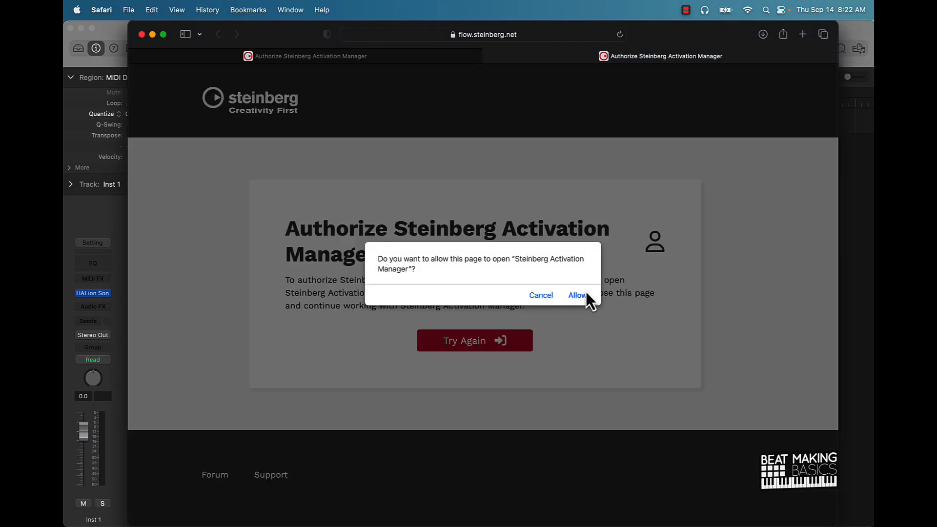
{"action": "left_click", "coordinate": [576, 294]}
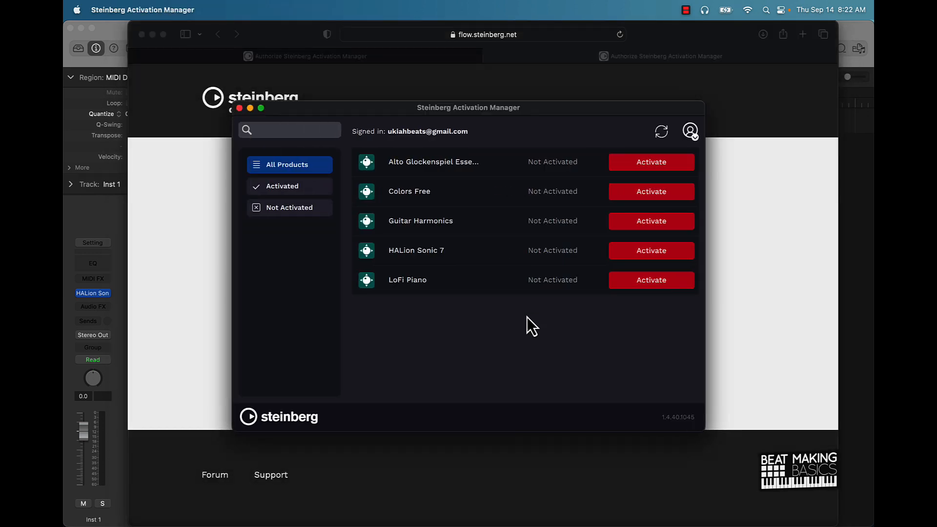
{"action": "mouse_move", "coordinate": [588, 334]}
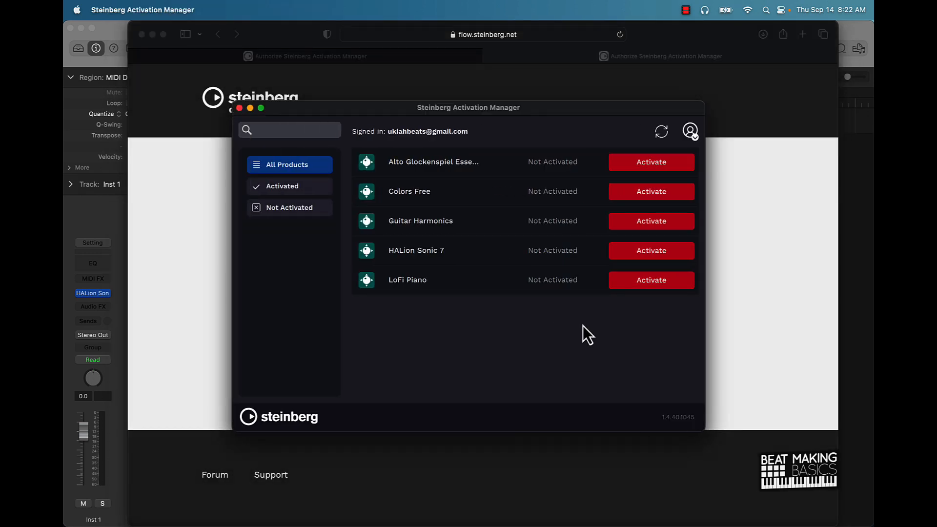
Activate the listed libraries and HALion Sonic 7 so all products show Activated.
{"action": "left_click", "coordinate": [651, 280]}
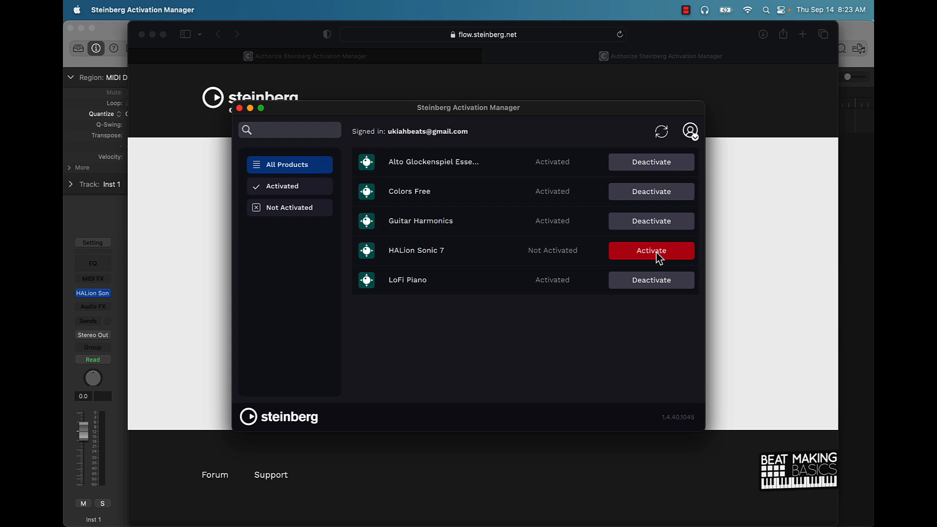
{"action": "left_click", "coordinate": [651, 251]}
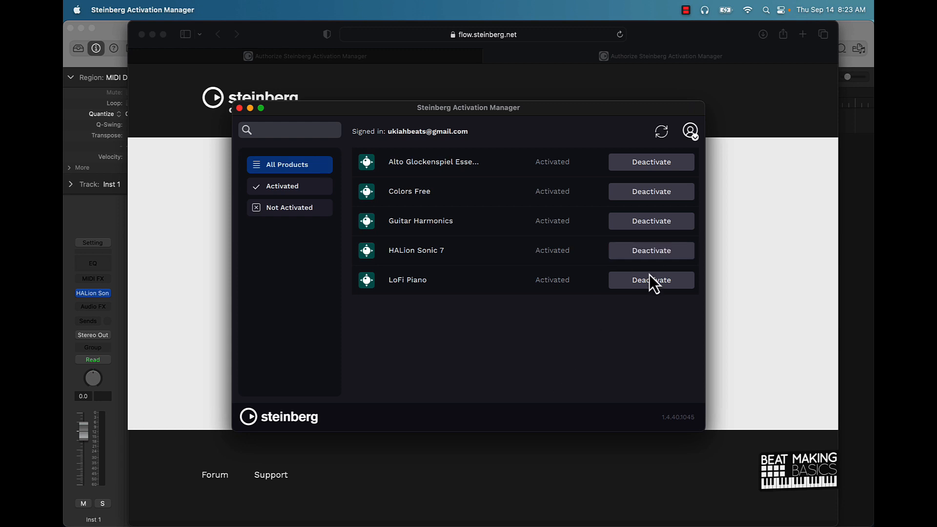
{"action": "mouse_move", "coordinate": [566, 295]}
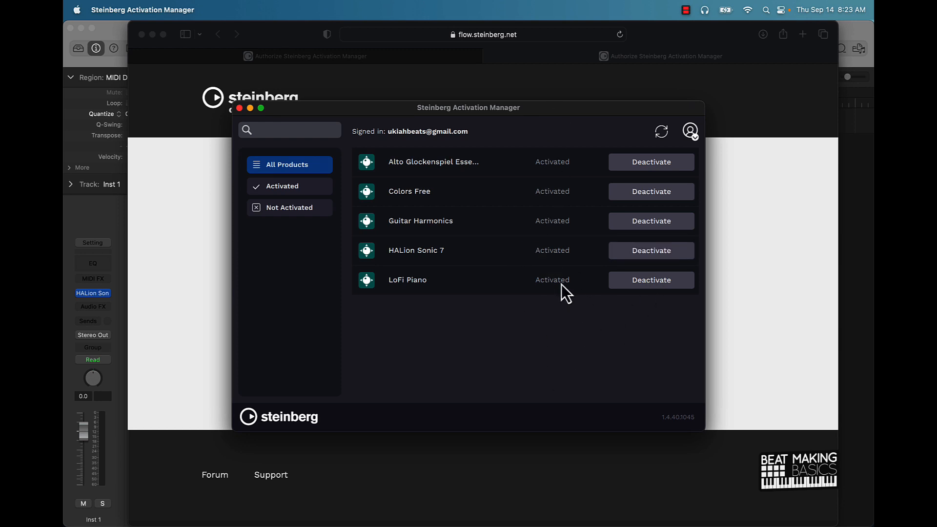
{"action": "mouse_move", "coordinate": [240, 108]}
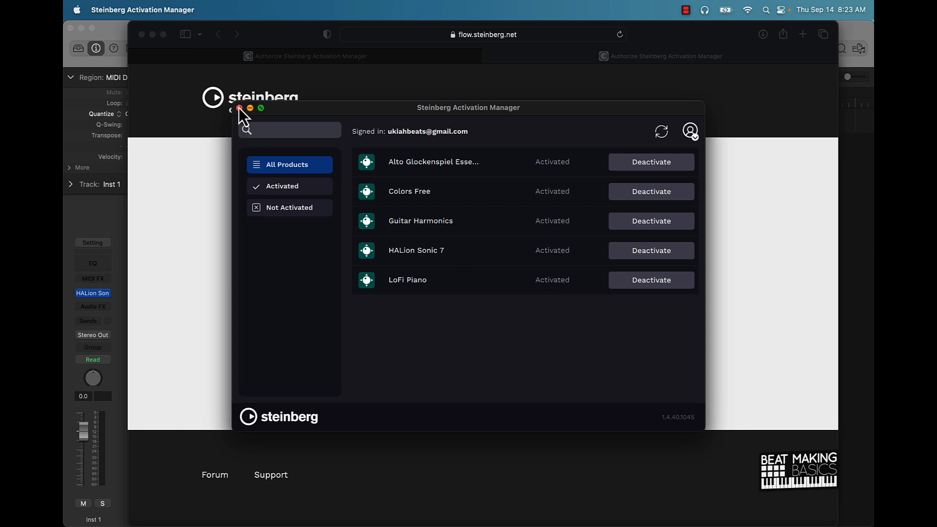
Close Activation Manager and load the Colors Free program into the first HALion Sonic slot.
{"action": "left_click", "coordinate": [239, 108]}
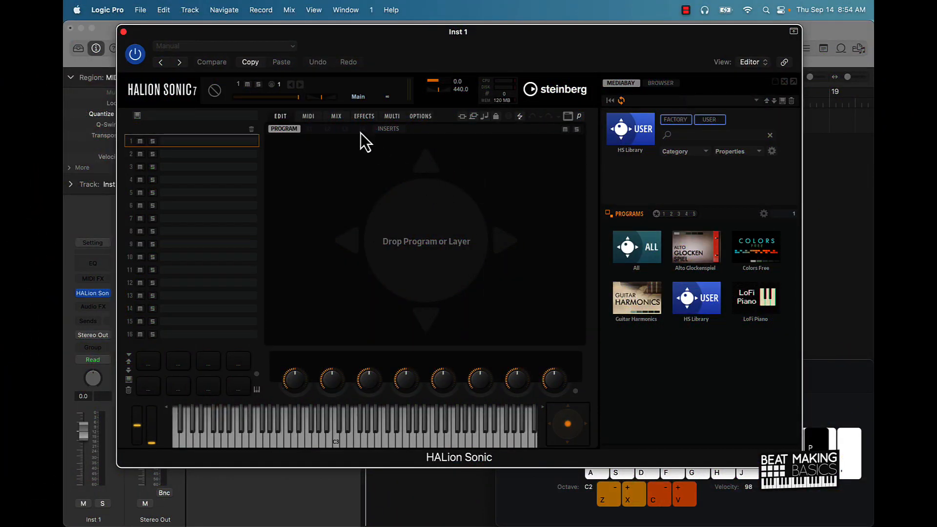
{"action": "left_click", "coordinate": [388, 129]}
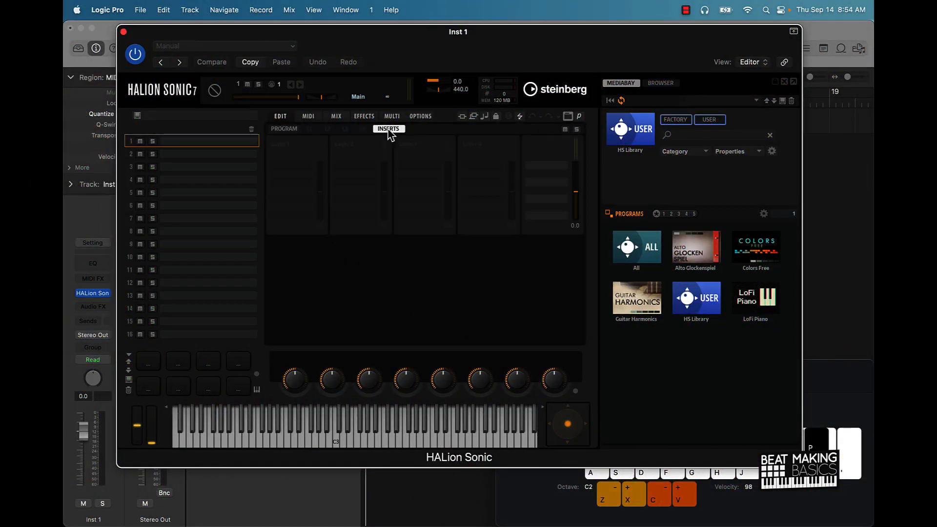
{"action": "left_click", "coordinate": [284, 129]}
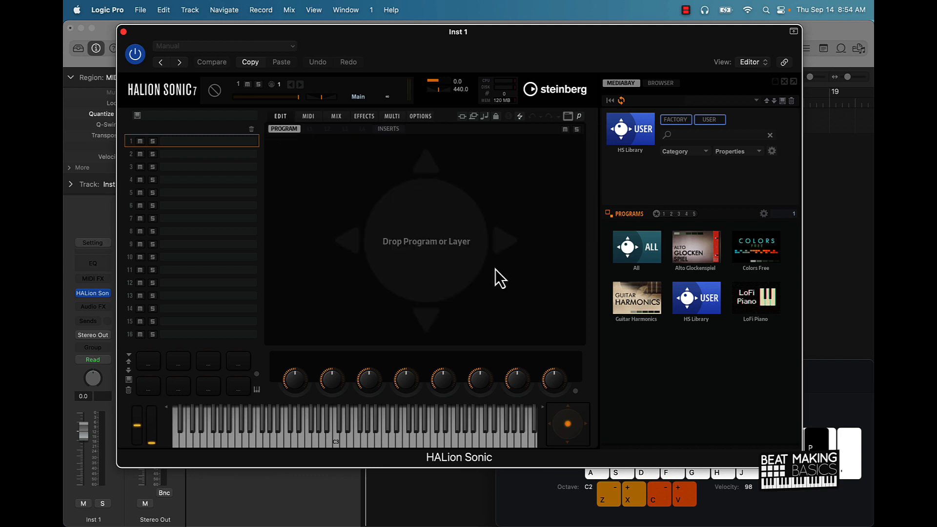
{"action": "mouse_move", "coordinate": [547, 248]}
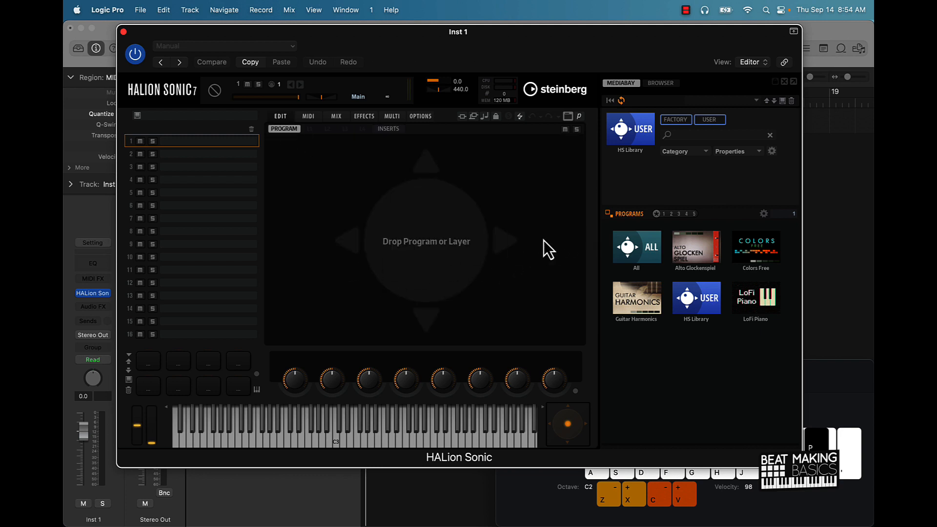
{"action": "mouse_move", "coordinate": [771, 260]}
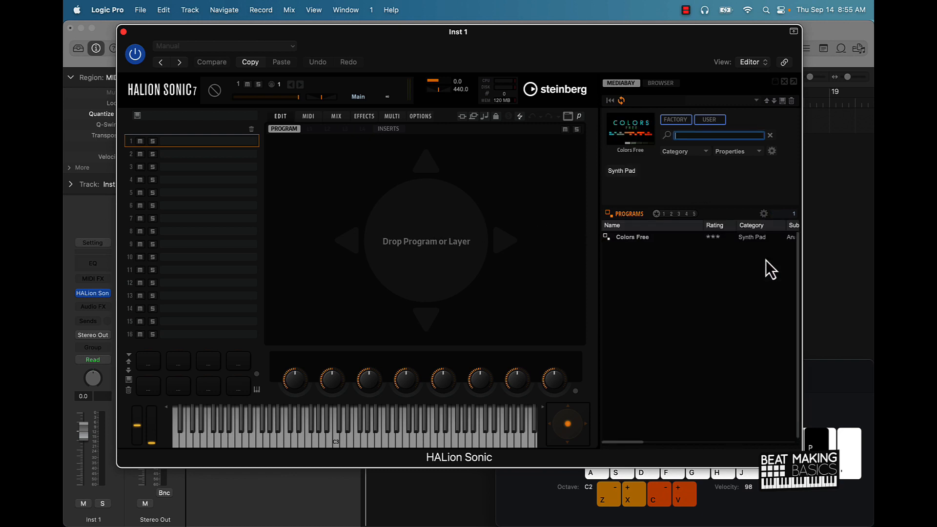
{"action": "left_click", "coordinate": [632, 236]}
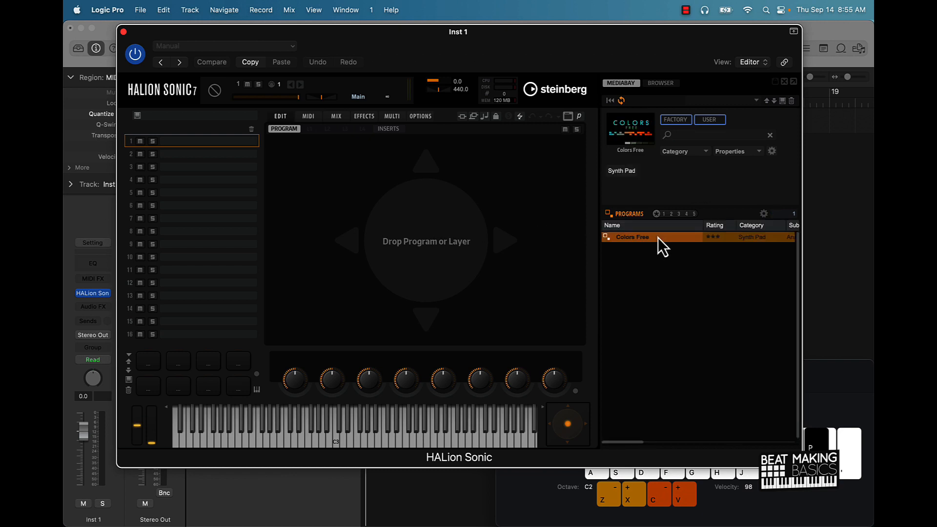
{"action": "double_click", "coordinate": [631, 236]}
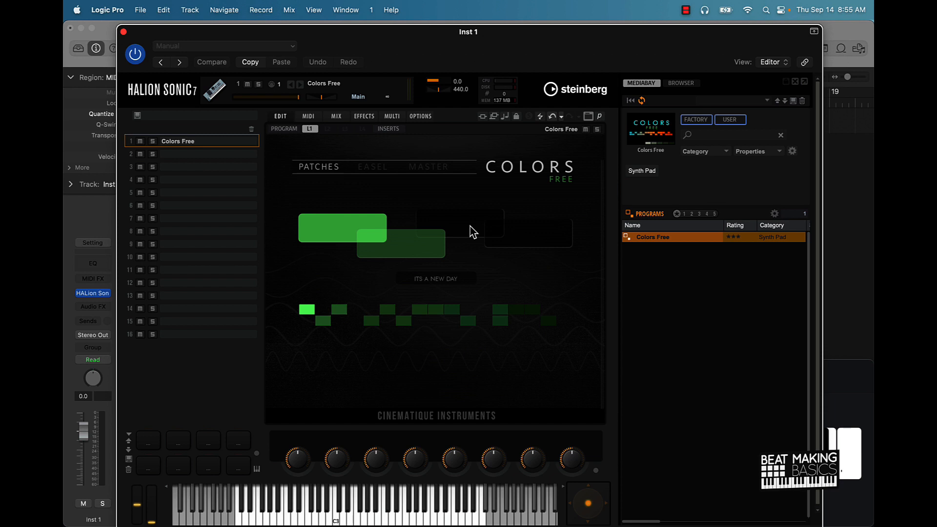
{"action": "mouse_move", "coordinate": [399, 205]}
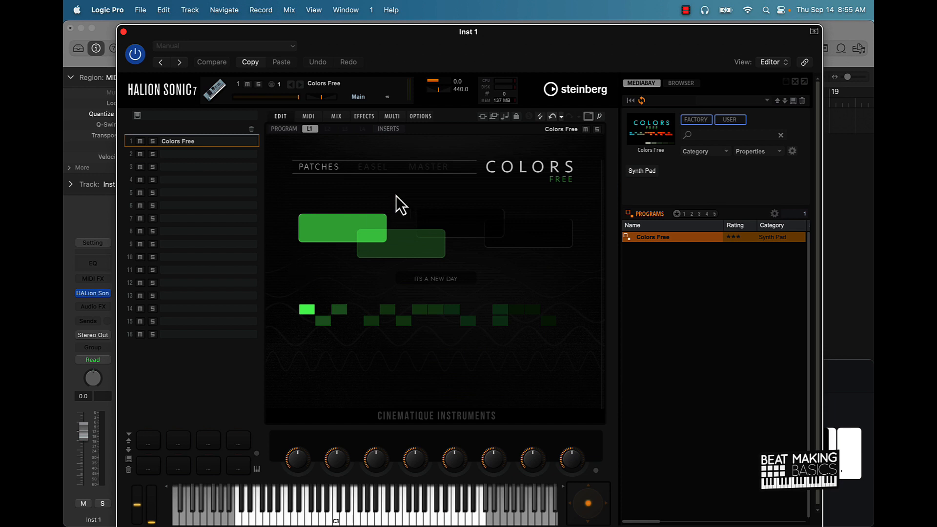
Browse the Colors Easel and master effect pages, then audition a couple of patch pads.
{"action": "left_click", "coordinate": [372, 166]}
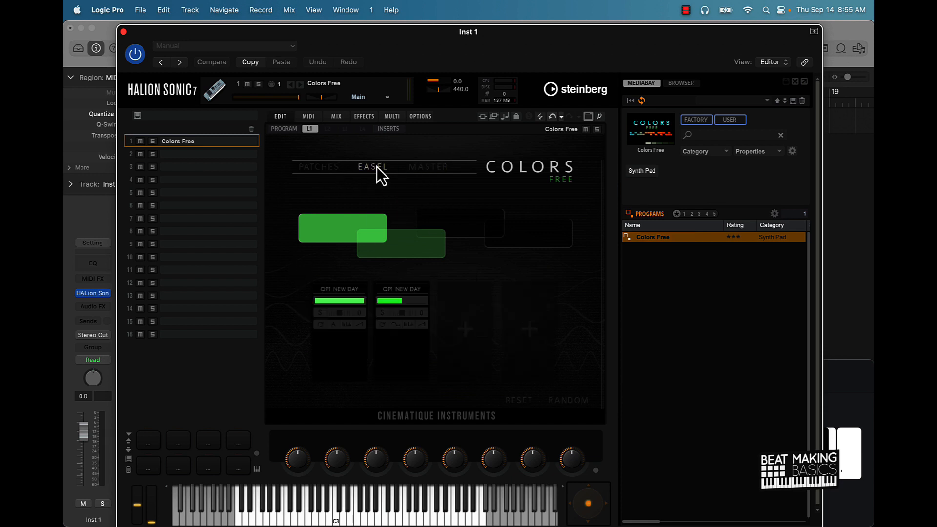
{"action": "mouse_move", "coordinate": [603, 343]}
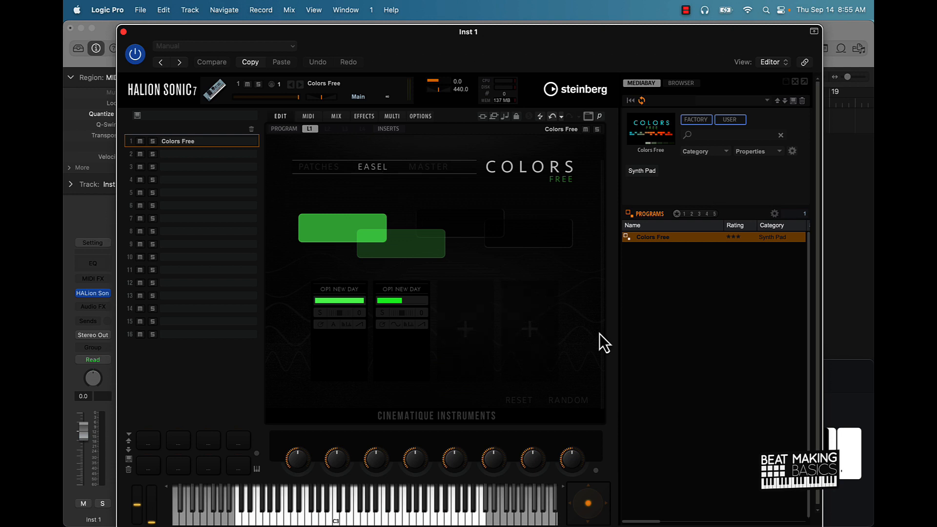
{"action": "left_click", "coordinate": [428, 167]}
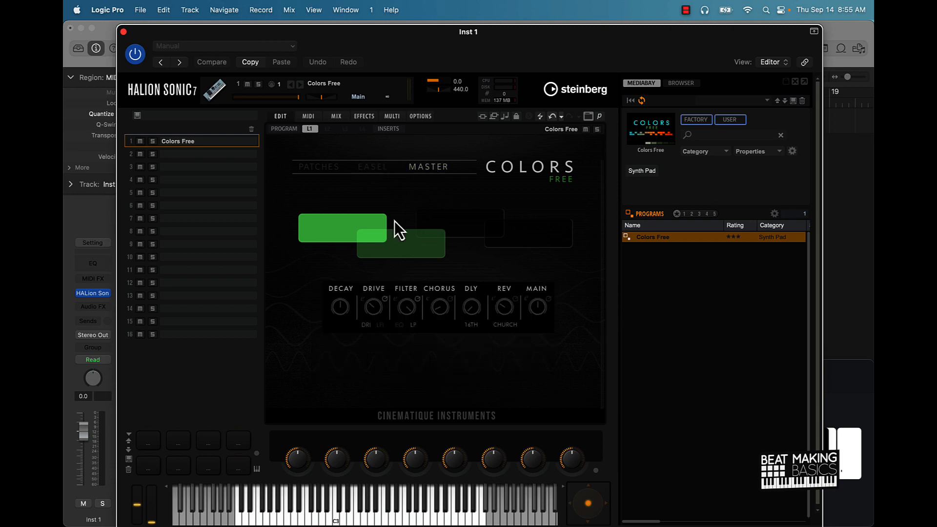
{"action": "mouse_move", "coordinate": [265, 321]}
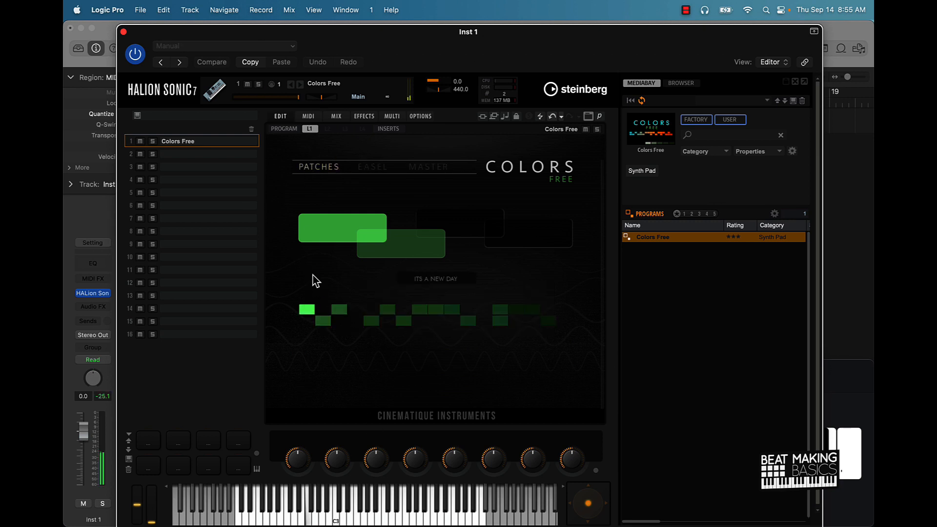
{"action": "left_click", "coordinate": [323, 321]}
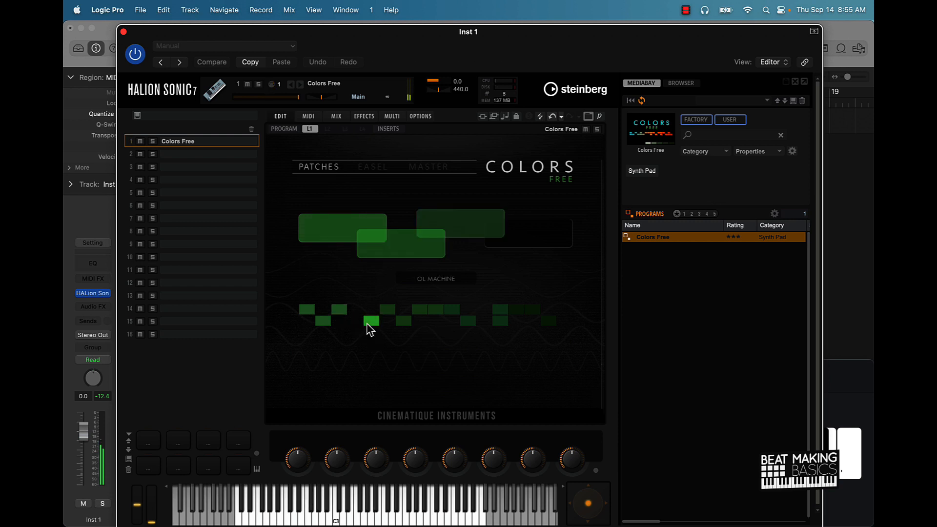
{"action": "left_click", "coordinate": [386, 310]}
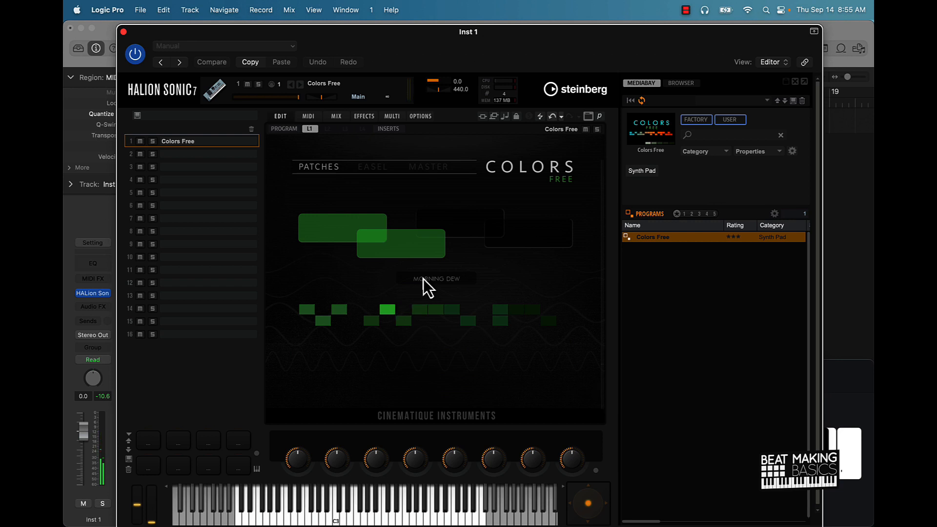
{"action": "left_click", "coordinate": [406, 321]}
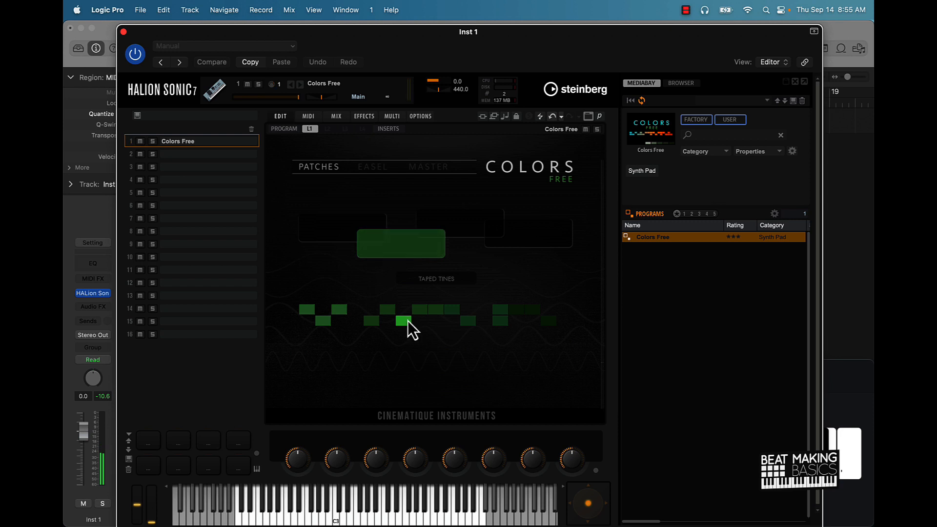
{"action": "mouse_move", "coordinate": [426, 313]}
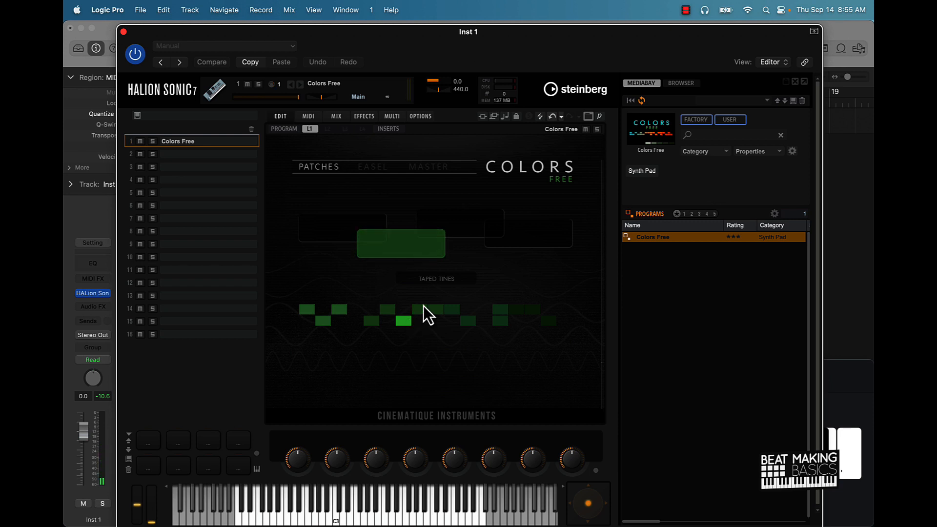
Audition Dark Sweep, The Olymp, Behind the Sun and The Happening, ending on Wormland.
{"action": "left_click", "coordinate": [416, 311]}
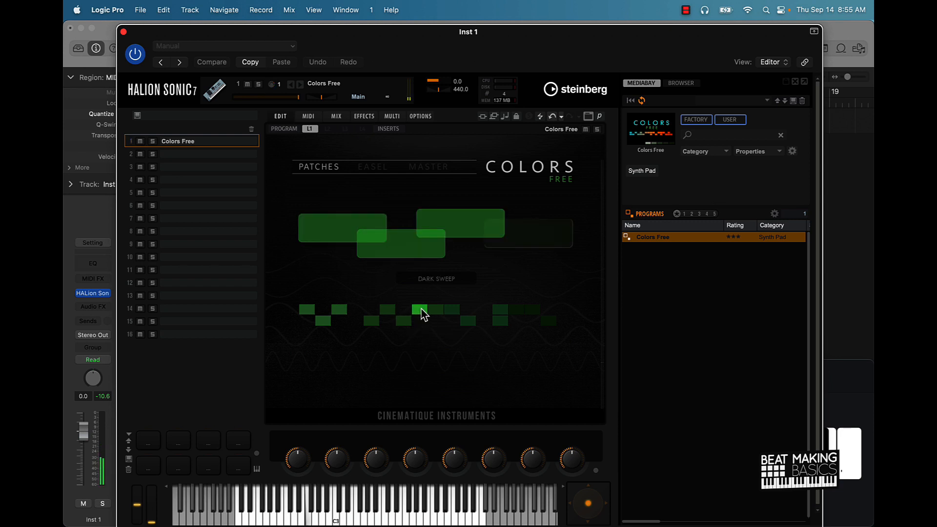
{"action": "left_click", "coordinate": [451, 309]}
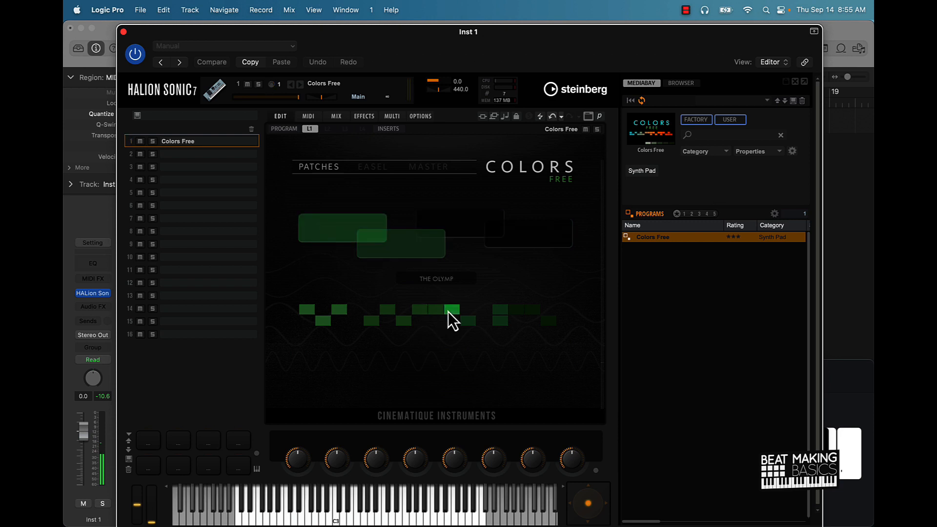
{"action": "left_click", "coordinate": [451, 313]}
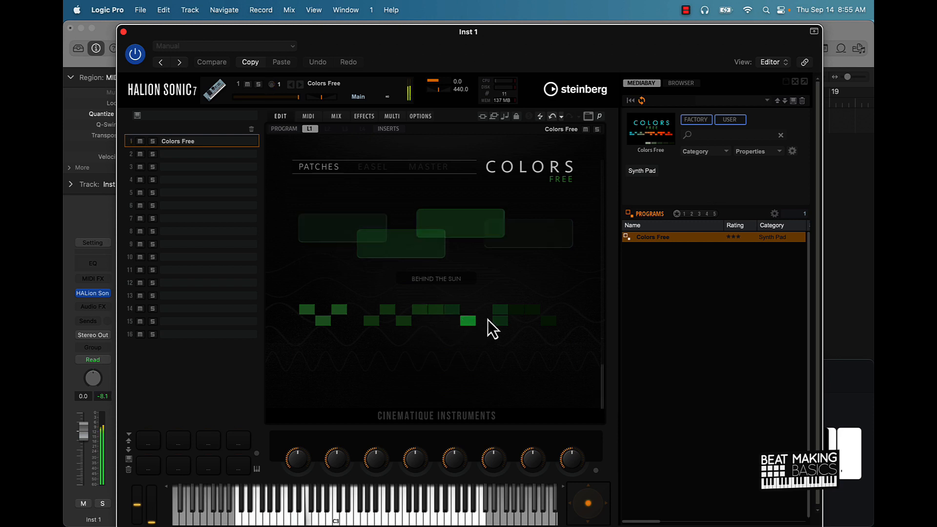
{"action": "left_click", "coordinate": [498, 321]}
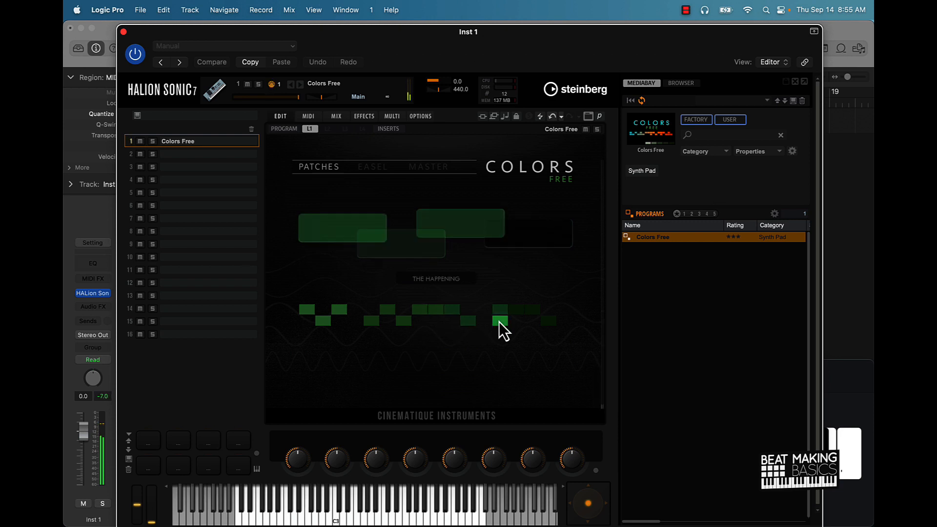
{"action": "left_click", "coordinate": [499, 316]}
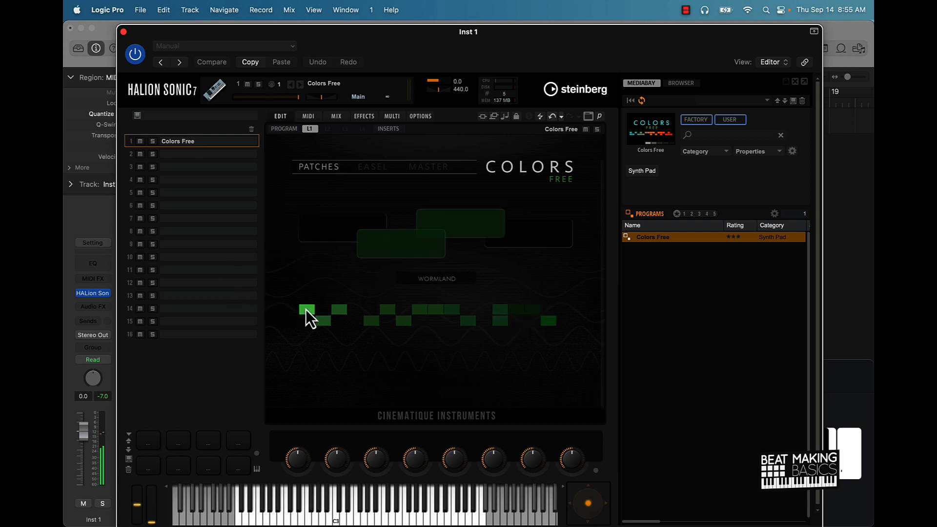
Set the Easel layers to Opera String, Radio Handpan and Tape Loop, keeping Ofi New Day first.
{"action": "left_click", "coordinate": [371, 167]}
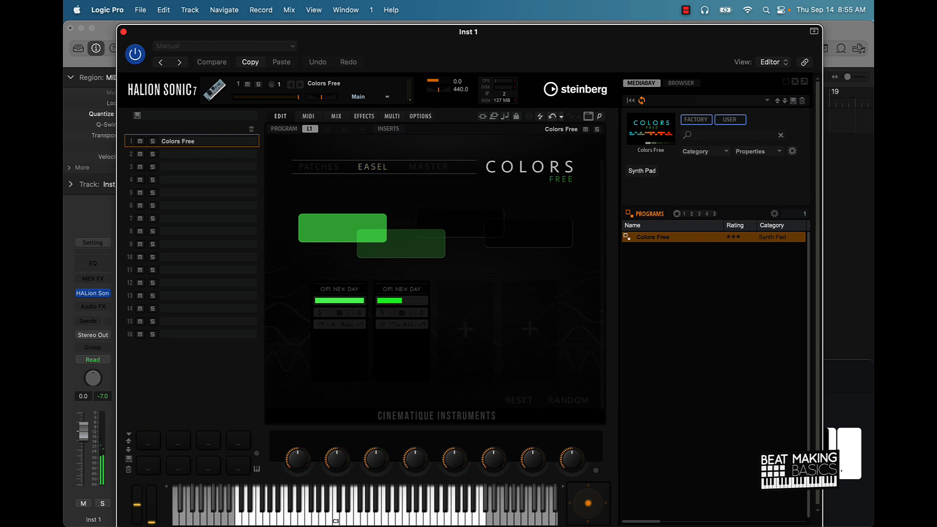
{"action": "mouse_move", "coordinate": [409, 338]}
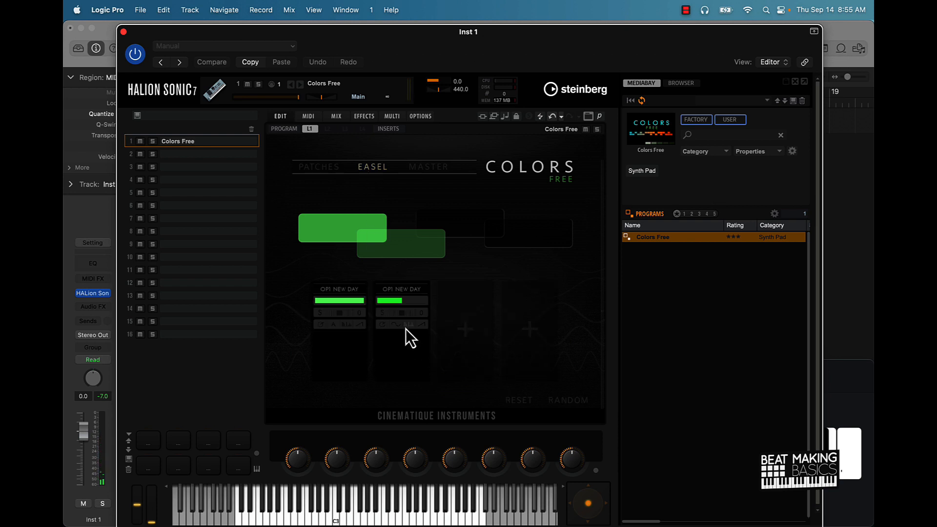
{"action": "left_click", "coordinate": [401, 288]}
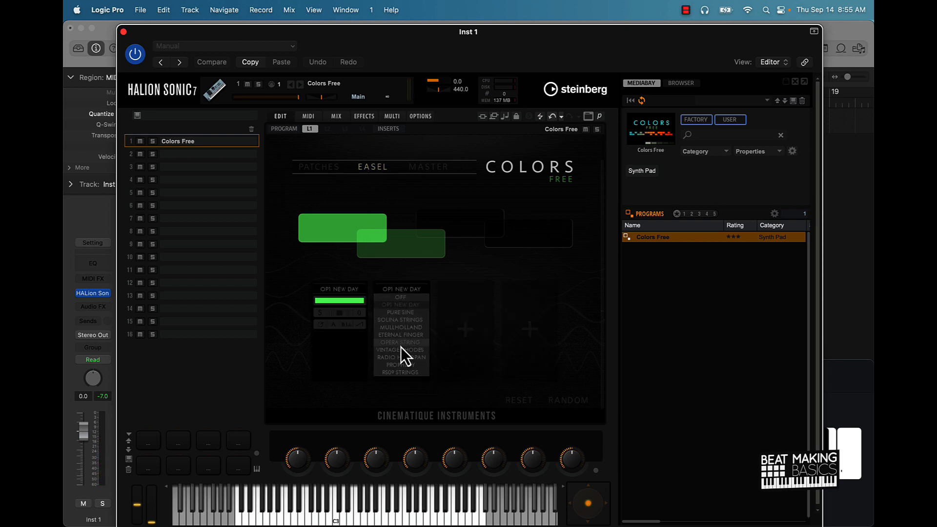
{"action": "left_click", "coordinate": [400, 341]}
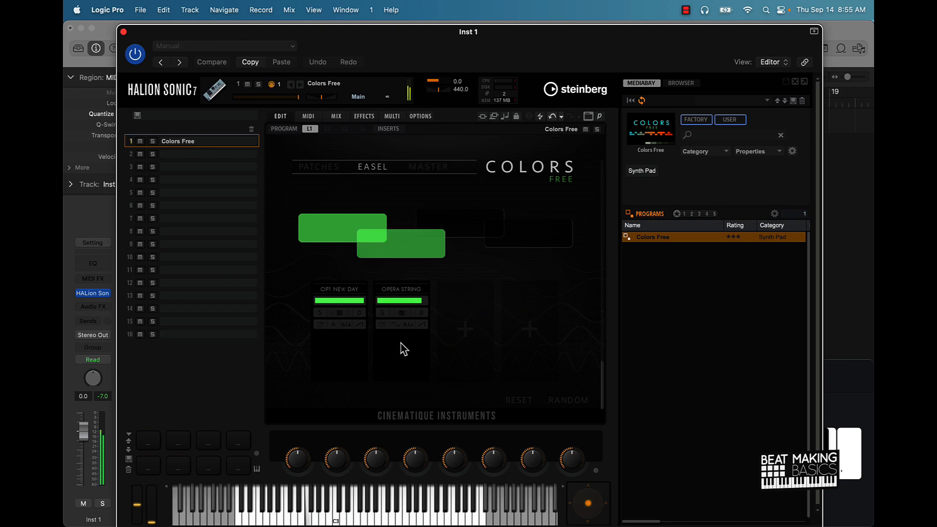
{"action": "mouse_move", "coordinate": [463, 337]}
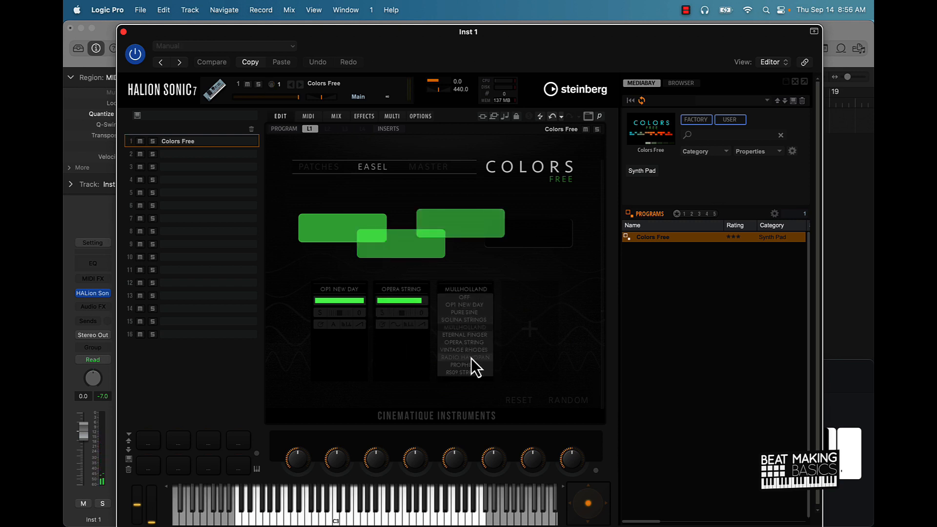
{"action": "left_click", "coordinate": [465, 357]}
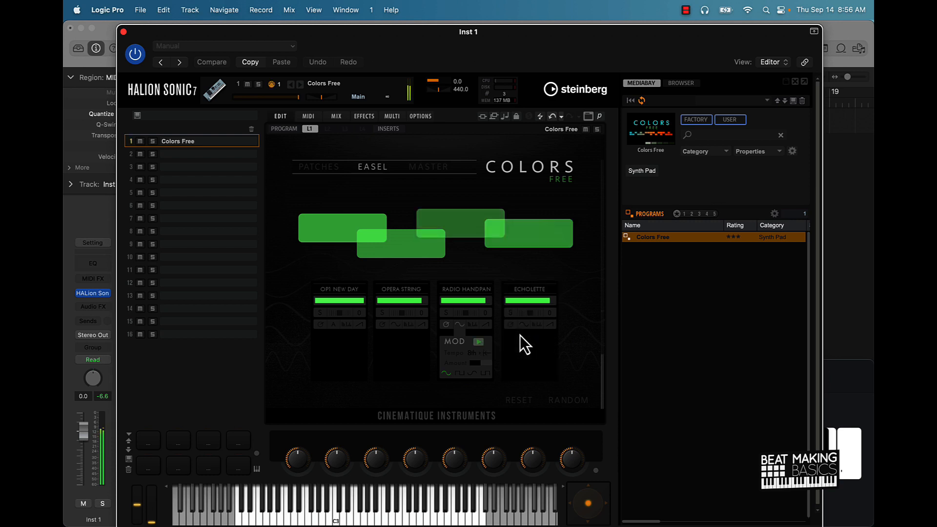
{"action": "left_click", "coordinate": [527, 289]}
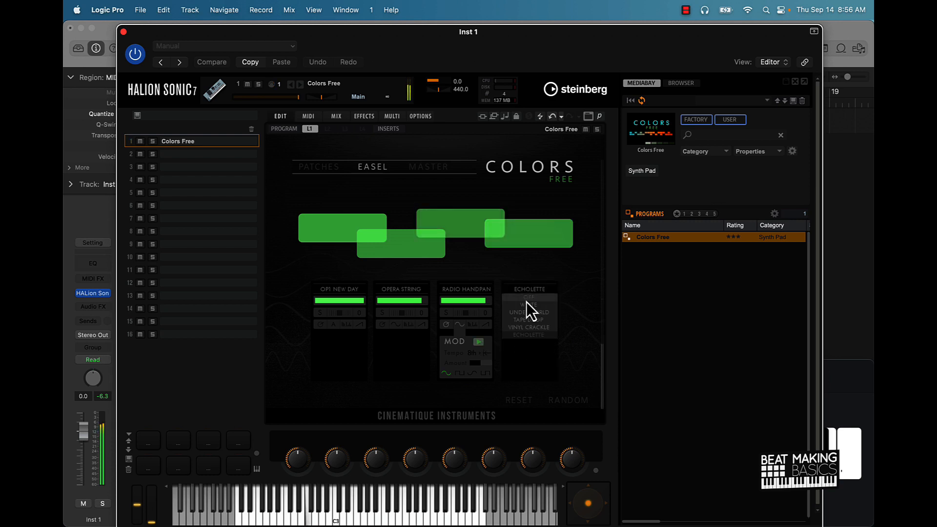
{"action": "left_click", "coordinate": [527, 318]}
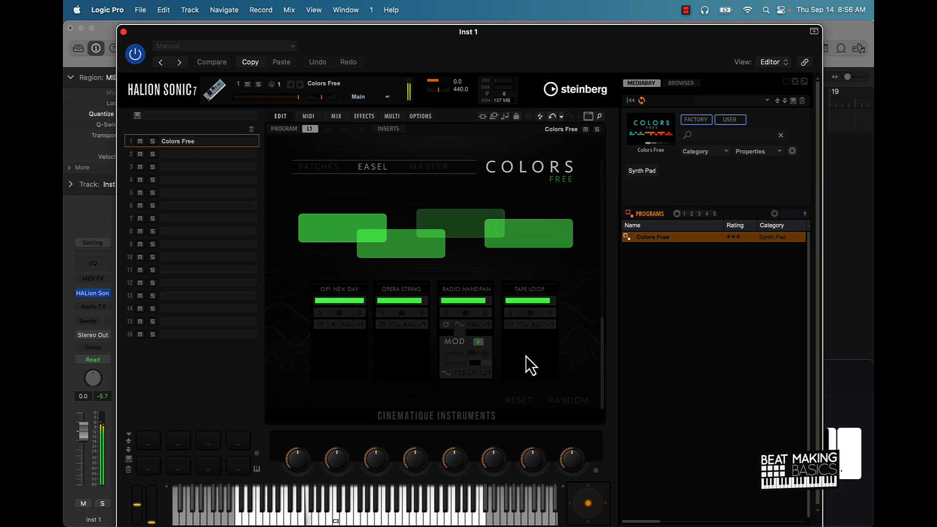
{"action": "left_click", "coordinate": [427, 167]}
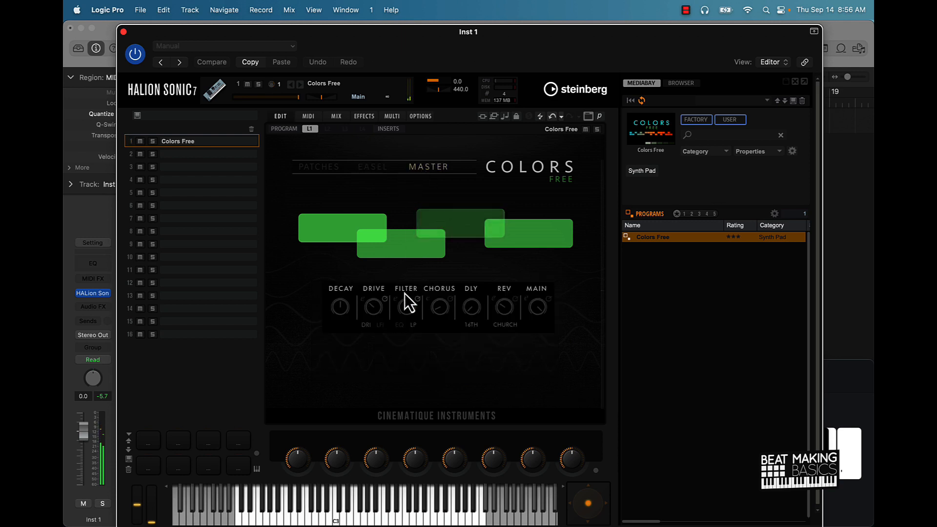
{"action": "mouse_move", "coordinate": [422, 364]}
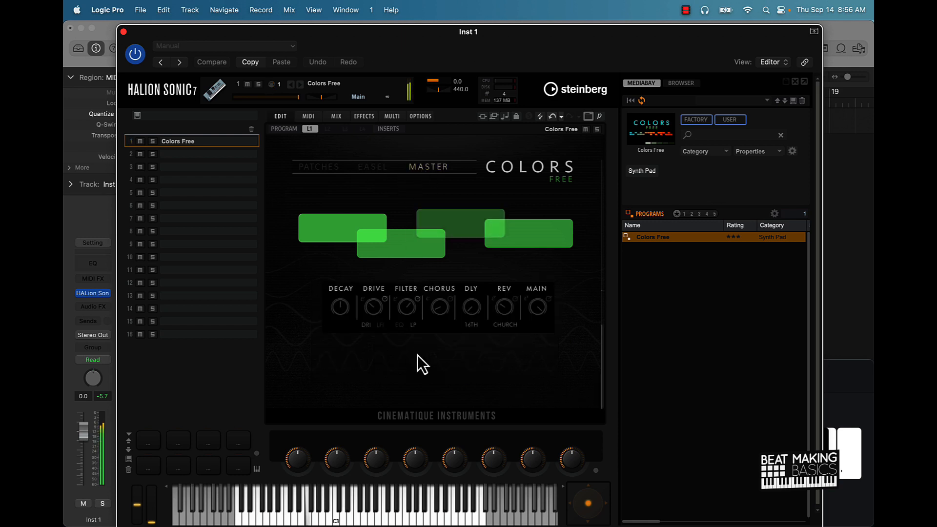
{"action": "mouse_move", "coordinate": [439, 324]}
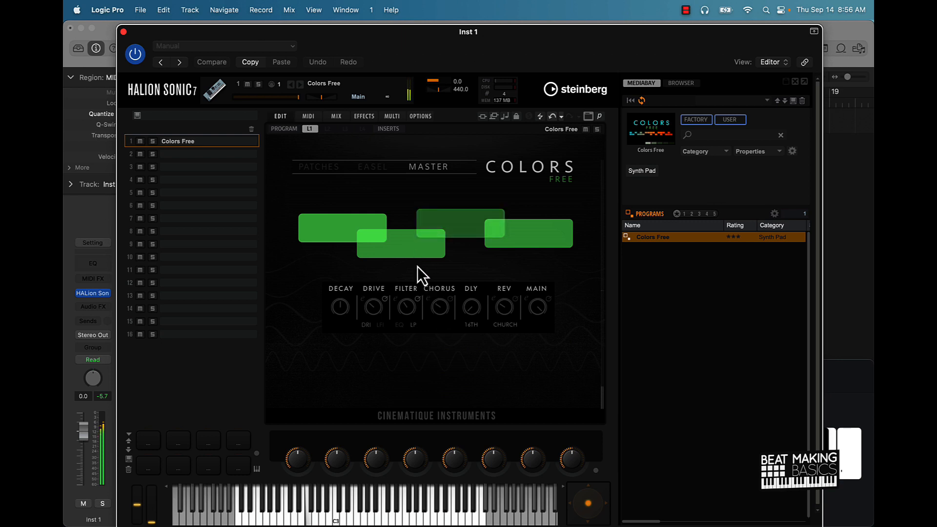
{"action": "mouse_move", "coordinate": [371, 276]}
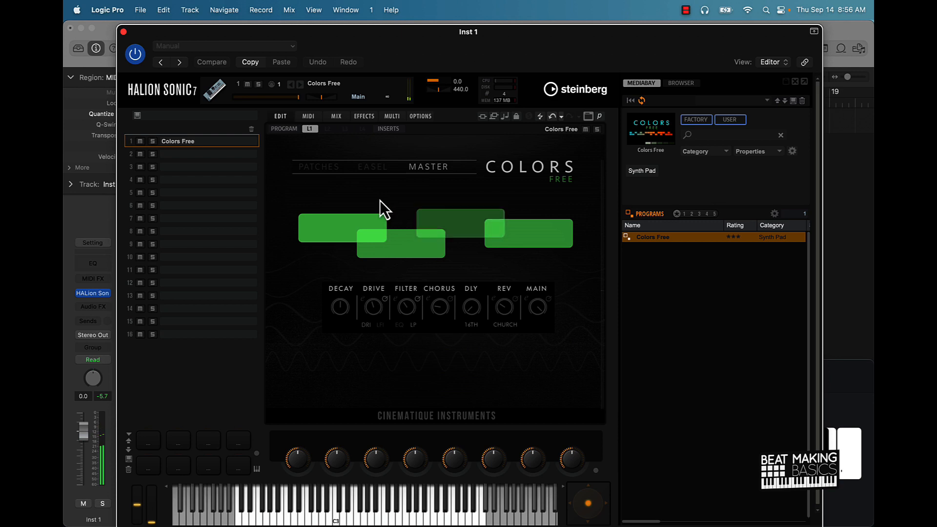
Clear all loaded programs from the patch grid and select Guitar Harmonics in MediaBay.
{"action": "left_click", "coordinate": [318, 167]}
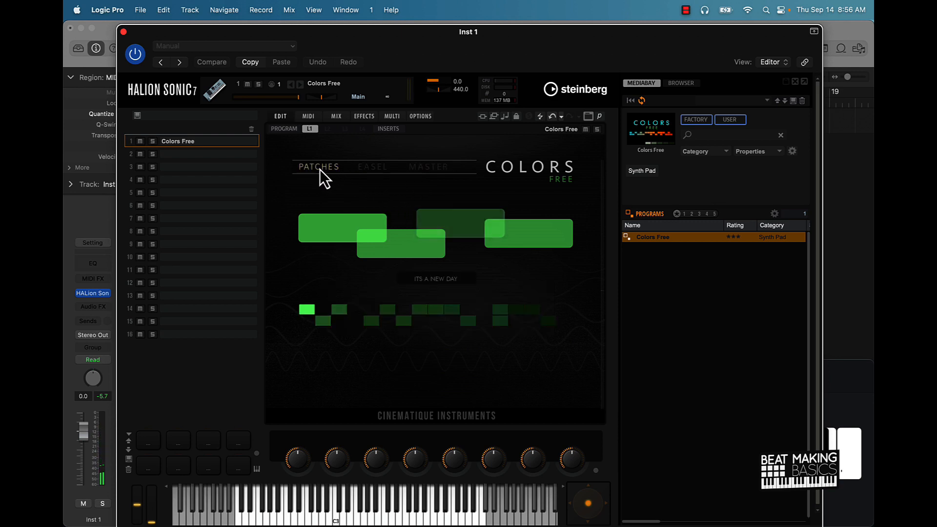
{"action": "mouse_move", "coordinate": [185, 166]}
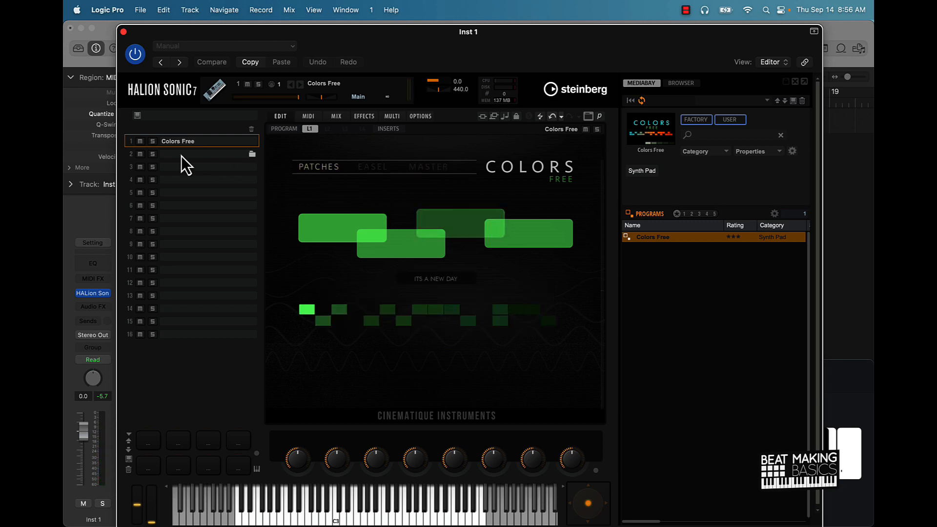
{"action": "left_click", "coordinate": [252, 129]}
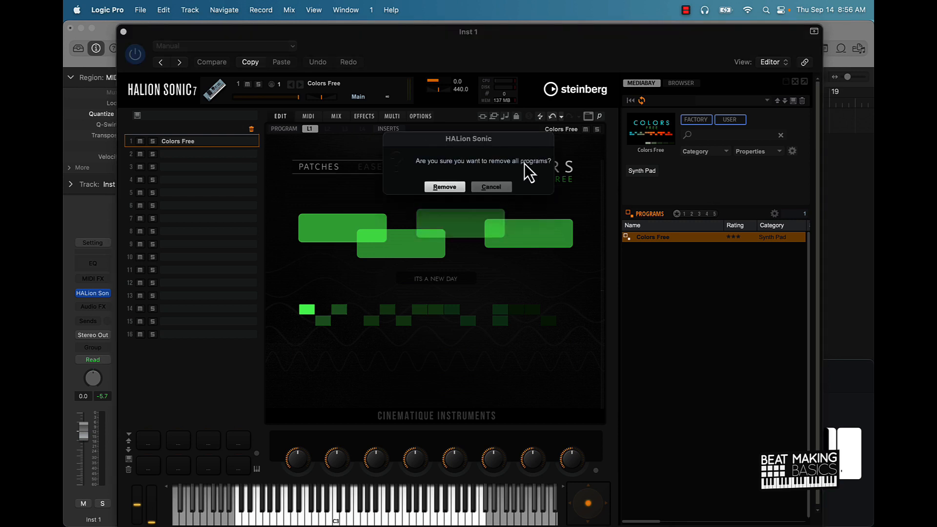
{"action": "left_click", "coordinate": [445, 186]}
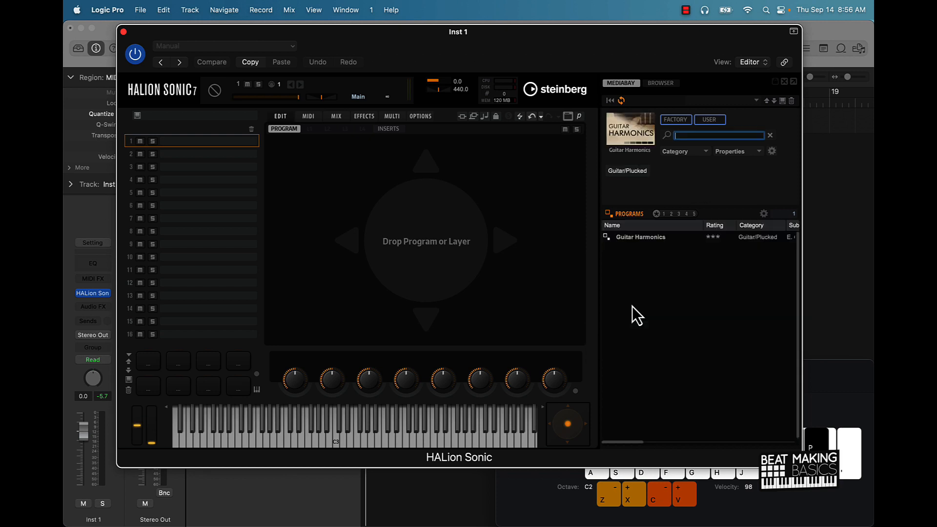
{"action": "left_click", "coordinate": [639, 236]}
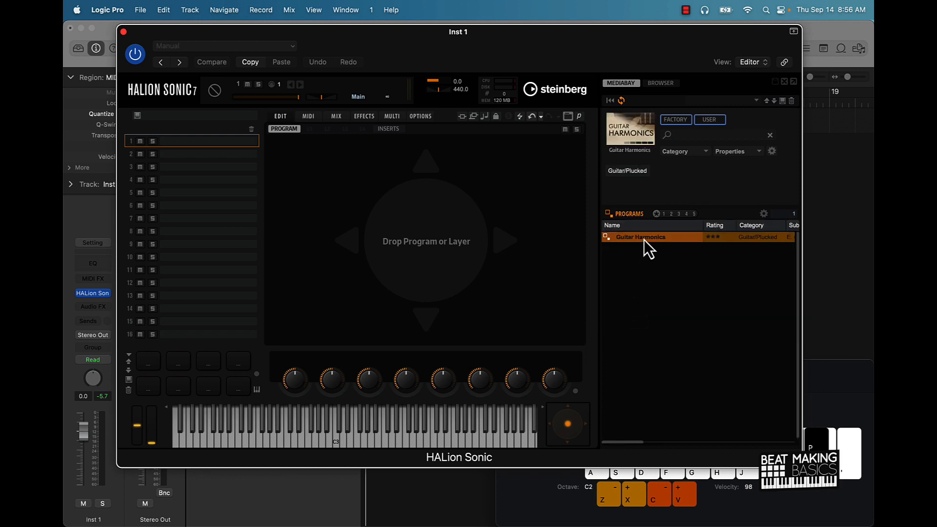
Load Guitar Harmonics Essential into slot 1, dismissing the Save Pads Preset dialog unsaved.
{"action": "double_click", "coordinate": [640, 236]}
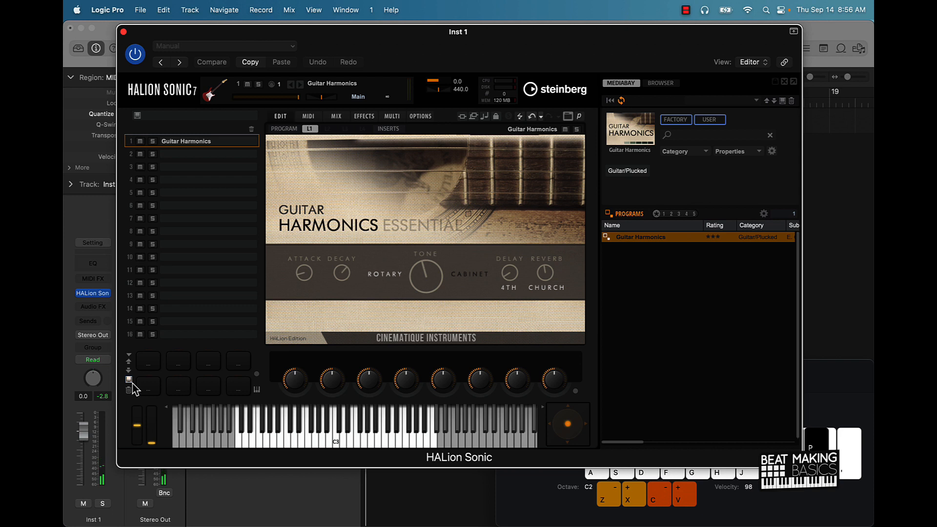
{"action": "left_click", "coordinate": [129, 379]}
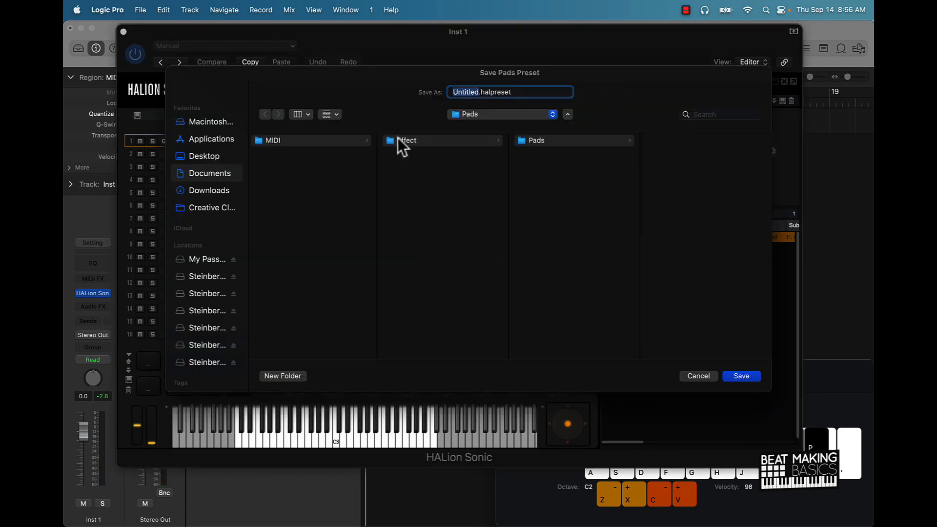
{"action": "mouse_move", "coordinate": [591, 152]}
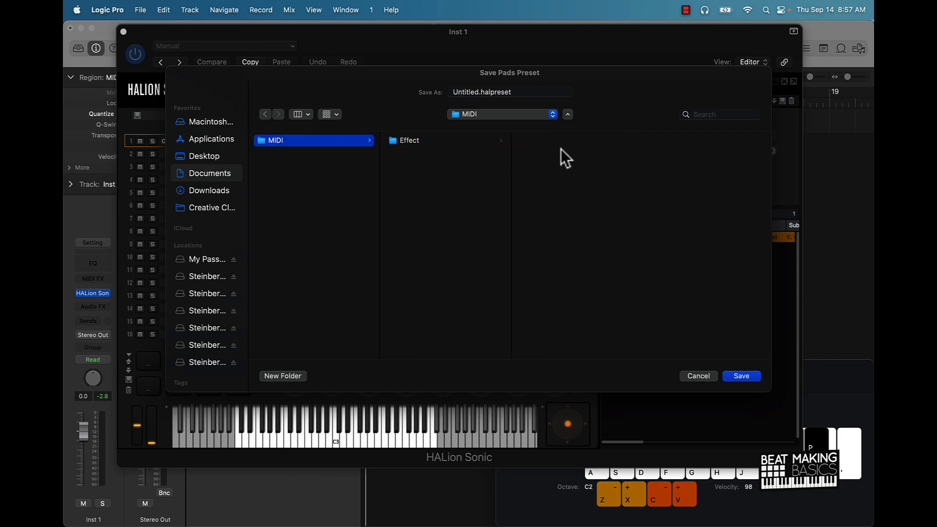
{"action": "left_click", "coordinate": [409, 140]}
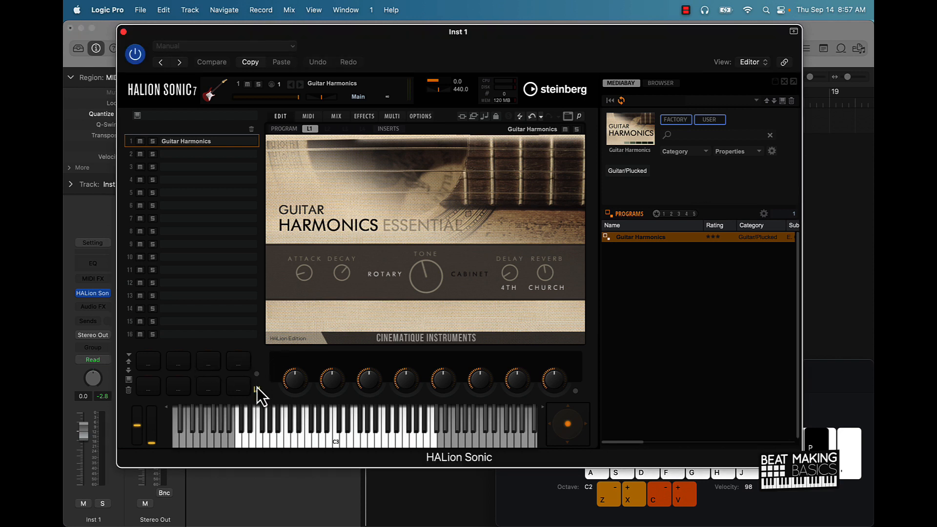
{"action": "mouse_move", "coordinate": [266, 442]}
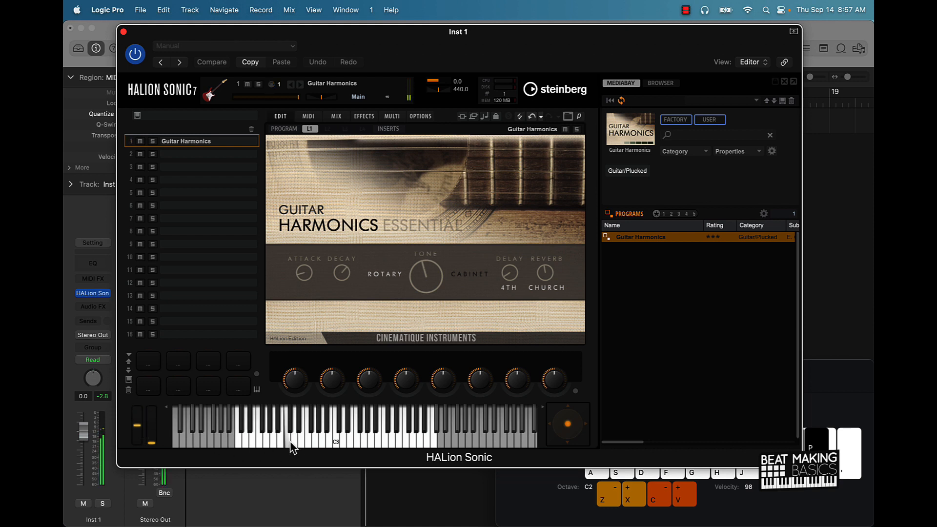
{"action": "mouse_move", "coordinate": [145, 419]}
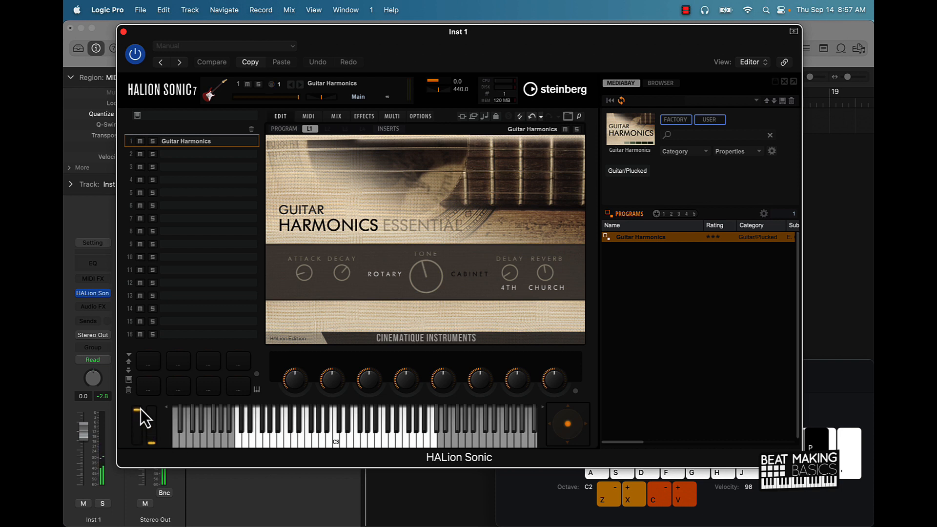
{"action": "mouse_move", "coordinate": [151, 426]}
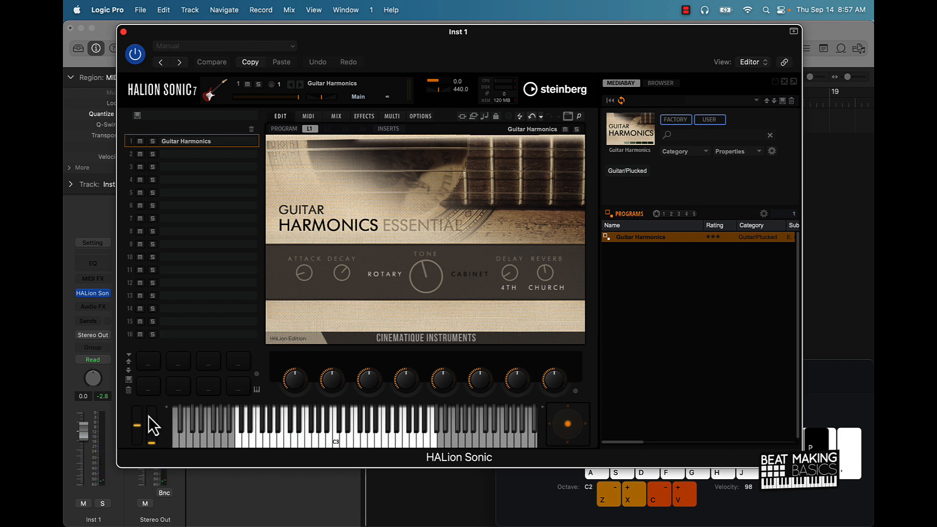
{"action": "mouse_move", "coordinate": [591, 433]}
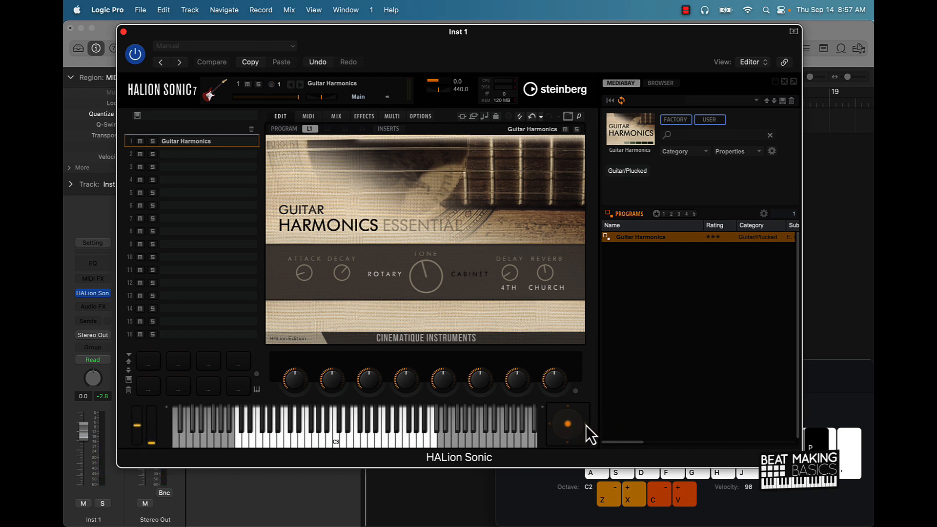
{"action": "mouse_move", "coordinate": [571, 438]}
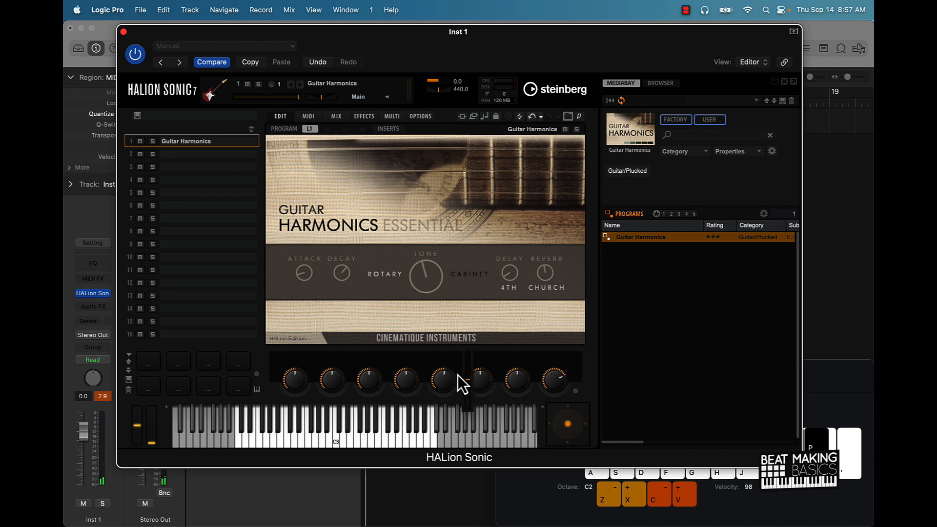
{"action": "mouse_move", "coordinate": [538, 395]}
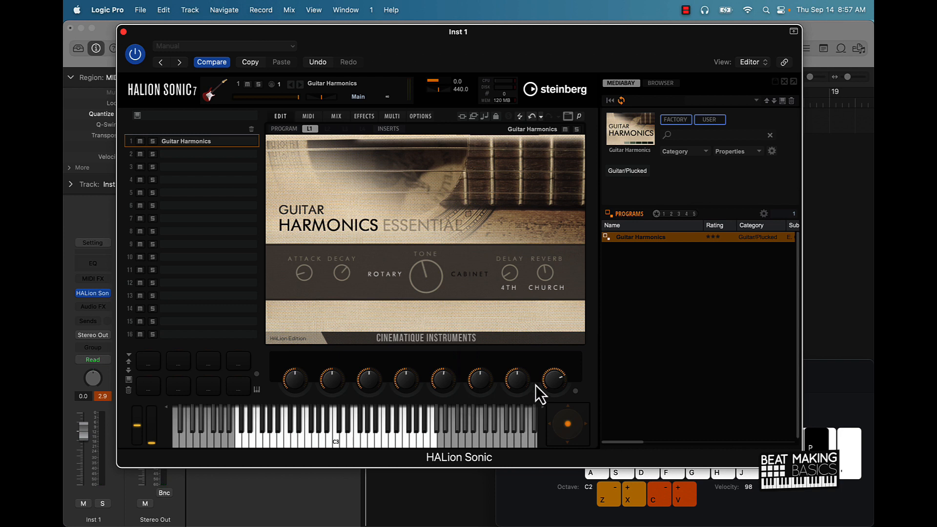
{"action": "mouse_move", "coordinate": [599, 247]}
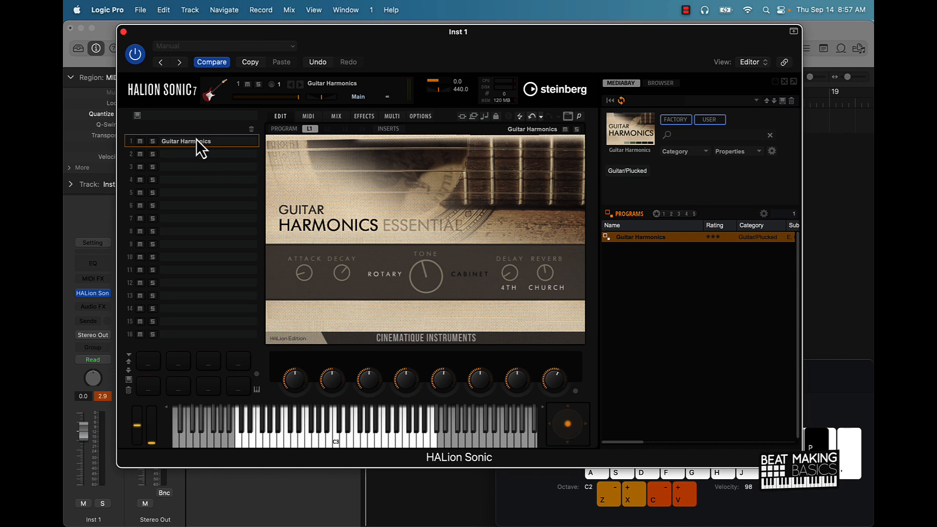
{"action": "mouse_move", "coordinate": [468, 178]}
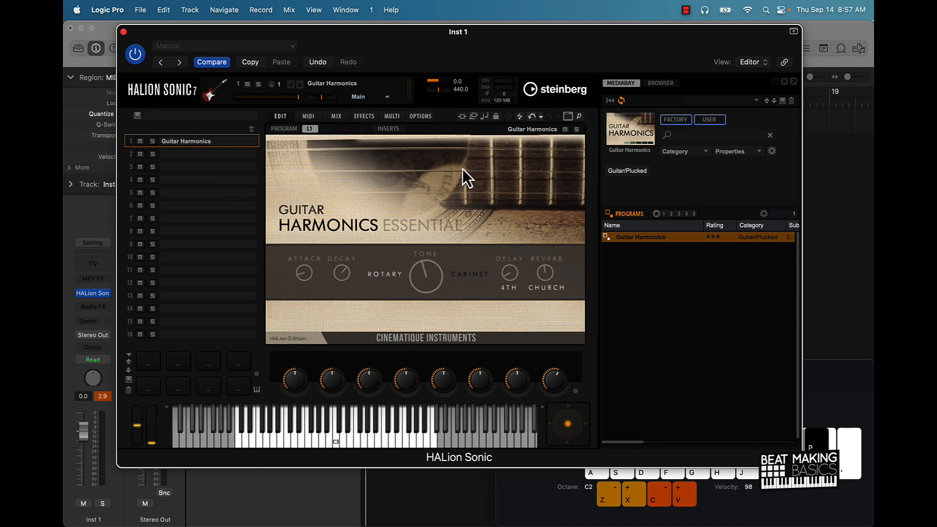
Load Alto Glockenspiel from its library into slot 2 and show the slots' level and pan.
{"action": "left_click", "coordinate": [308, 115]}
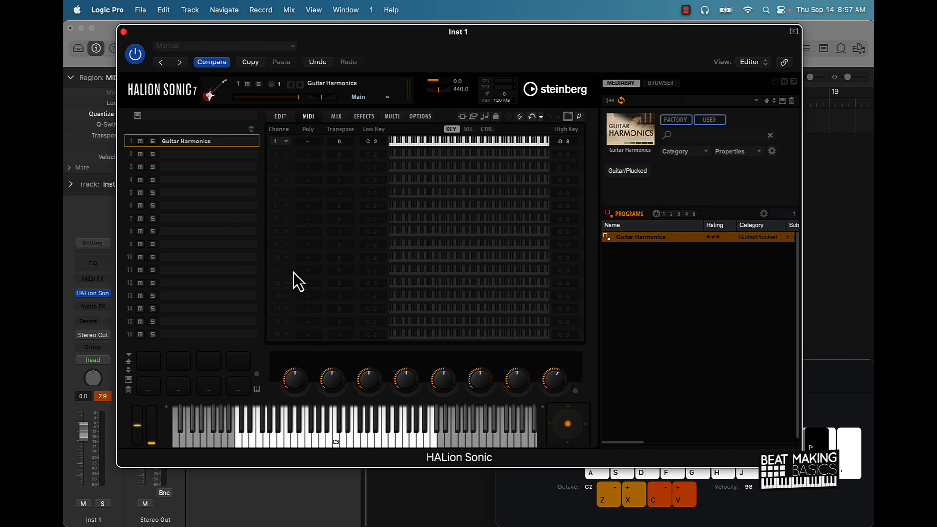
{"action": "mouse_move", "coordinate": [293, 258]}
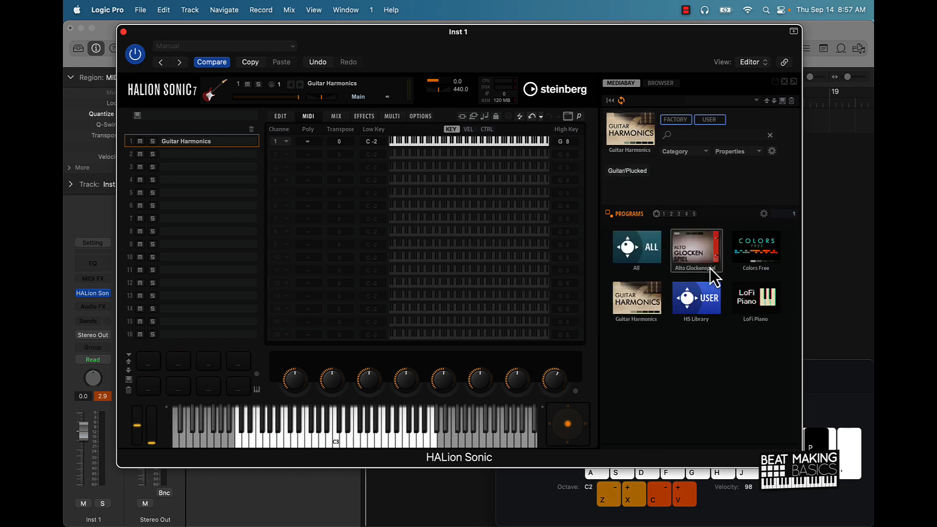
{"action": "mouse_move", "coordinate": [210, 170]}
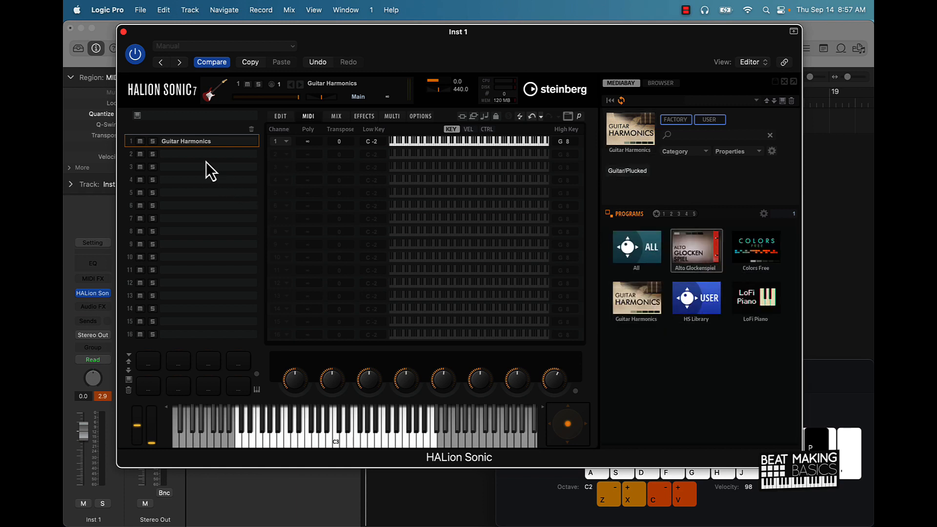
{"action": "left_click", "coordinate": [696, 250]}
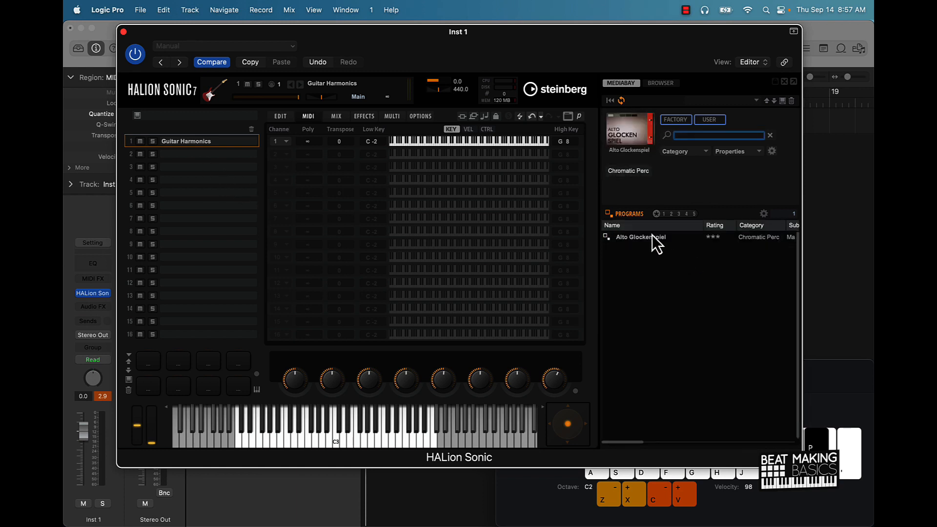
{"action": "double_click", "coordinate": [640, 236]}
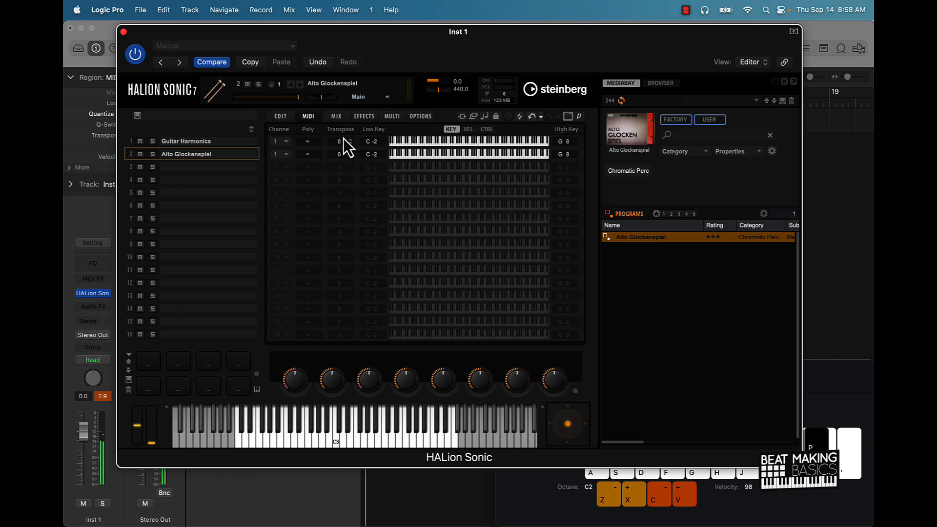
{"action": "left_click", "coordinate": [336, 116]}
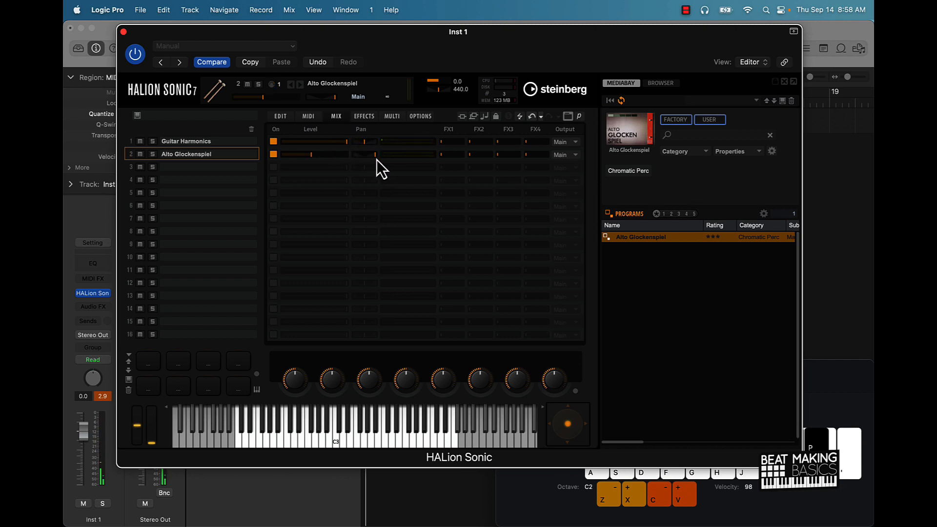
{"action": "mouse_move", "coordinate": [412, 169]}
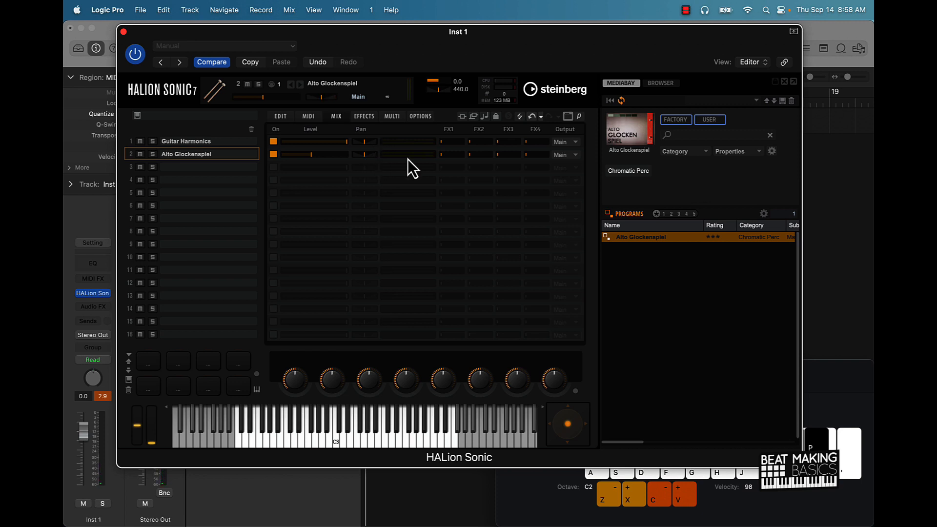
{"action": "mouse_move", "coordinate": [450, 265]}
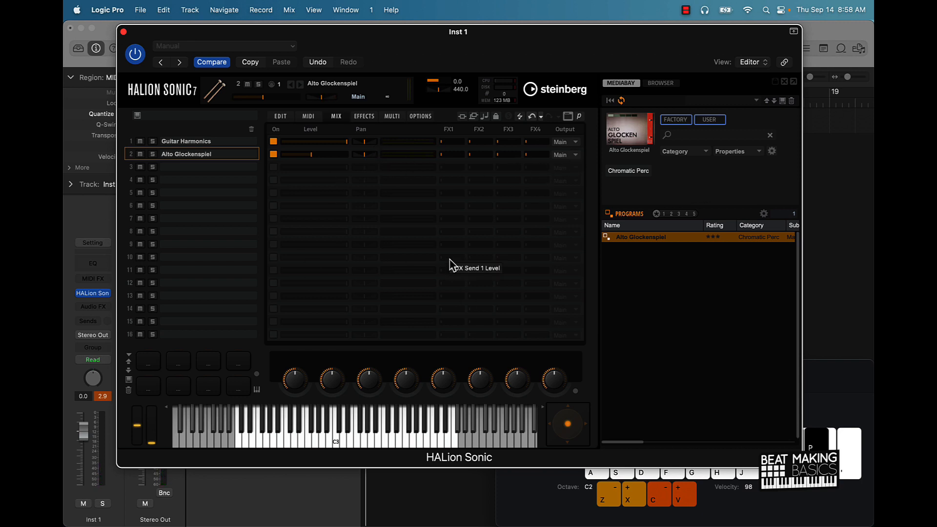
{"action": "mouse_move", "coordinate": [101, 62]}
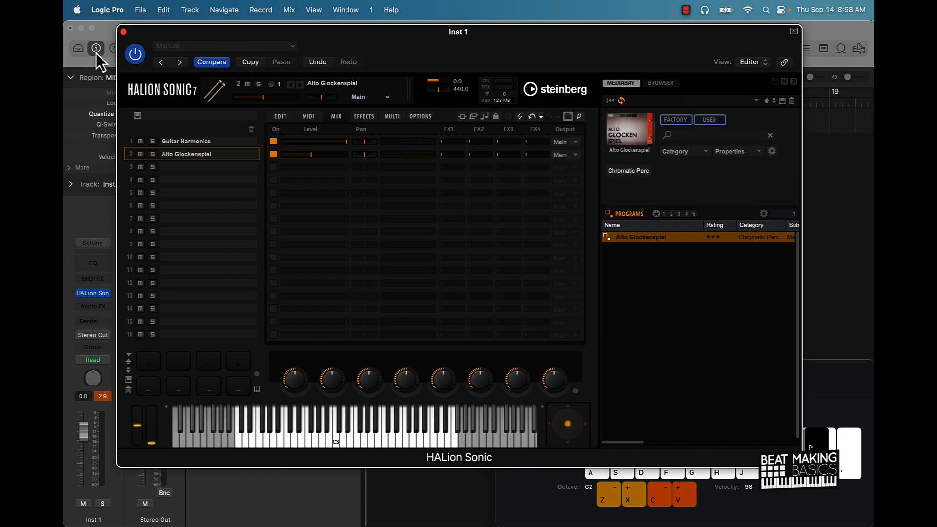
{"action": "mouse_move", "coordinate": [416, 17]}
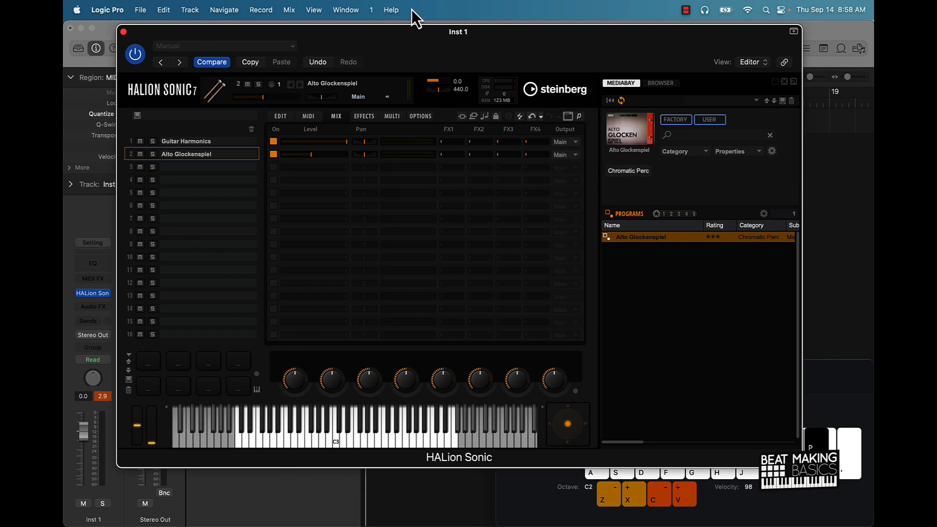
{"action": "mouse_move", "coordinate": [728, 197]}
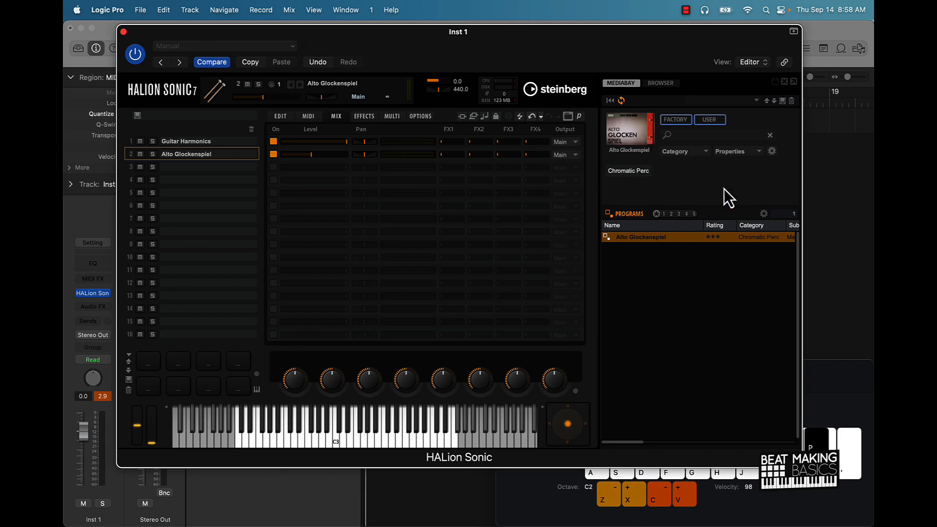
{"action": "mouse_move", "coordinate": [657, 231]}
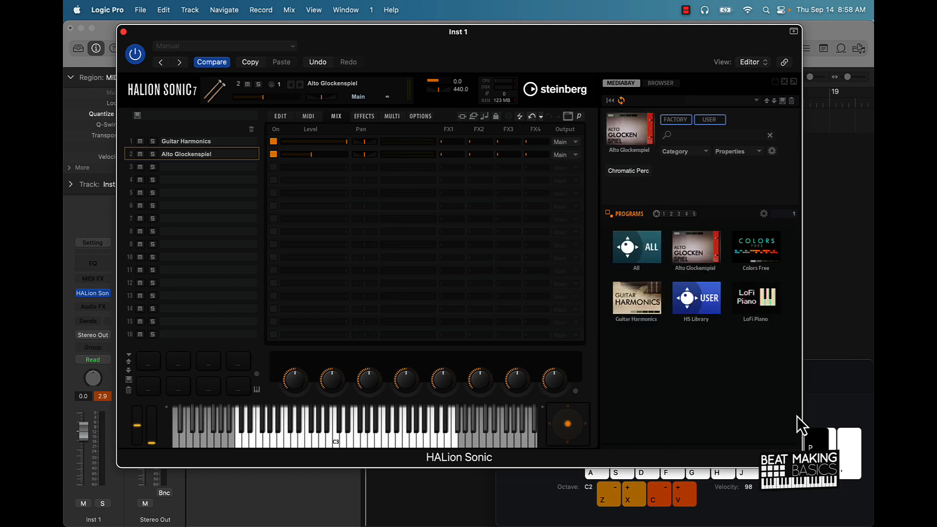
Load LoFi Piano's Abandoned Hotel into slot 3 on MIDI channel 1, then Broken Tube Radio into slot 4.
{"action": "left_click", "coordinate": [754, 296]}
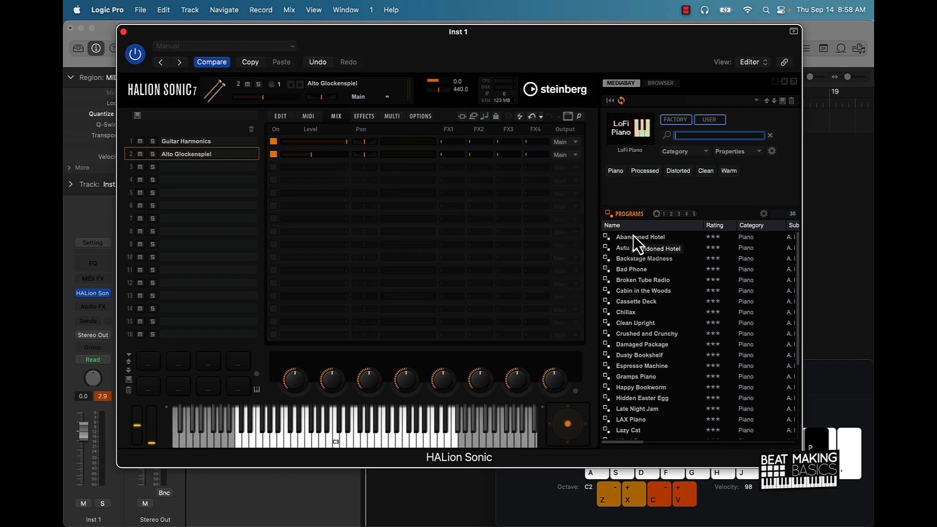
{"action": "double_click", "coordinate": [640, 236]}
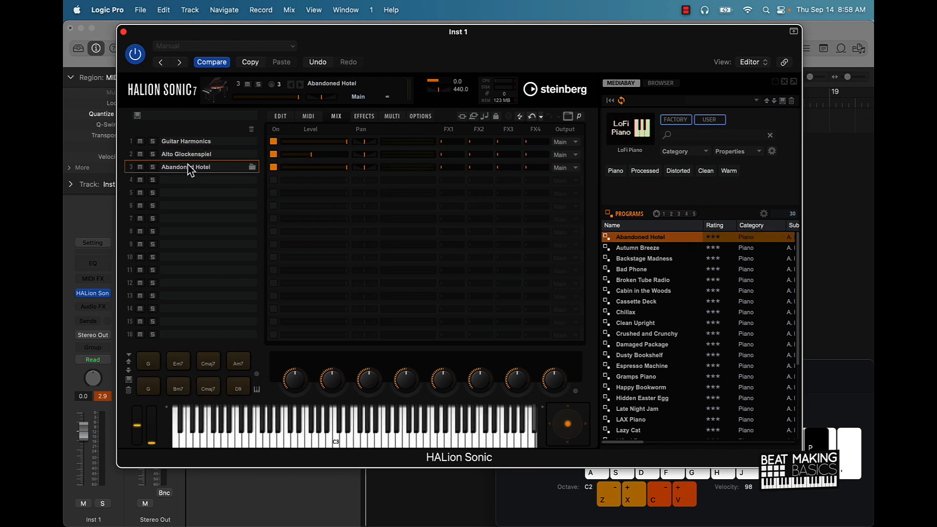
{"action": "left_click", "coordinate": [307, 116]}
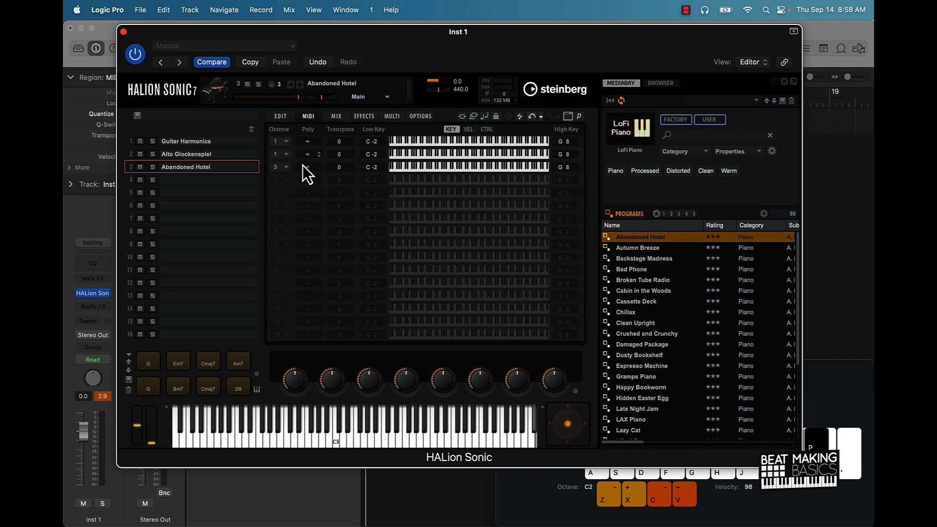
{"action": "left_click", "coordinate": [276, 166]}
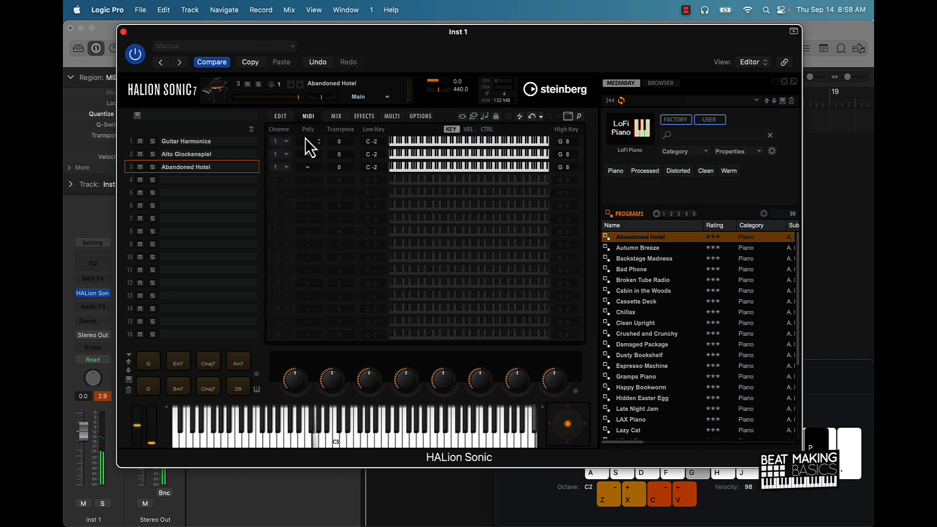
{"action": "left_click", "coordinate": [335, 116]}
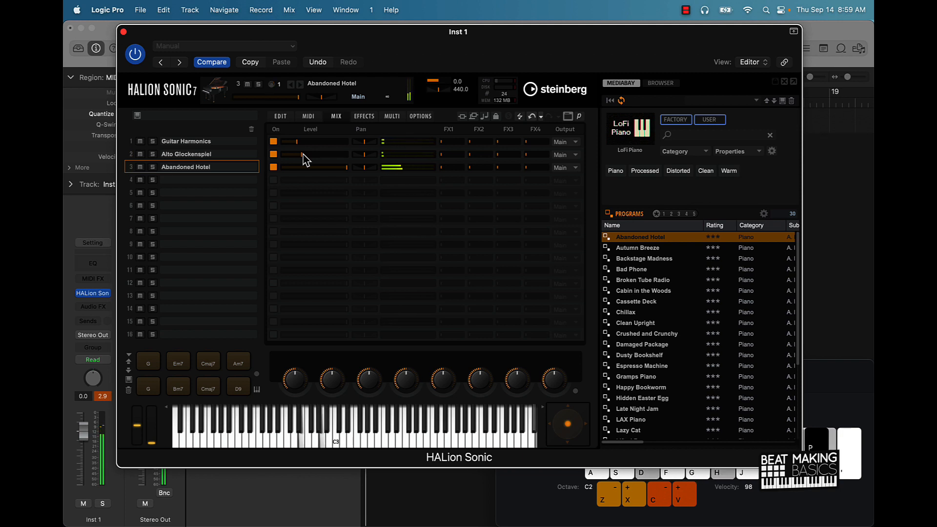
{"action": "key", "text": "l"}
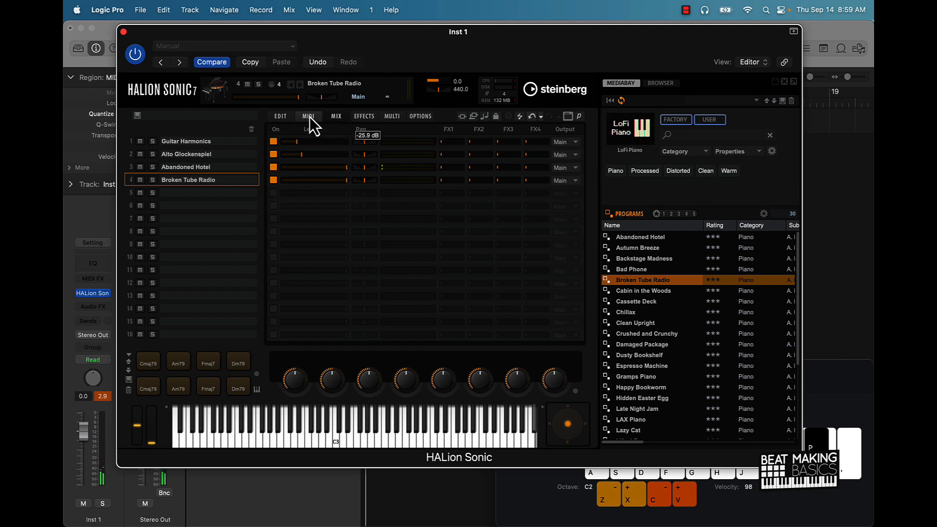
Set Broken Tube Radio to MIDI channel 1 and raise its Compress, Saturate and Reduce amounts.
{"action": "left_click", "coordinate": [308, 116]}
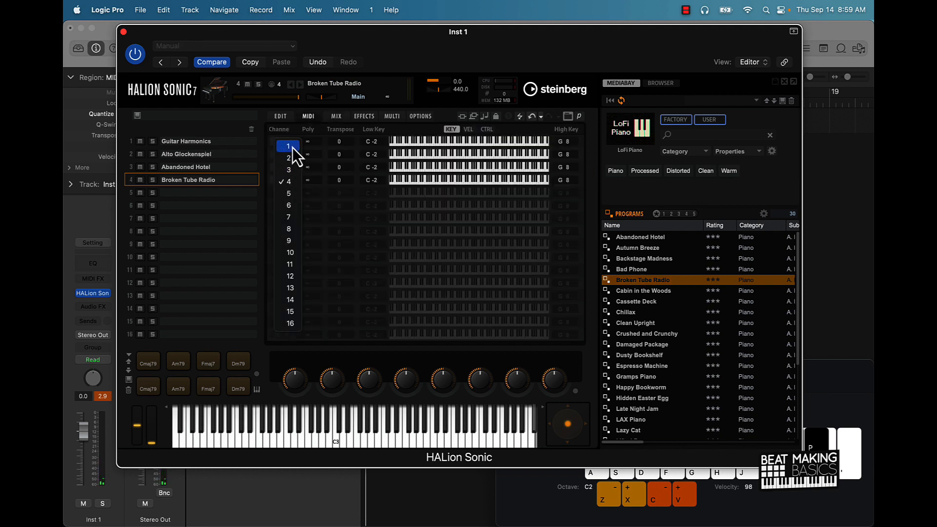
{"action": "left_click", "coordinate": [286, 147]}
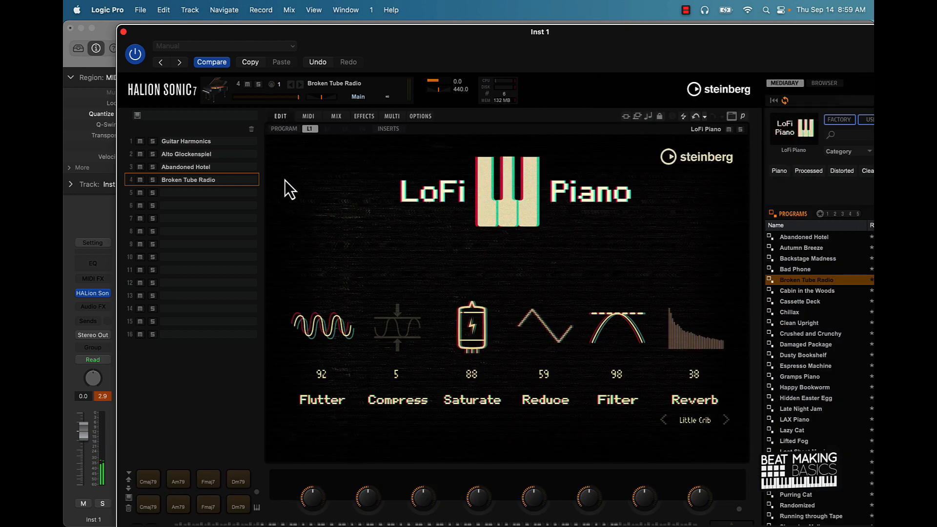
{"action": "mouse_move", "coordinate": [478, 355]}
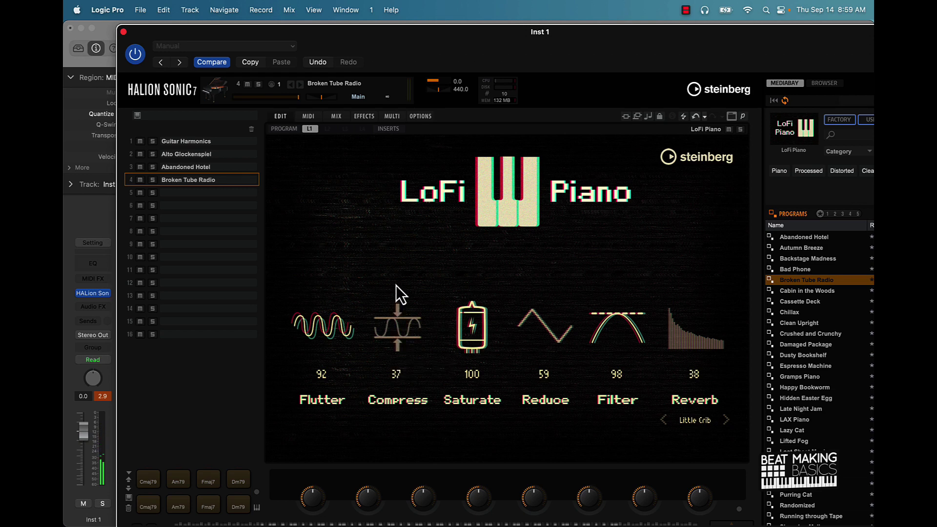
{"action": "mouse_move", "coordinate": [544, 346]}
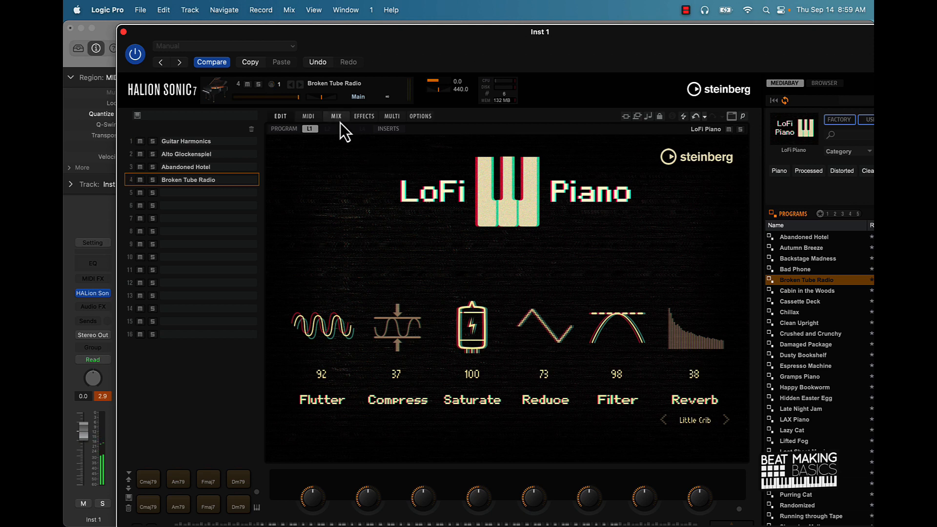
{"action": "left_click", "coordinate": [336, 116]}
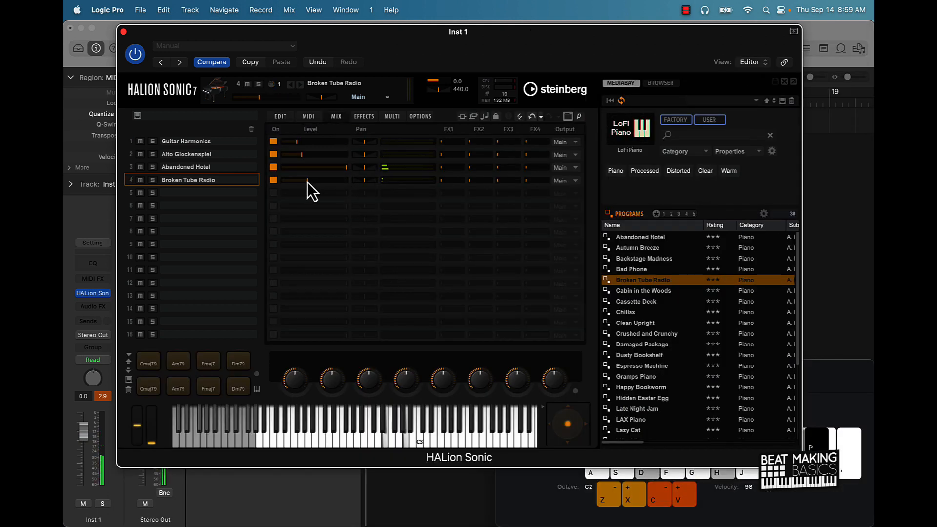
{"action": "left_click", "coordinate": [147, 363]}
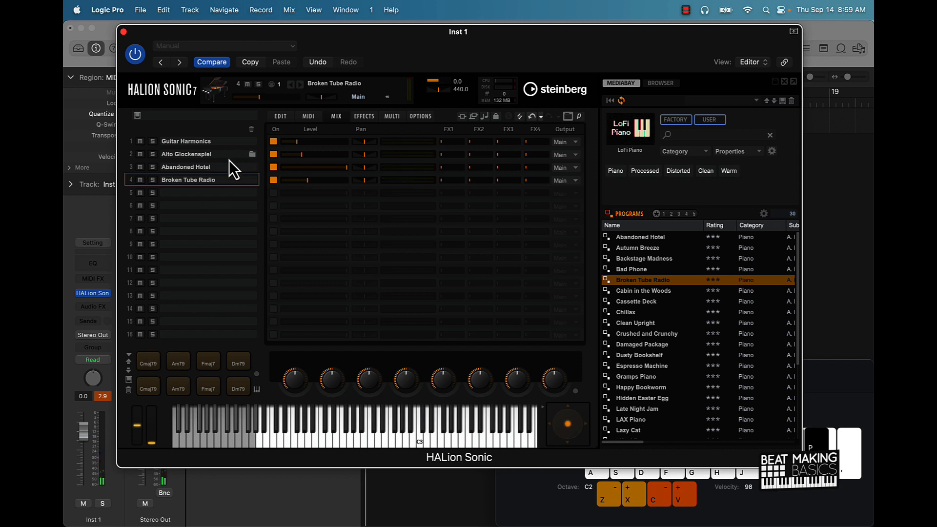
Keep AUX FX 1 routed to Main and load a Spatial + Panner Stereo Enhancer onto it.
{"action": "left_click", "coordinate": [185, 167]}
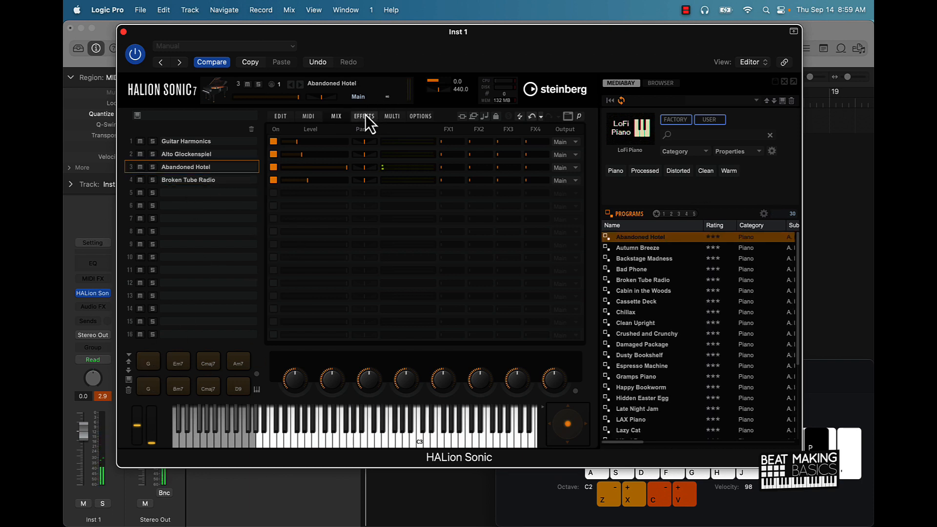
{"action": "left_click", "coordinate": [363, 115]}
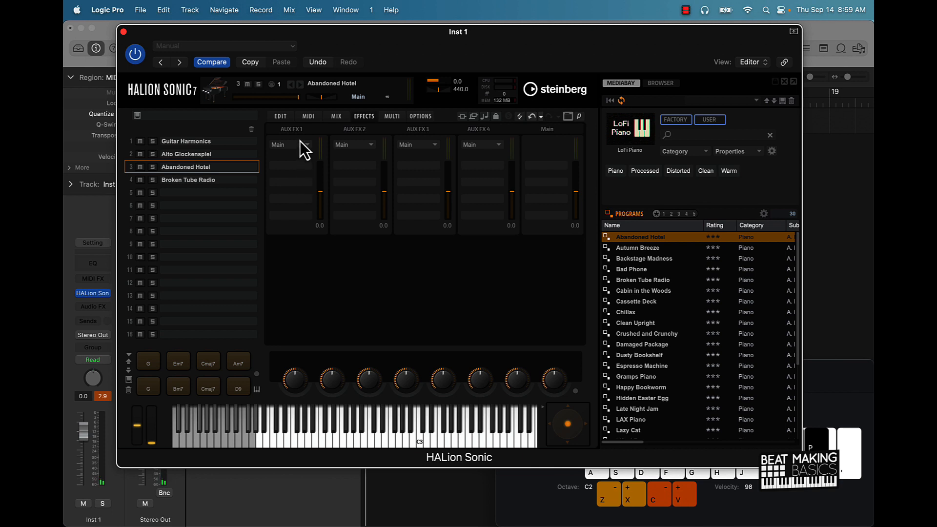
{"action": "left_click", "coordinate": [291, 145]}
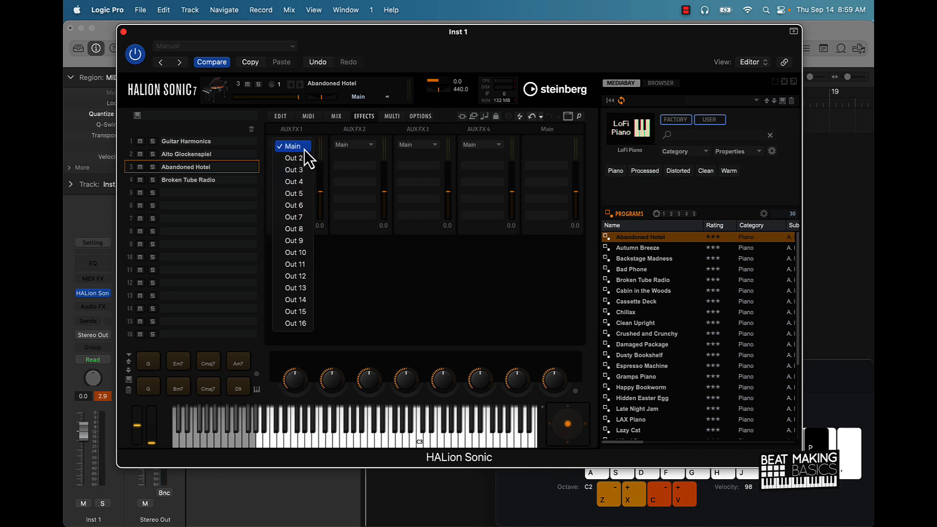
{"action": "left_click", "coordinate": [293, 145]}
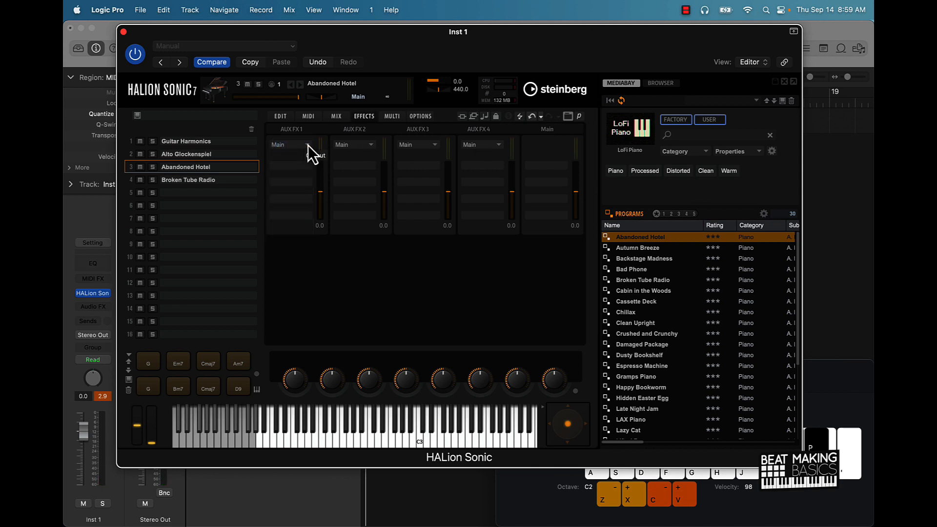
{"action": "left_click", "coordinate": [293, 145]}
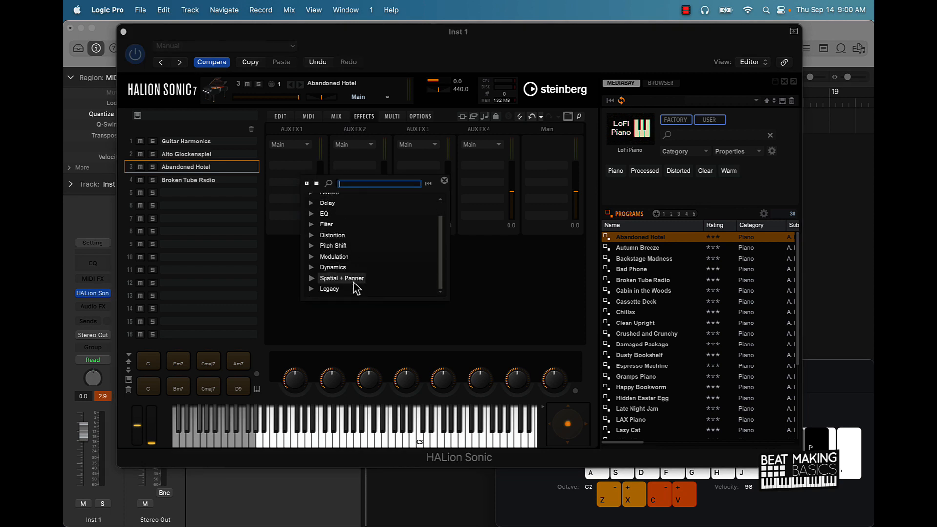
{"action": "mouse_move", "coordinate": [332, 268]}
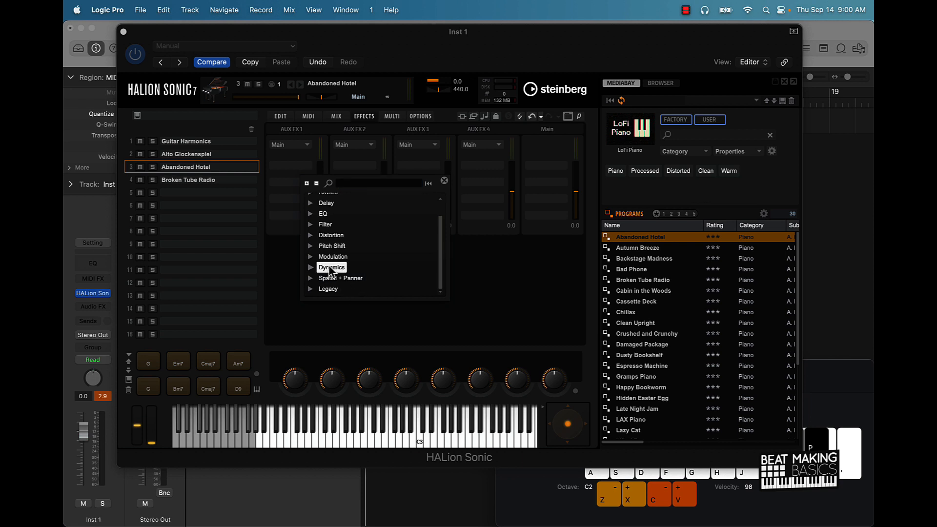
{"action": "left_click", "coordinate": [332, 267]}
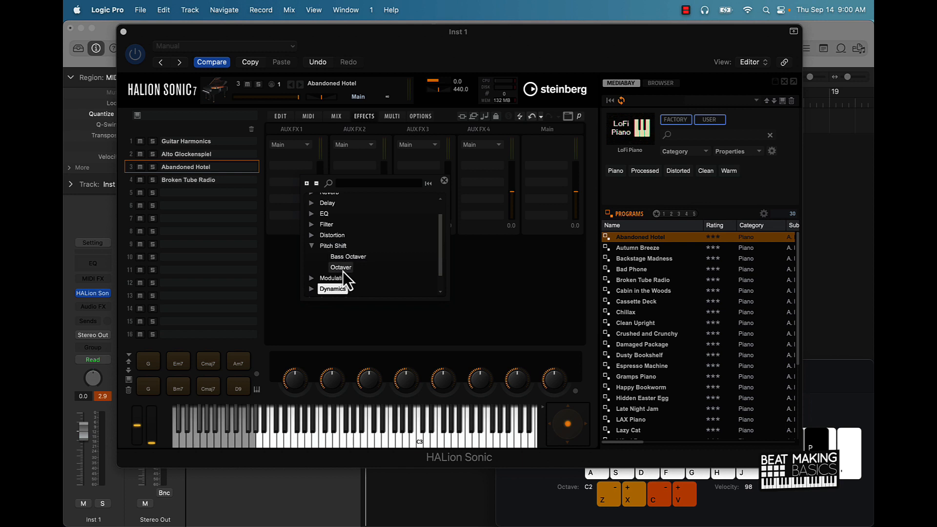
{"action": "left_click", "coordinate": [332, 246]}
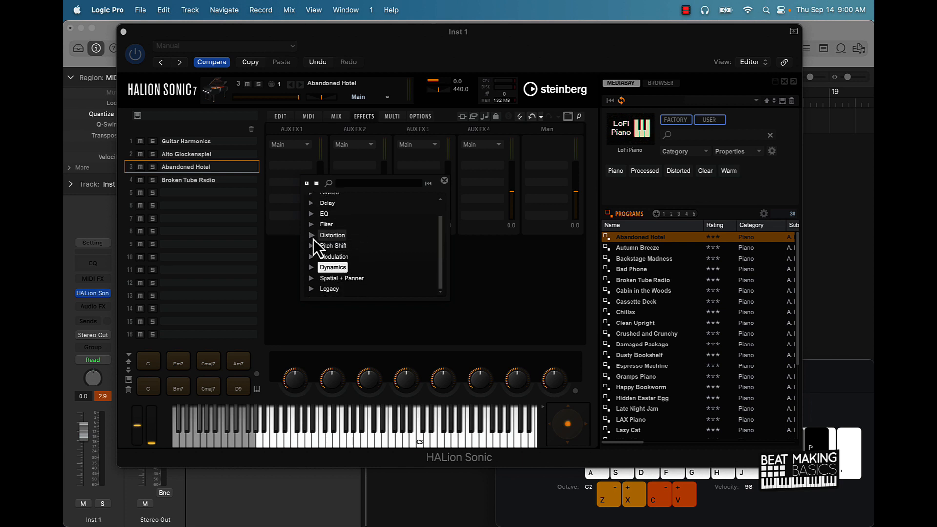
{"action": "left_click", "coordinate": [341, 277]}
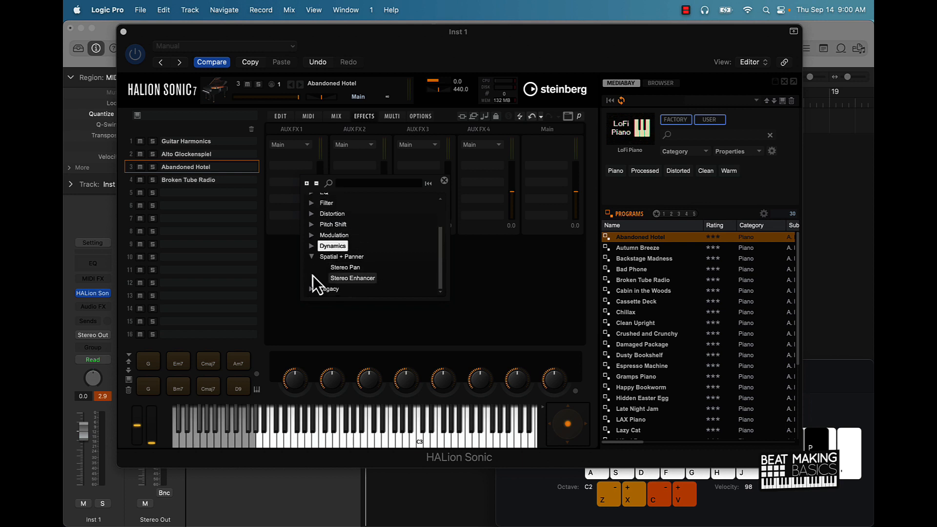
{"action": "left_click", "coordinate": [352, 278]}
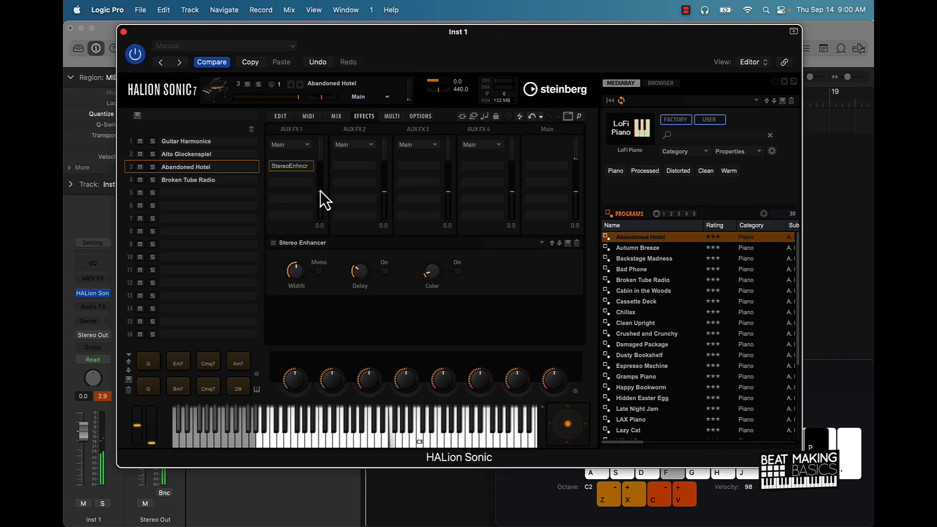
Raise the first aux bus level and switch on the enhancer's Mono and Color options.
{"action": "left_click_drag", "start_coordinate": [324, 197], "coordinate": [324, 173]}
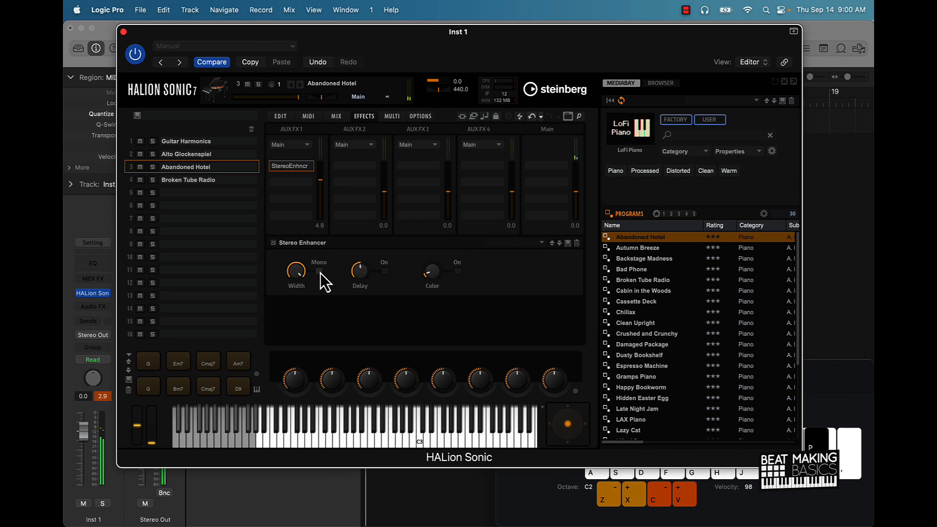
{"action": "left_click", "coordinate": [318, 271]}
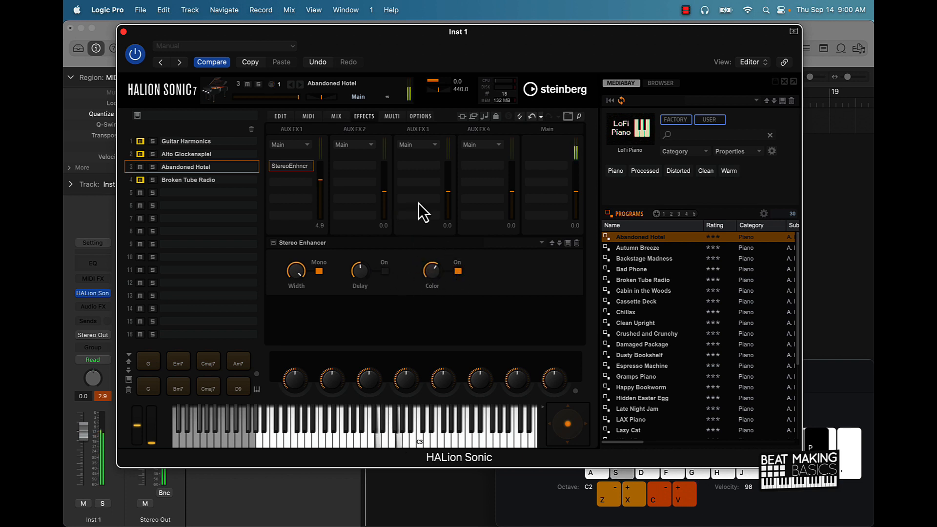
{"action": "left_click", "coordinate": [391, 117]}
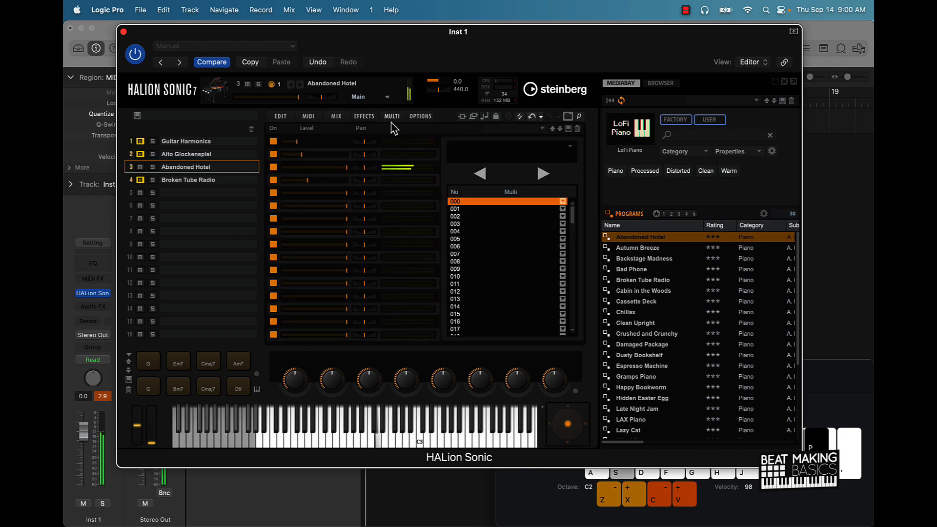
{"action": "mouse_move", "coordinate": [420, 119]}
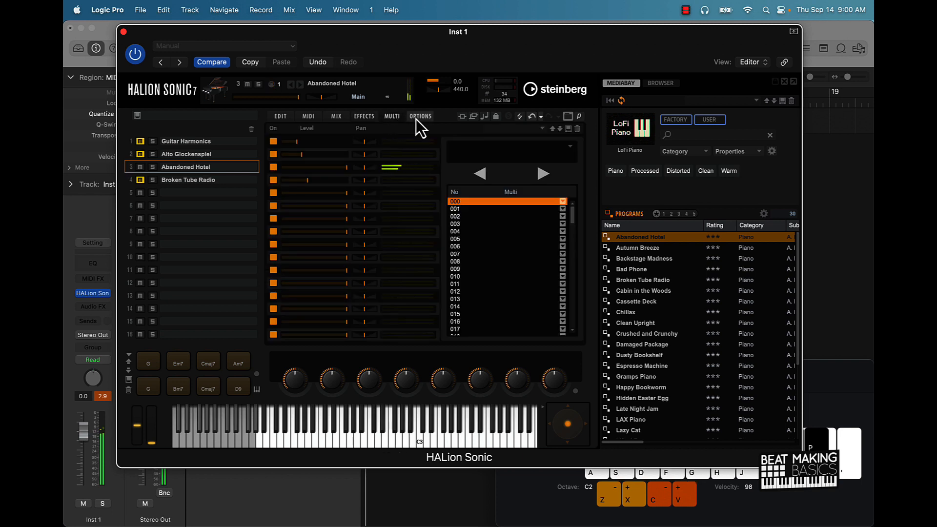
Show HALion Sonic's Global options page with disk streaming and performance settings.
{"action": "left_click", "coordinate": [420, 116]}
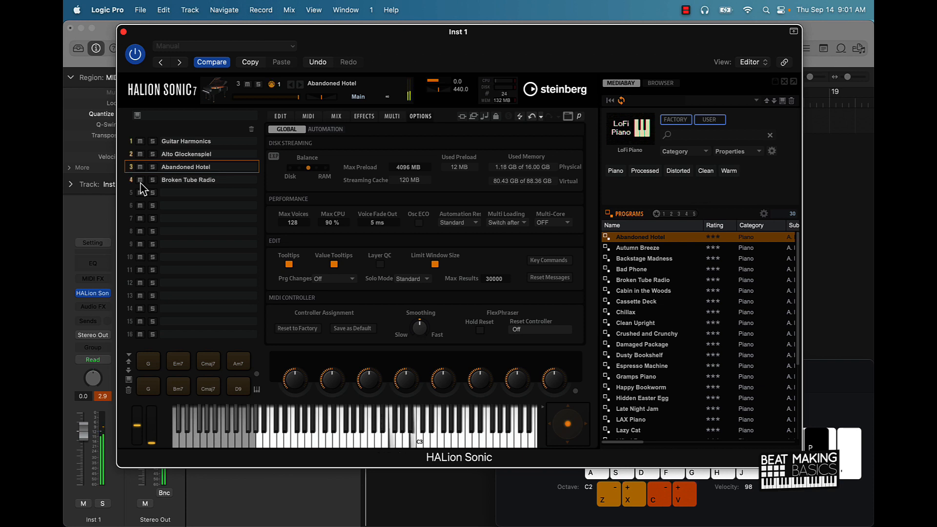
{"action": "mouse_move", "coordinate": [111, 129]}
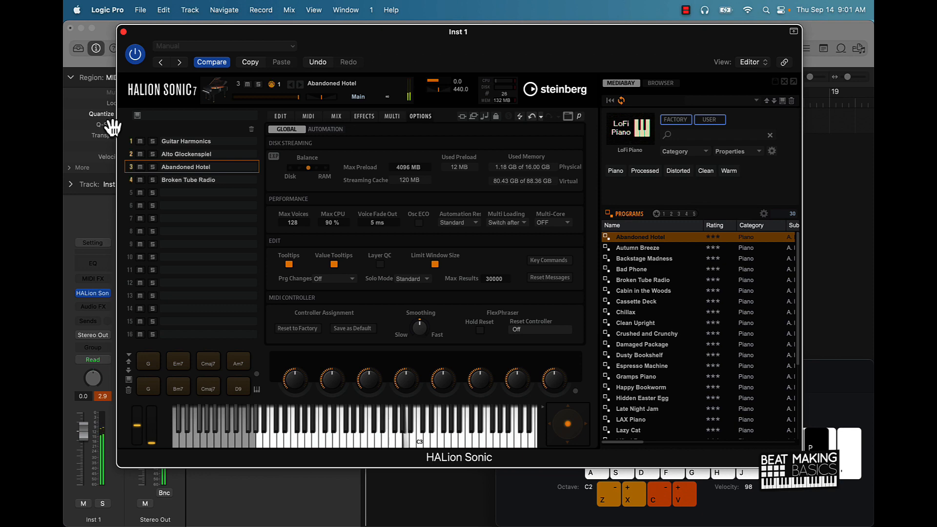
Save the four-slot multi as a plug-in setting named Untitled in the HALion Sonic presets folder.
{"action": "left_click", "coordinate": [224, 45]}
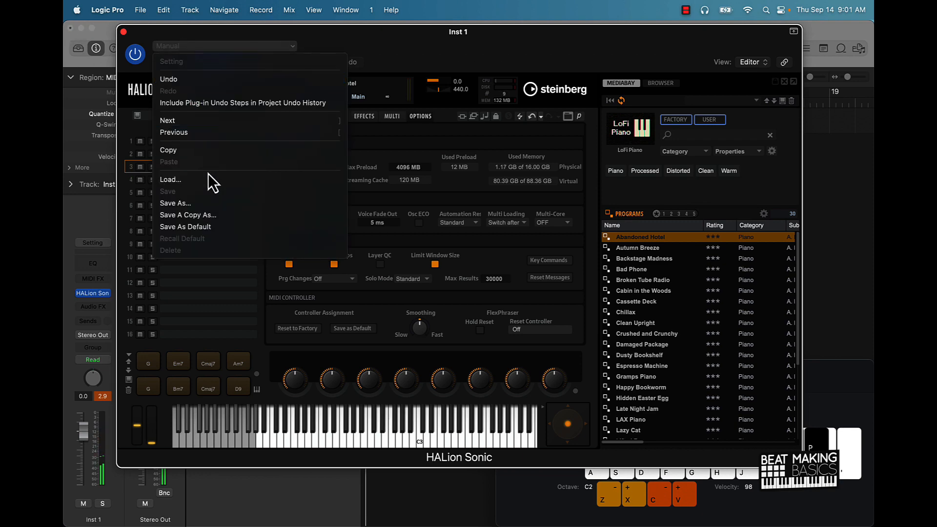
{"action": "left_click", "coordinate": [174, 203]}
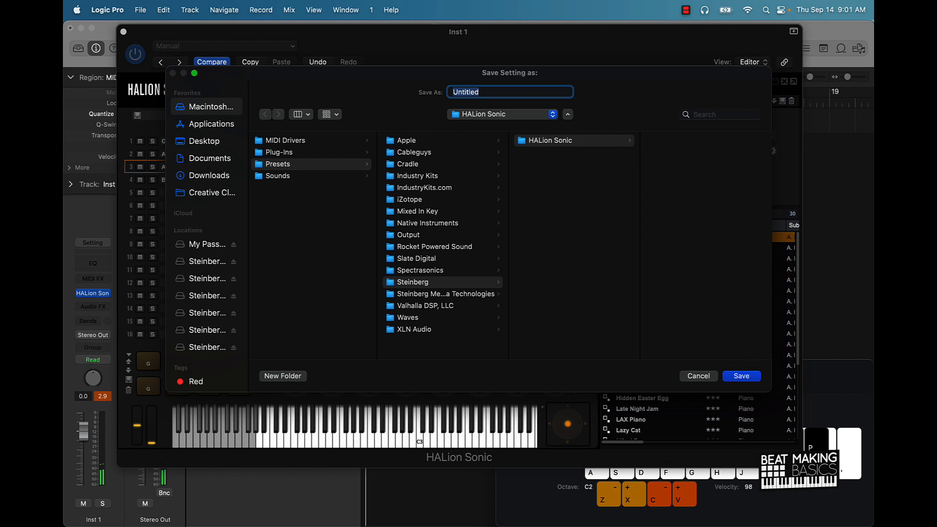
{"action": "mouse_move", "coordinate": [699, 380]}
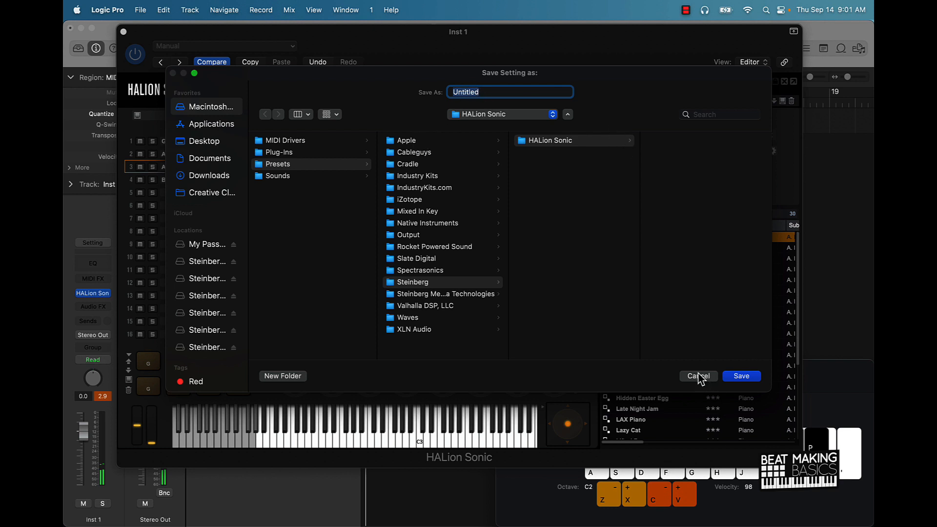
{"action": "type", "text": "lo"}
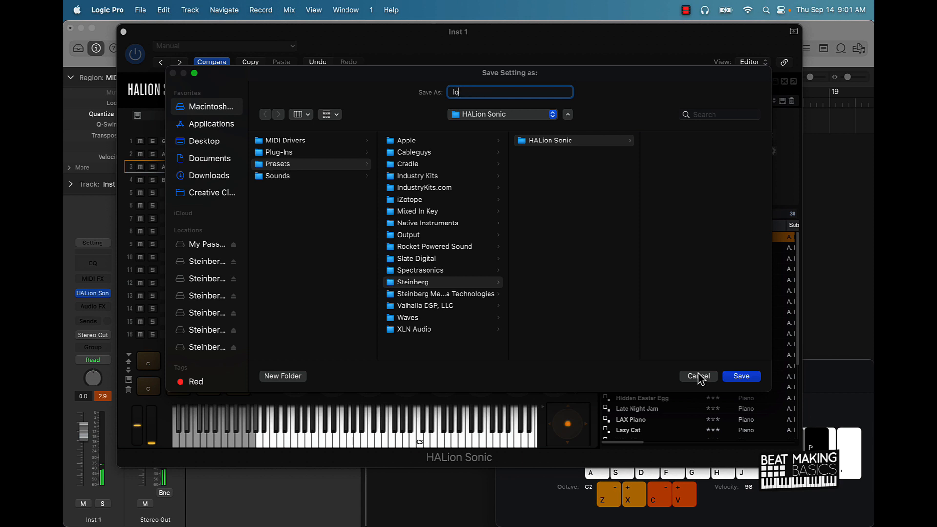
{"action": "left_click", "coordinate": [697, 375]}
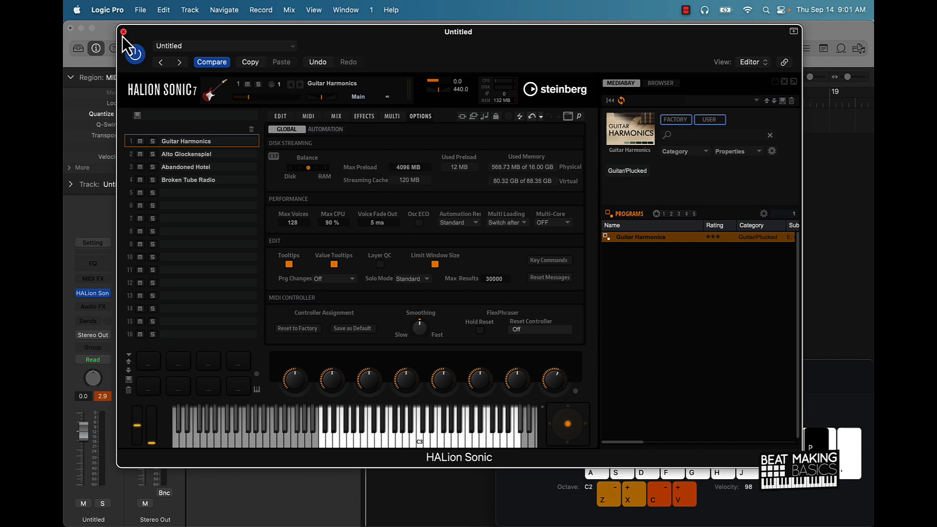
Close the plug-in window and load the Untitled setting into the empty HALion Sonic instance.
{"action": "left_click", "coordinate": [123, 32]}
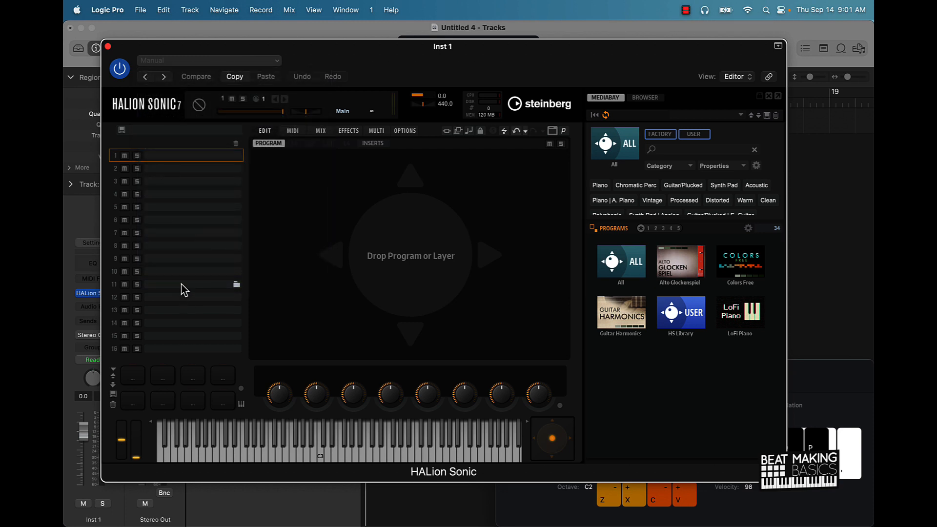
{"action": "double_click", "coordinate": [621, 313]}
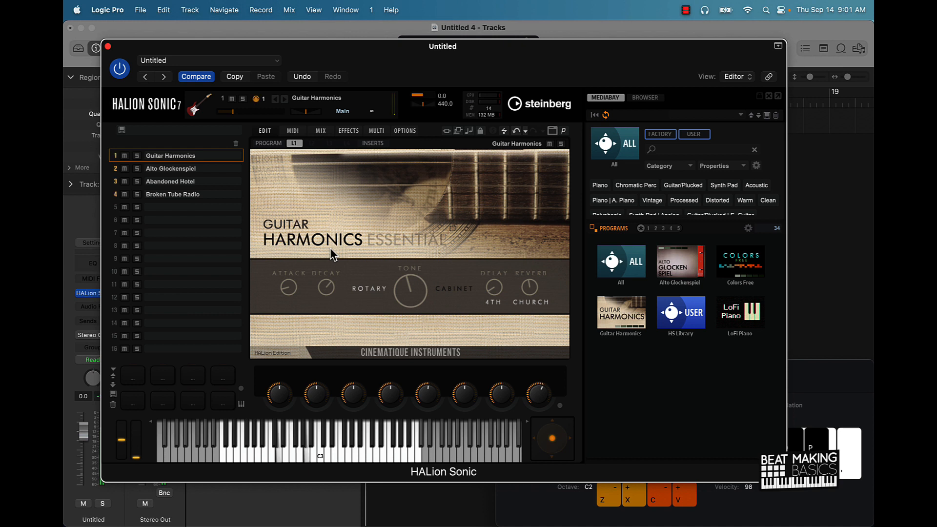
{"action": "mouse_move", "coordinate": [287, 220]}
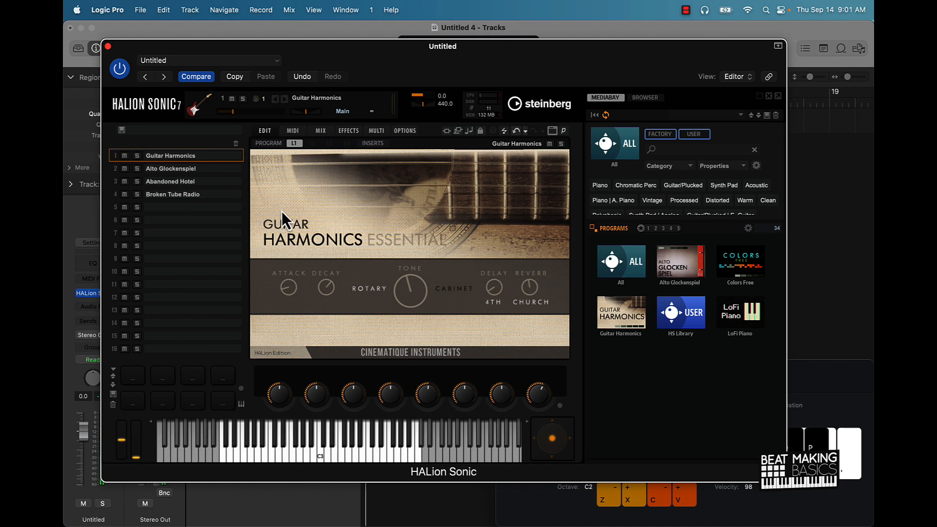
{"action": "mouse_move", "coordinate": [107, 54]}
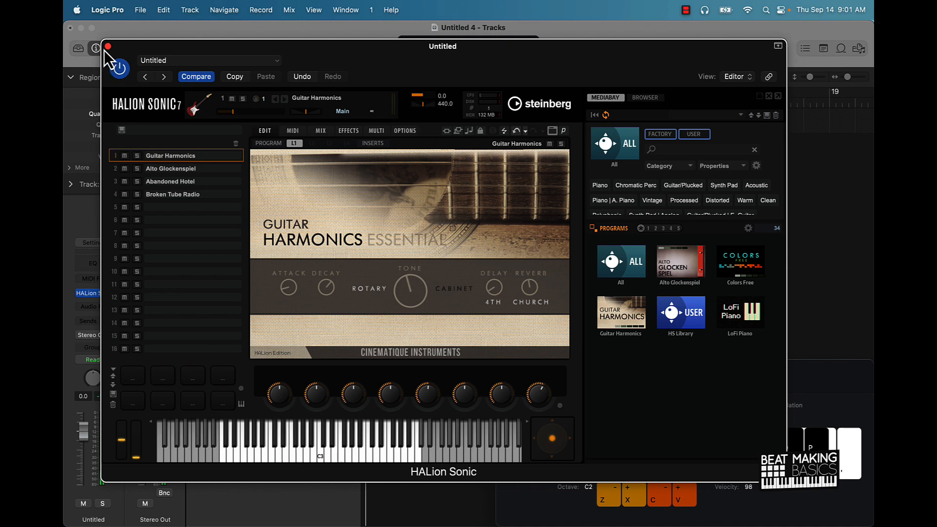
{"action": "mouse_move", "coordinate": [110, 51]}
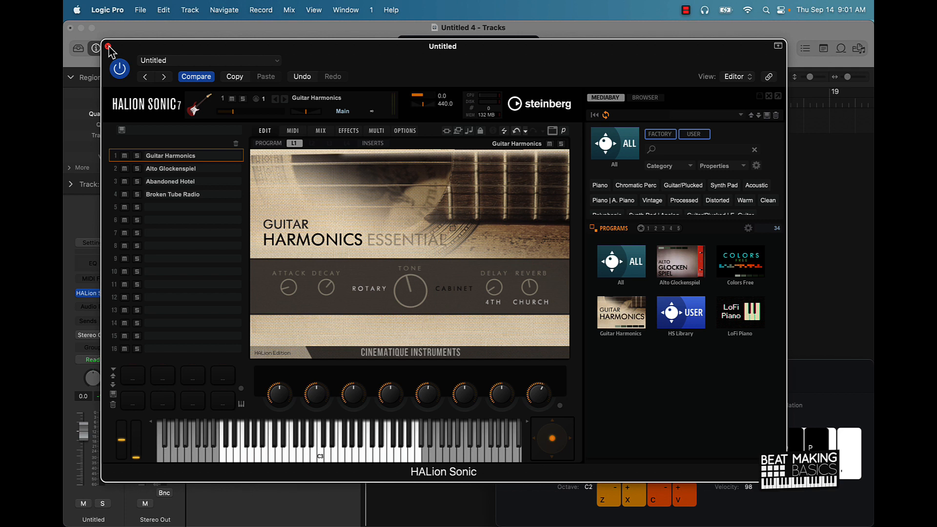
{"action": "mouse_move", "coordinate": [113, 103]}
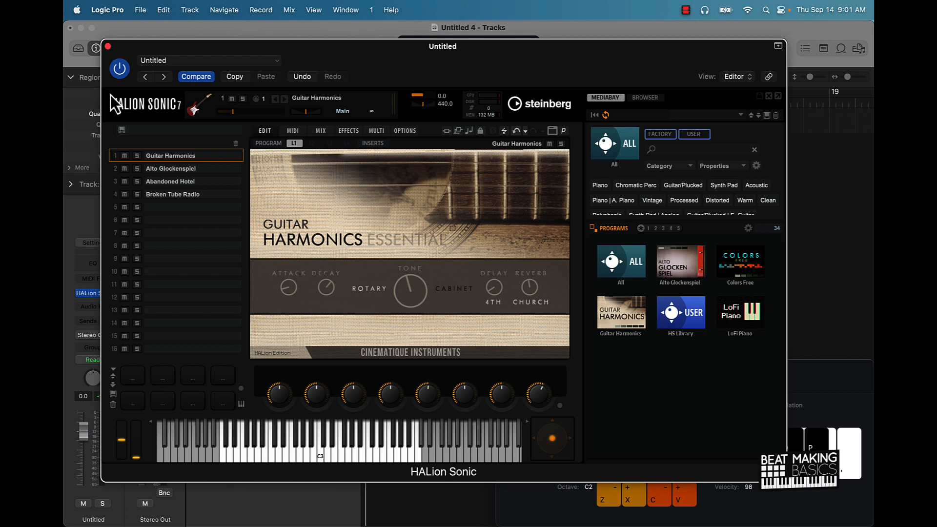
{"action": "mouse_move", "coordinate": [500, 141]}
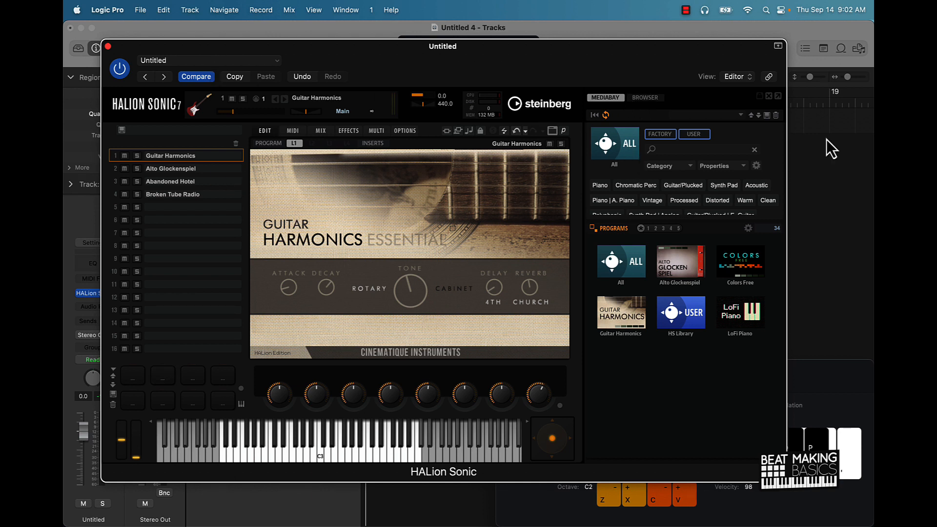
{"action": "mouse_move", "coordinate": [600, 502]}
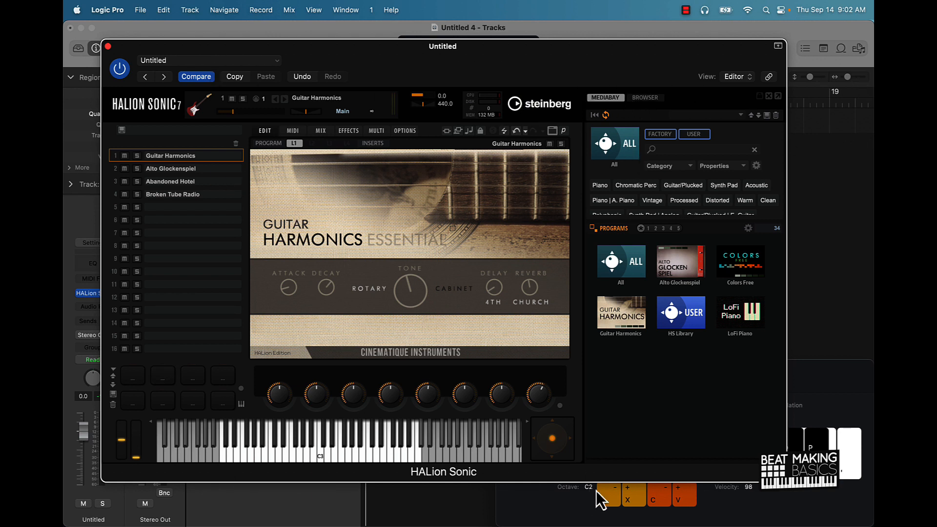